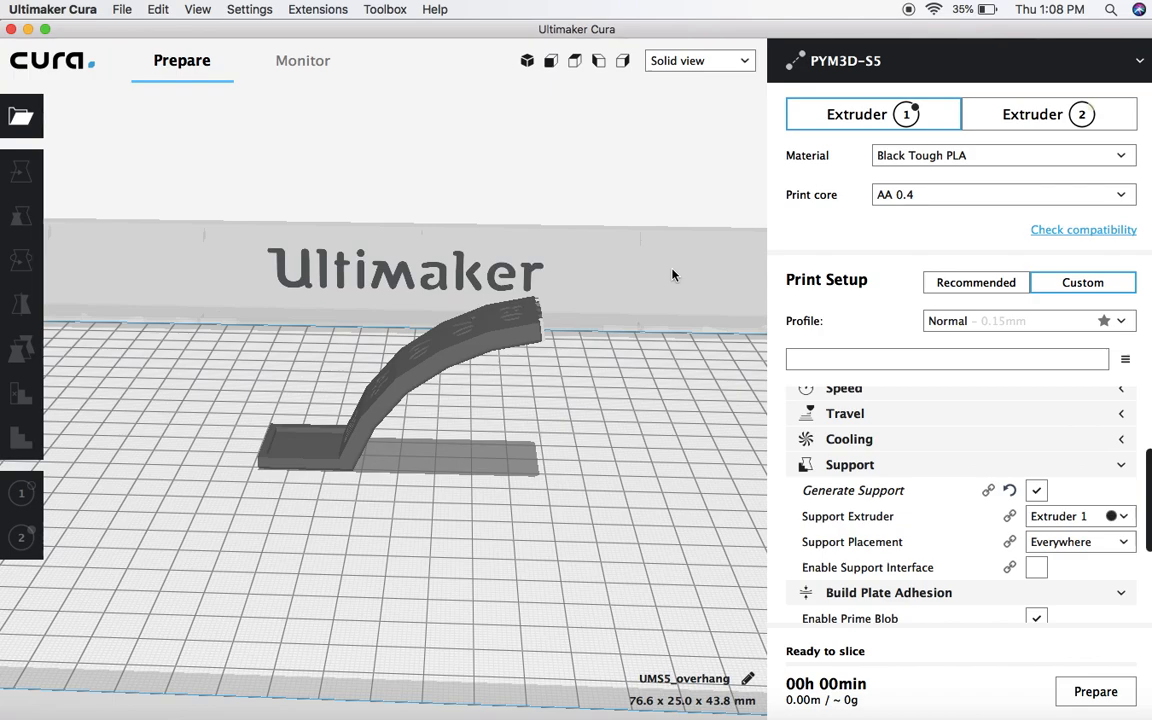
mouse_move(646, 245)
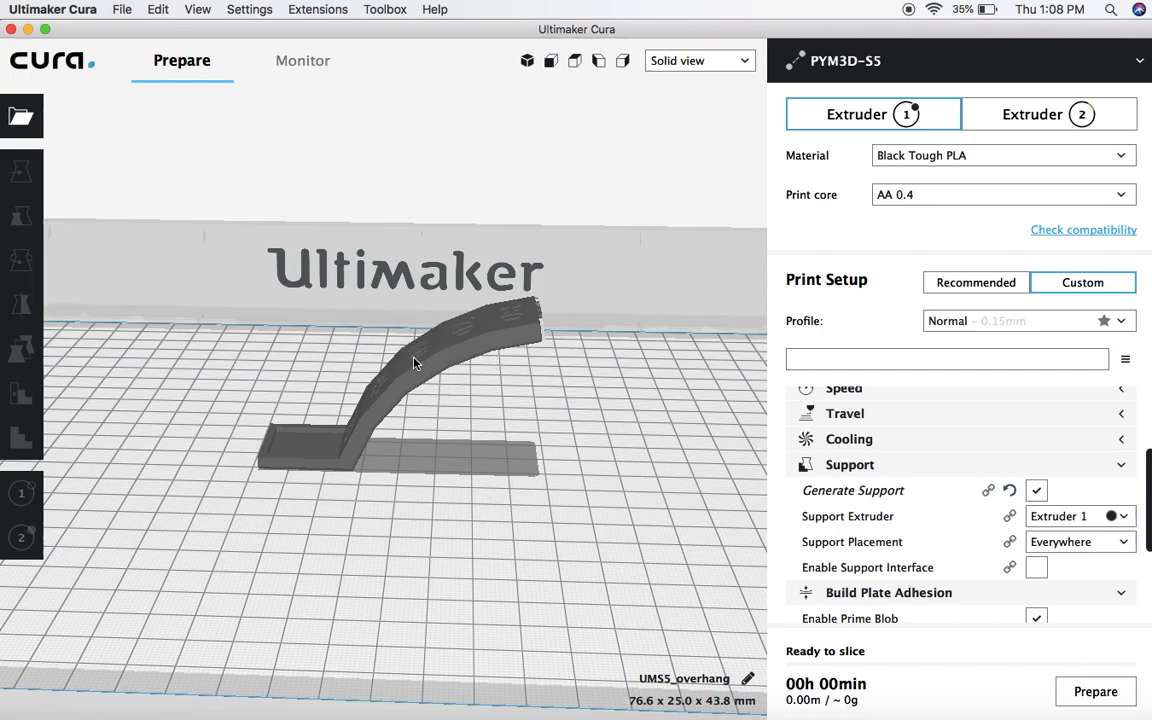
mouse_move(448, 255)
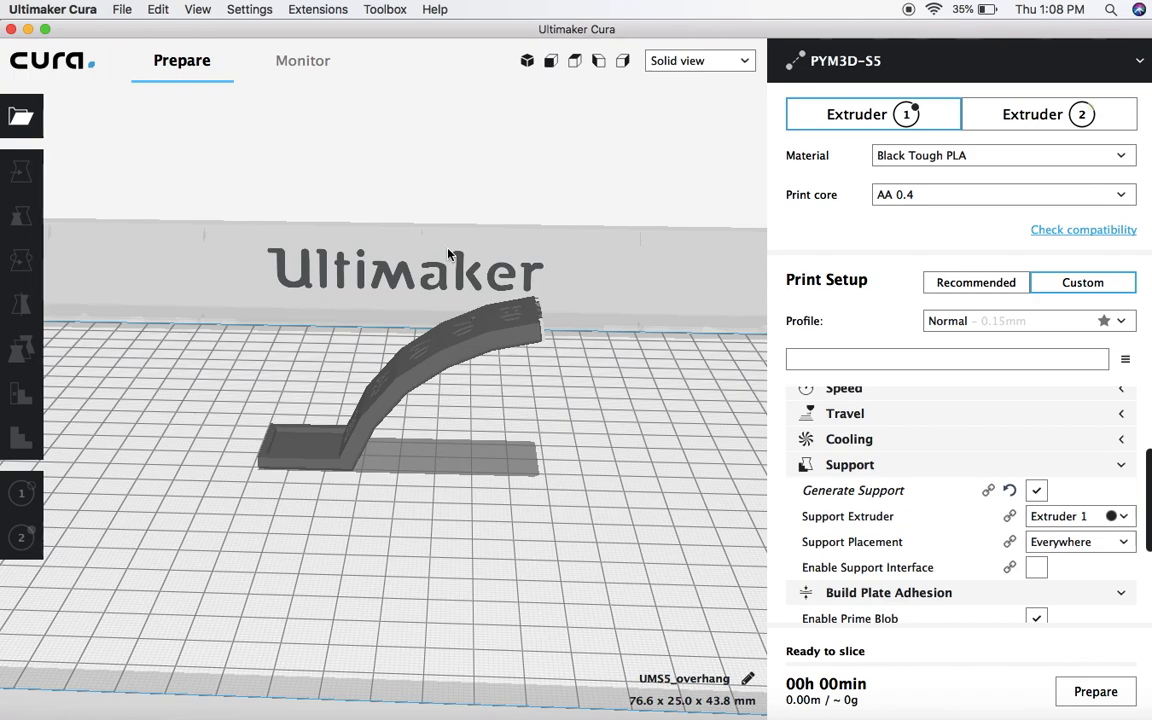
mouse_move(374, 106)
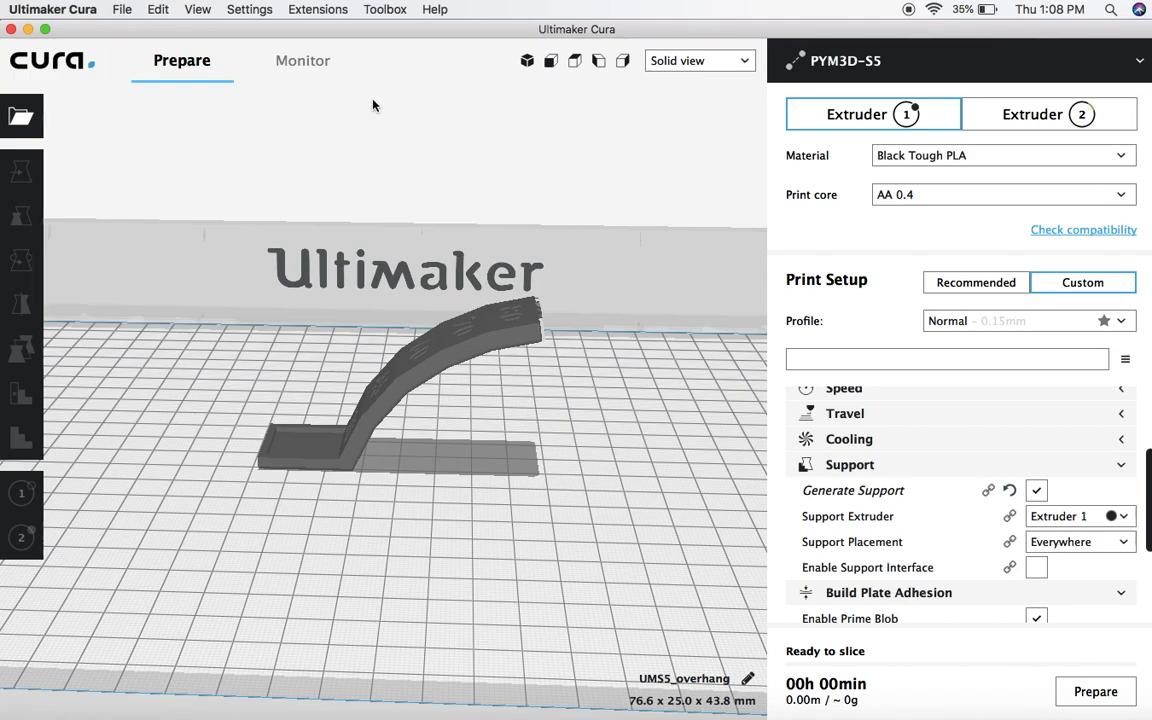
- Open the plugin marketplace and view the already-installed Custom Supports plugin
click(385, 9)
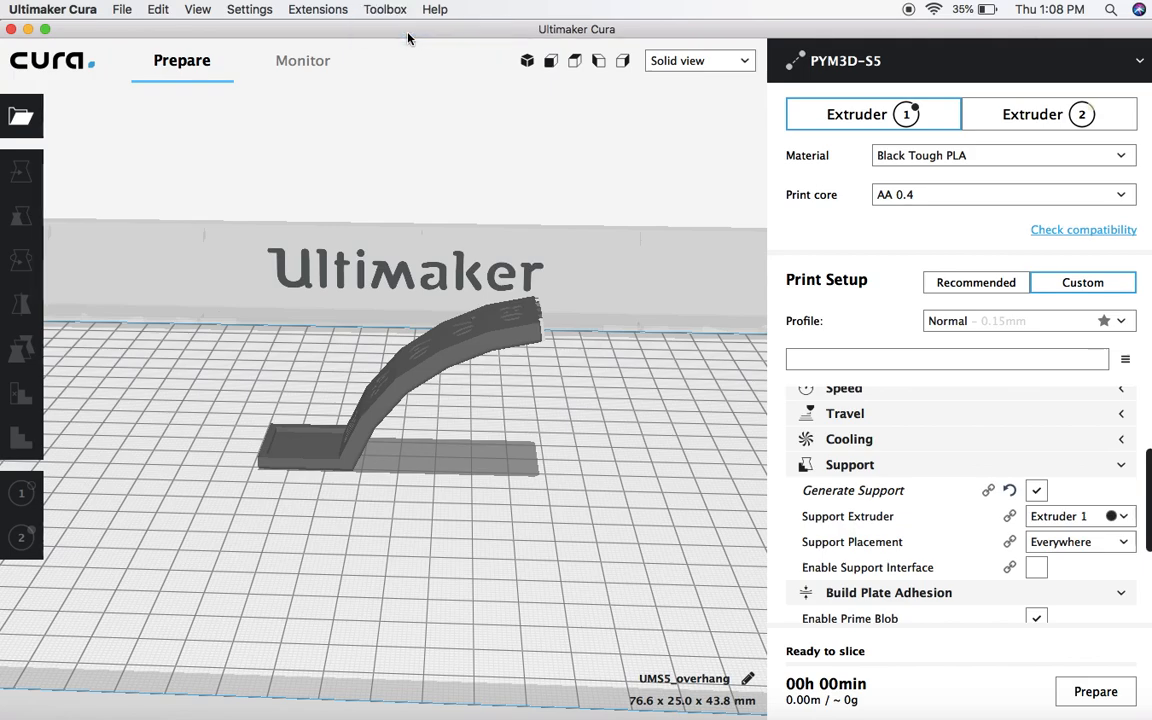
click(385, 9)
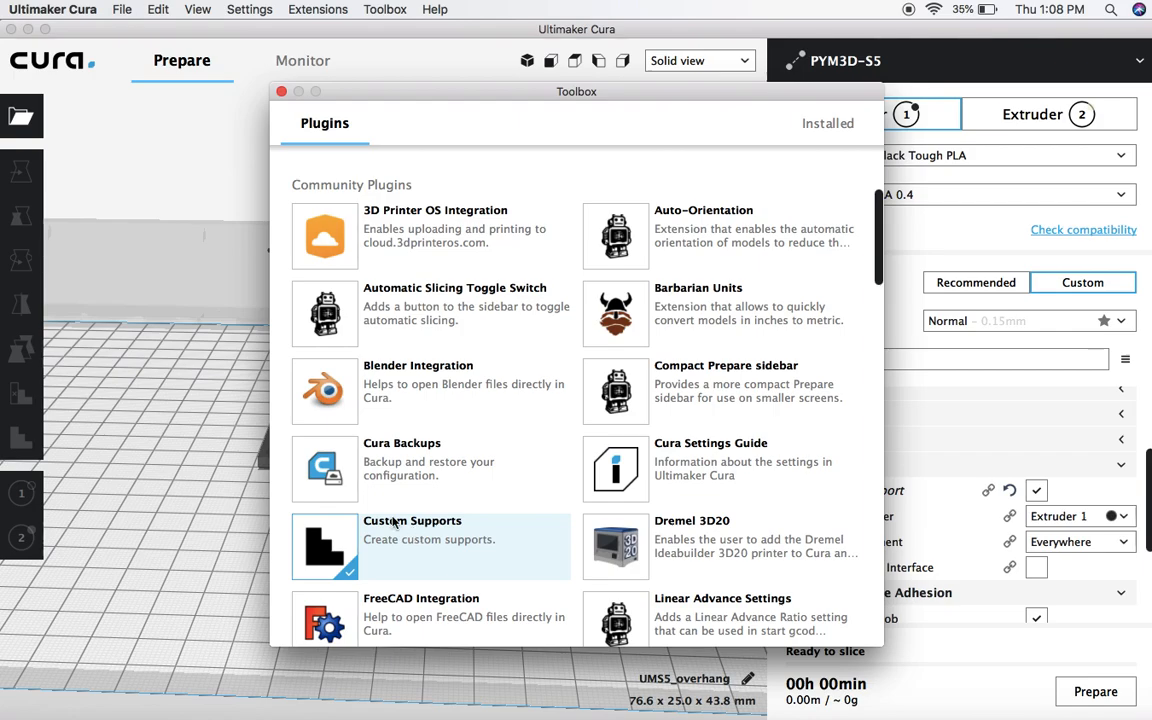
mouse_move(335, 550)
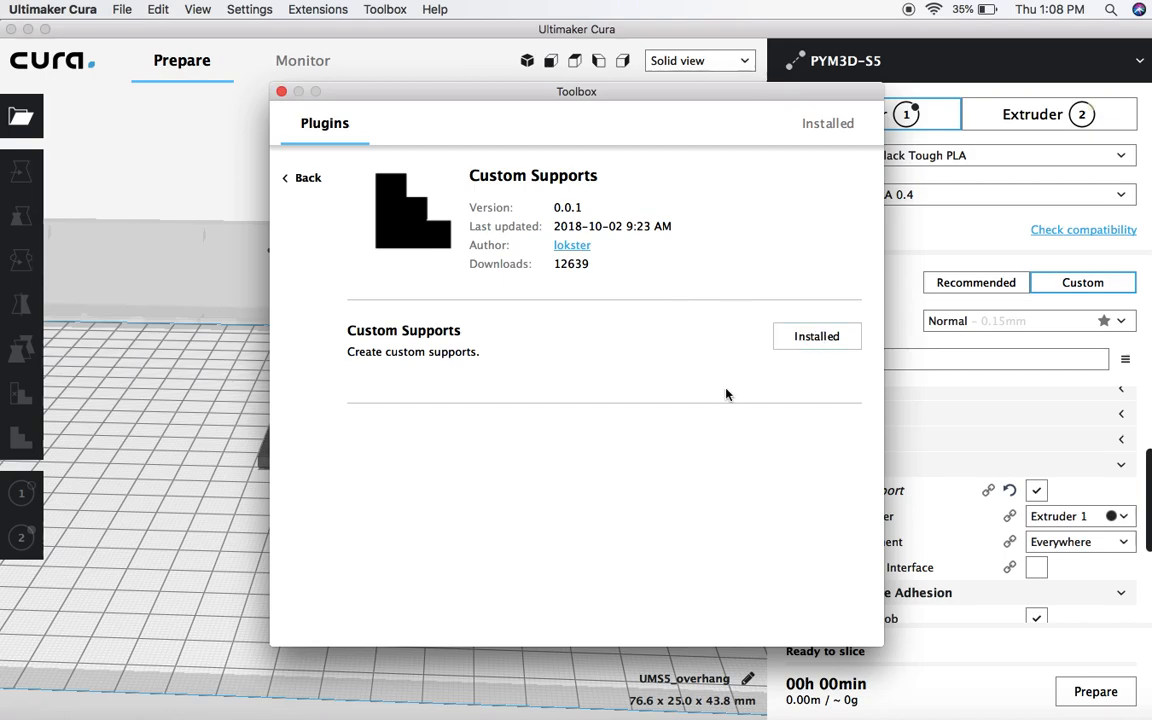
mouse_move(329, 163)
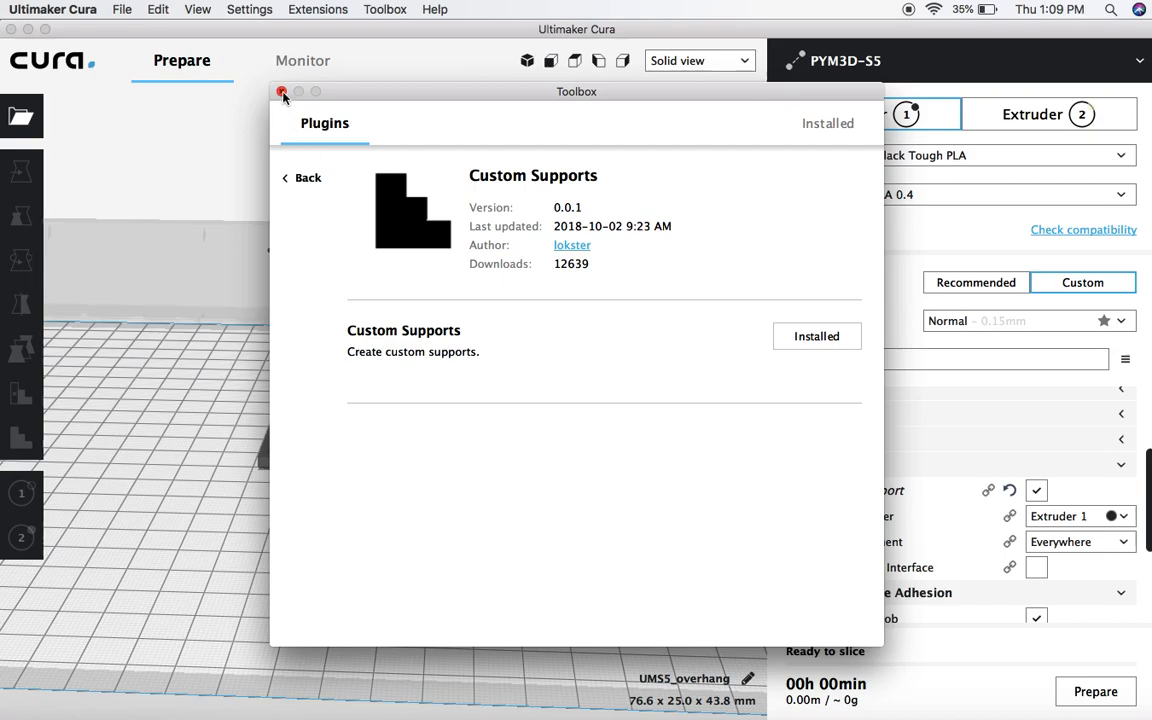
- Close the Toolbox plugin browser to return to the unsliced overhang model
click(282, 91)
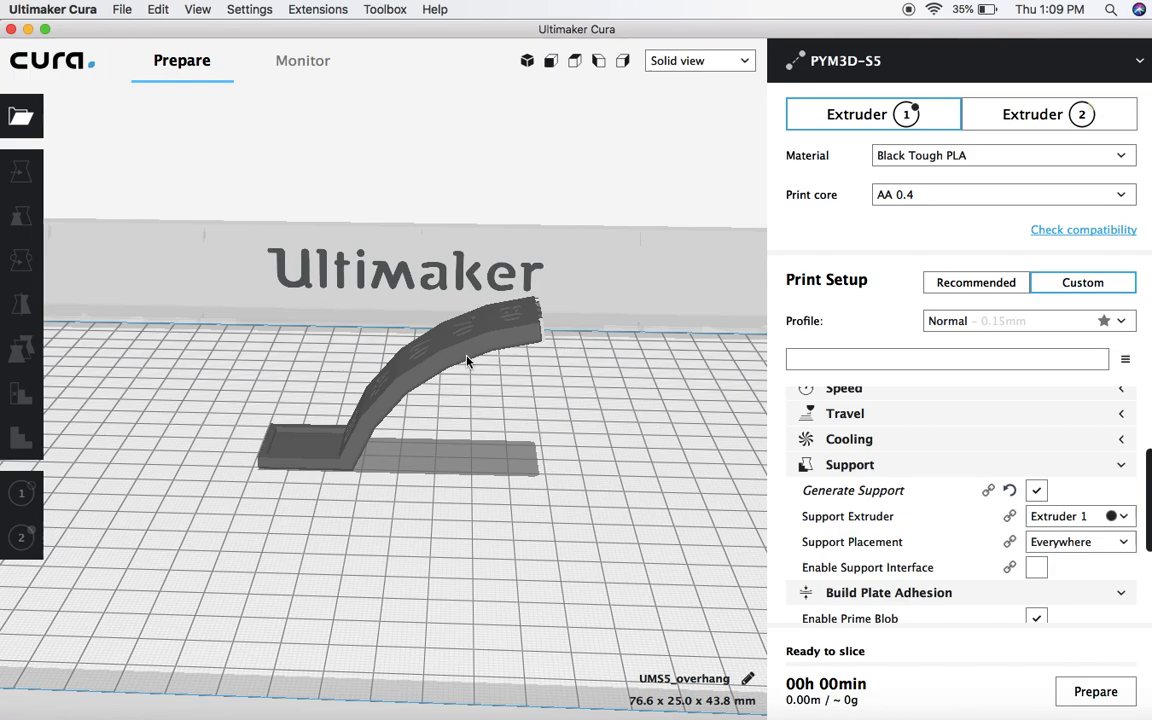
mouse_move(405, 330)
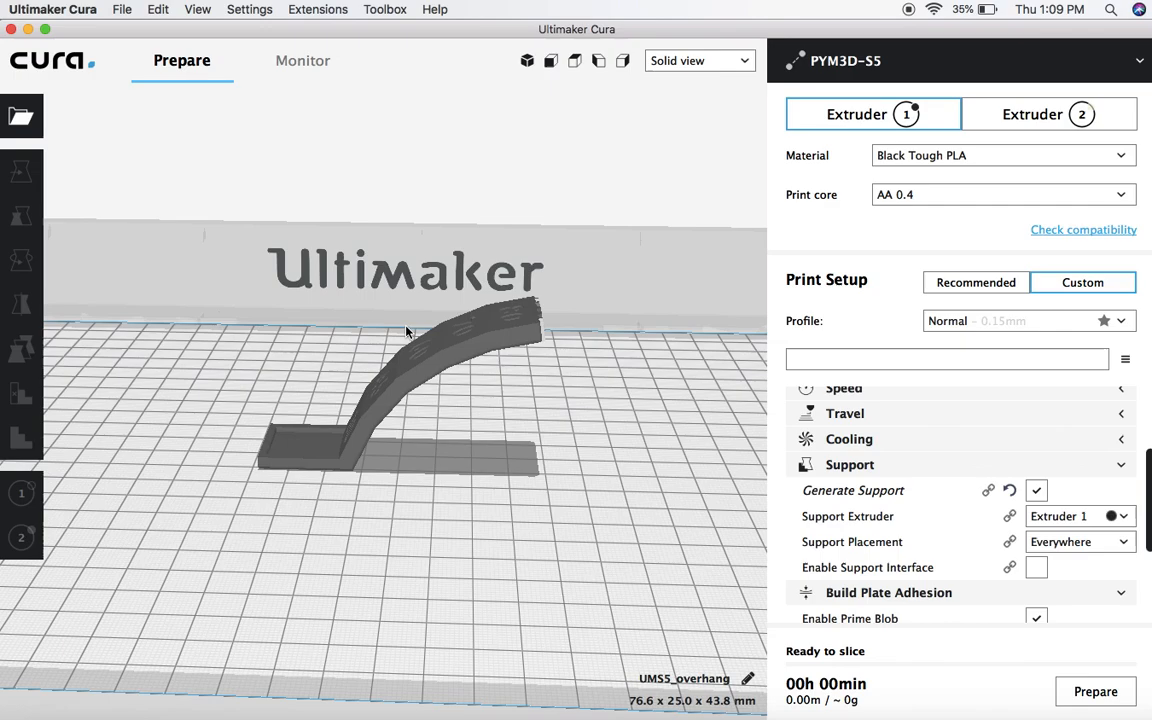
mouse_move(303, 388)
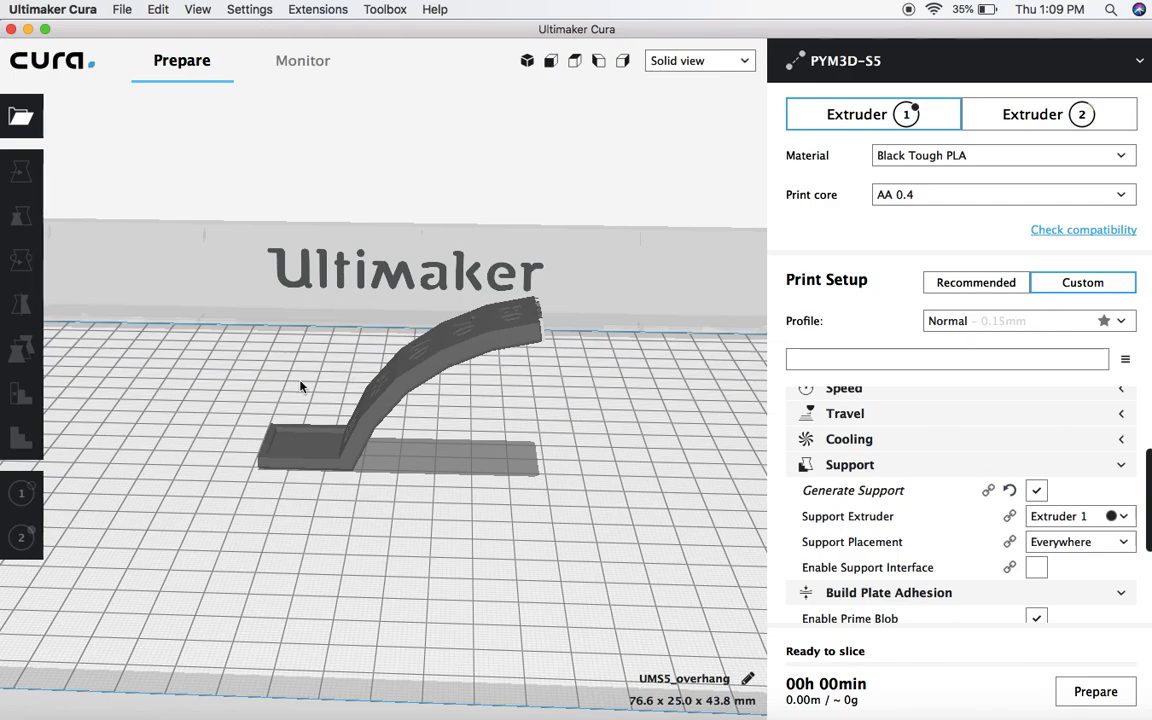
mouse_move(342, 397)
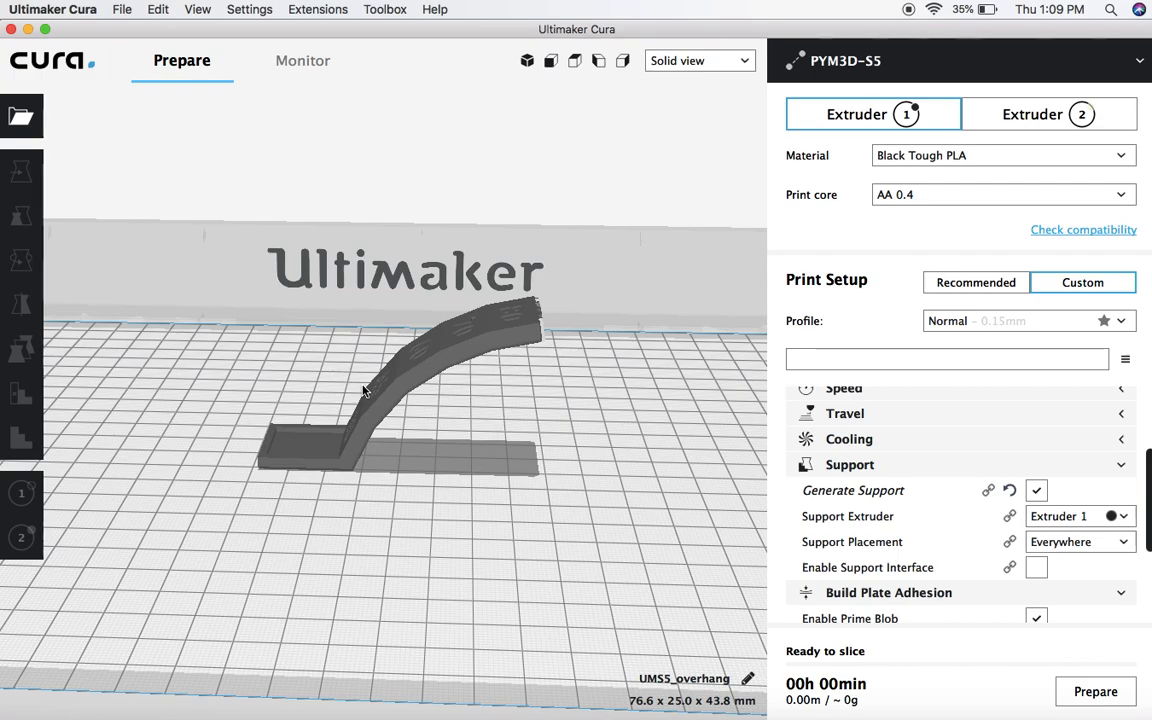
mouse_move(479, 356)
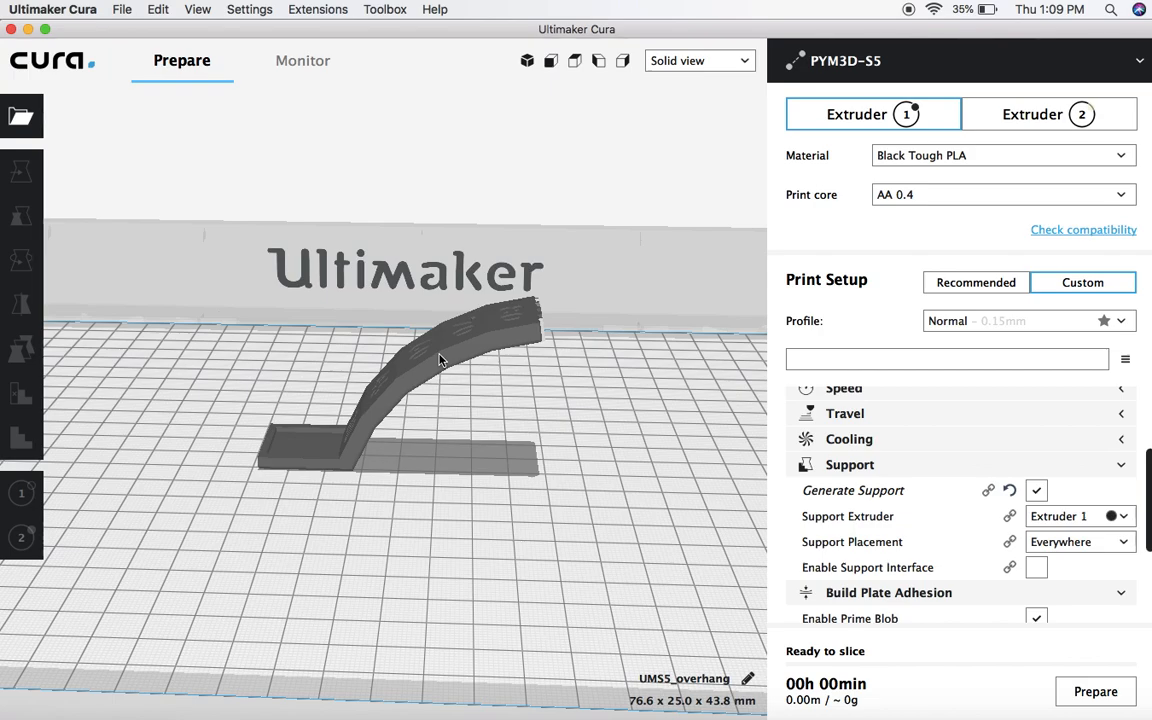
mouse_move(748, 382)
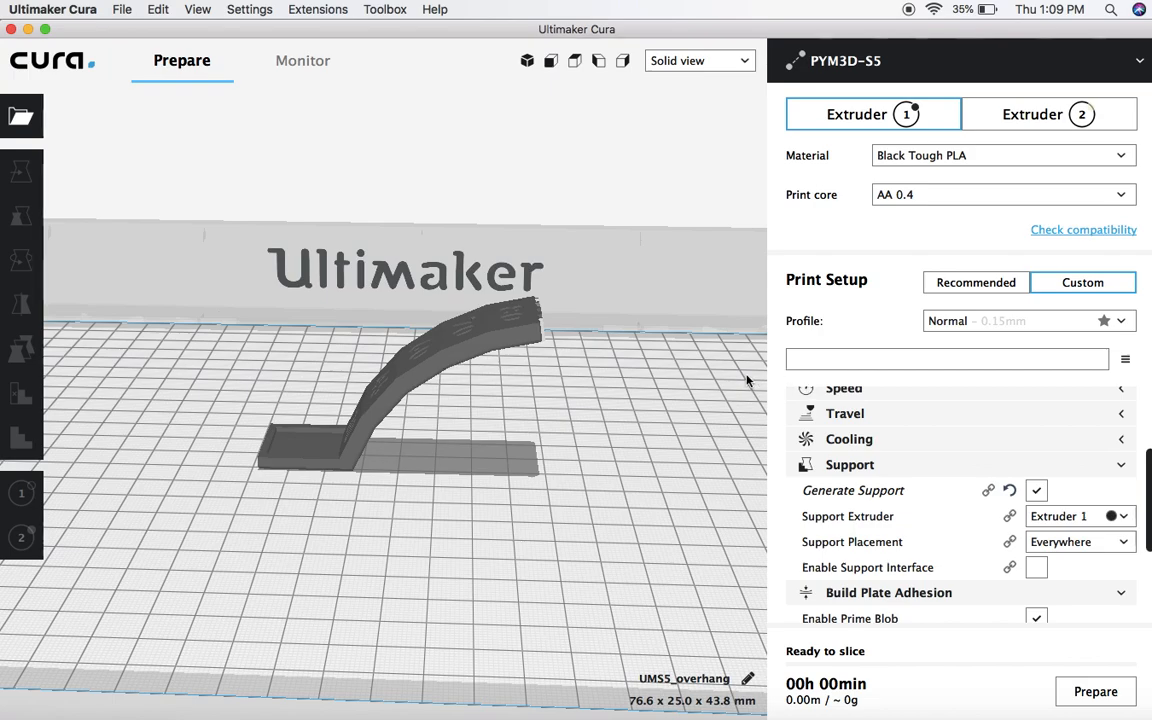
mouse_move(537, 418)
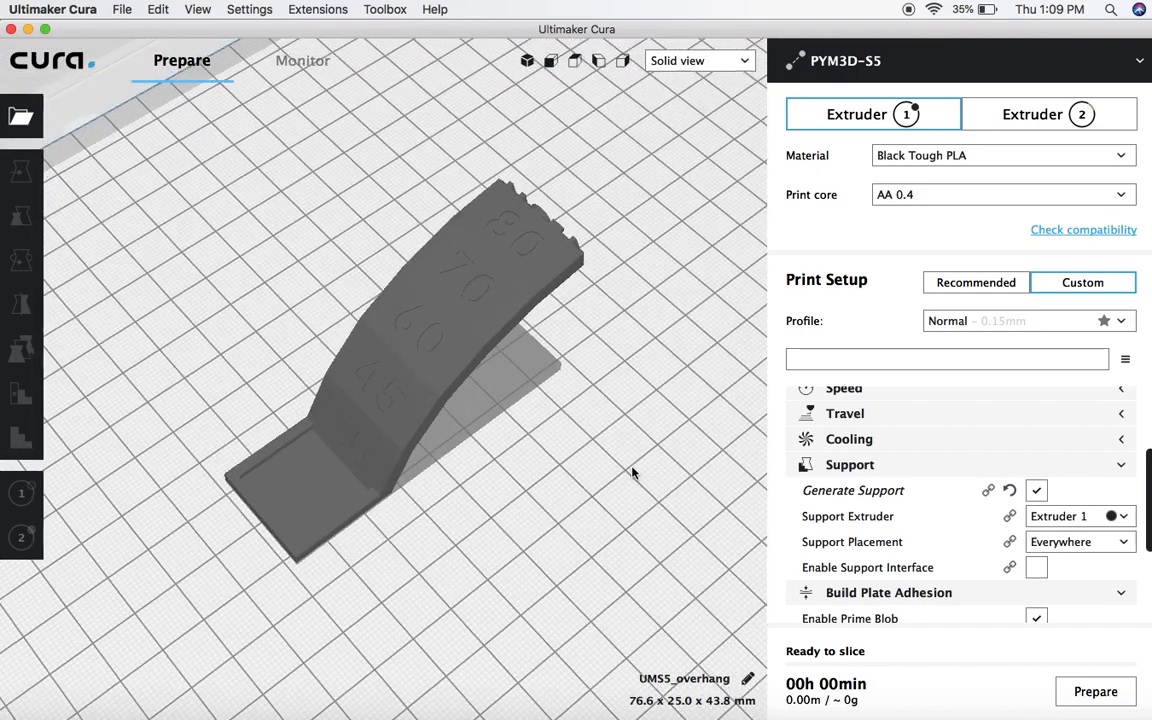
mouse_move(443, 337)
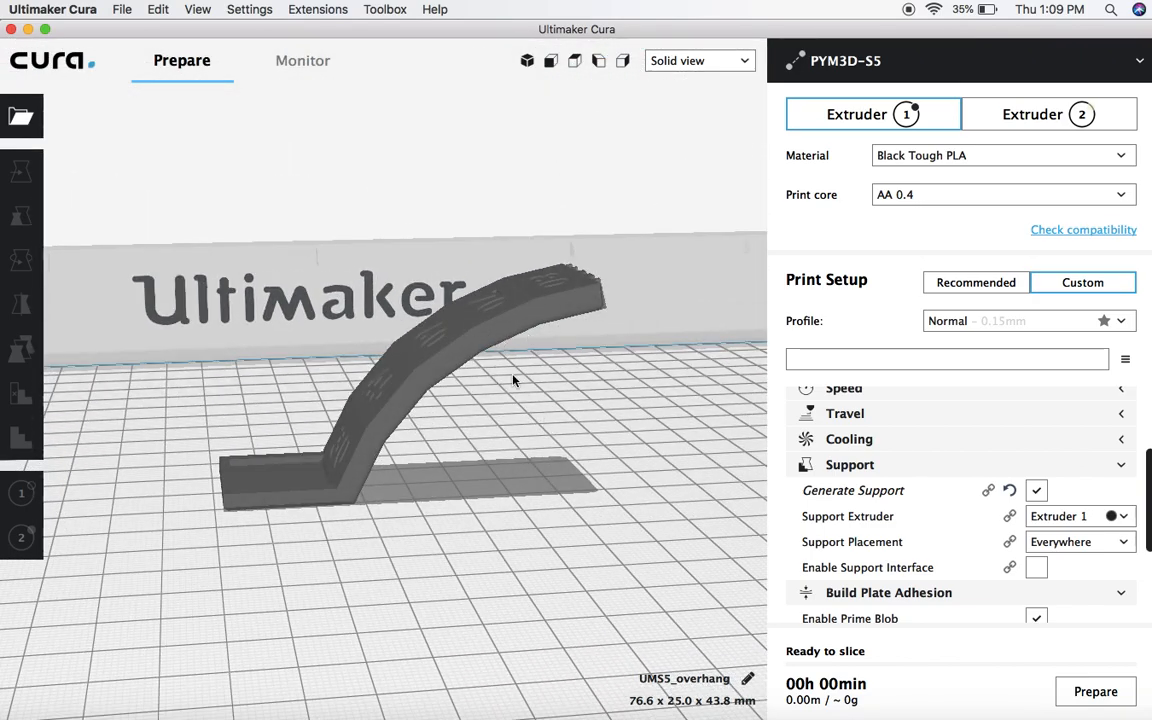
mouse_move(470, 363)
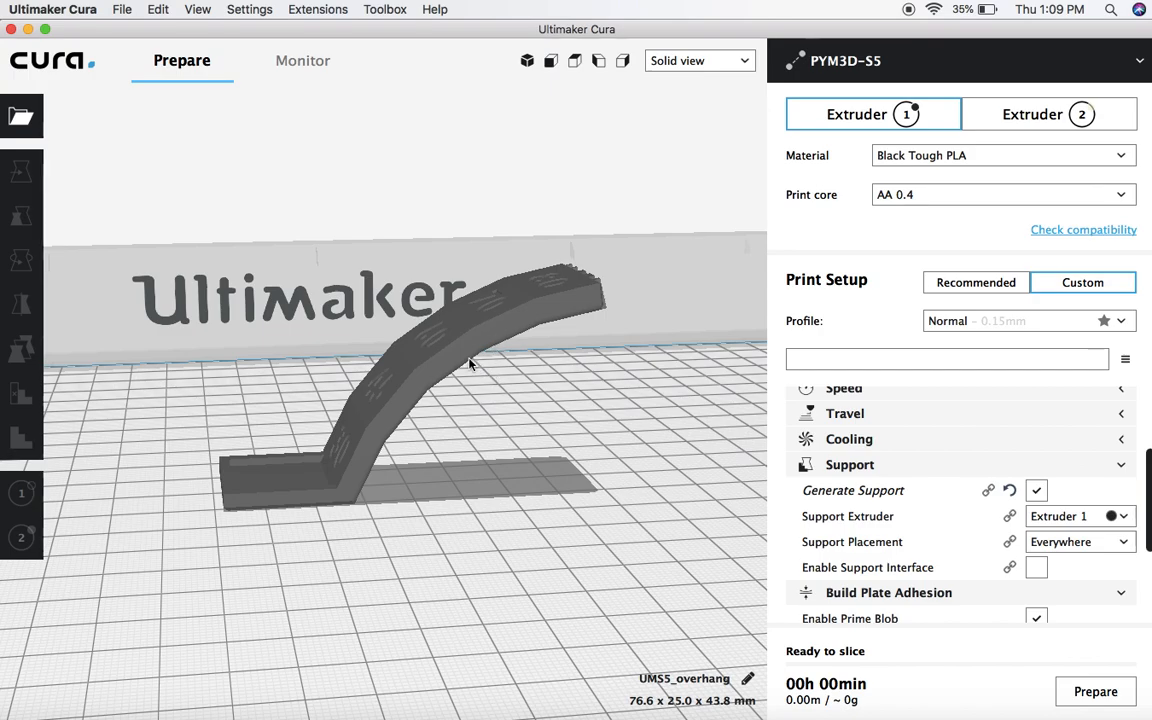
mouse_move(433, 453)
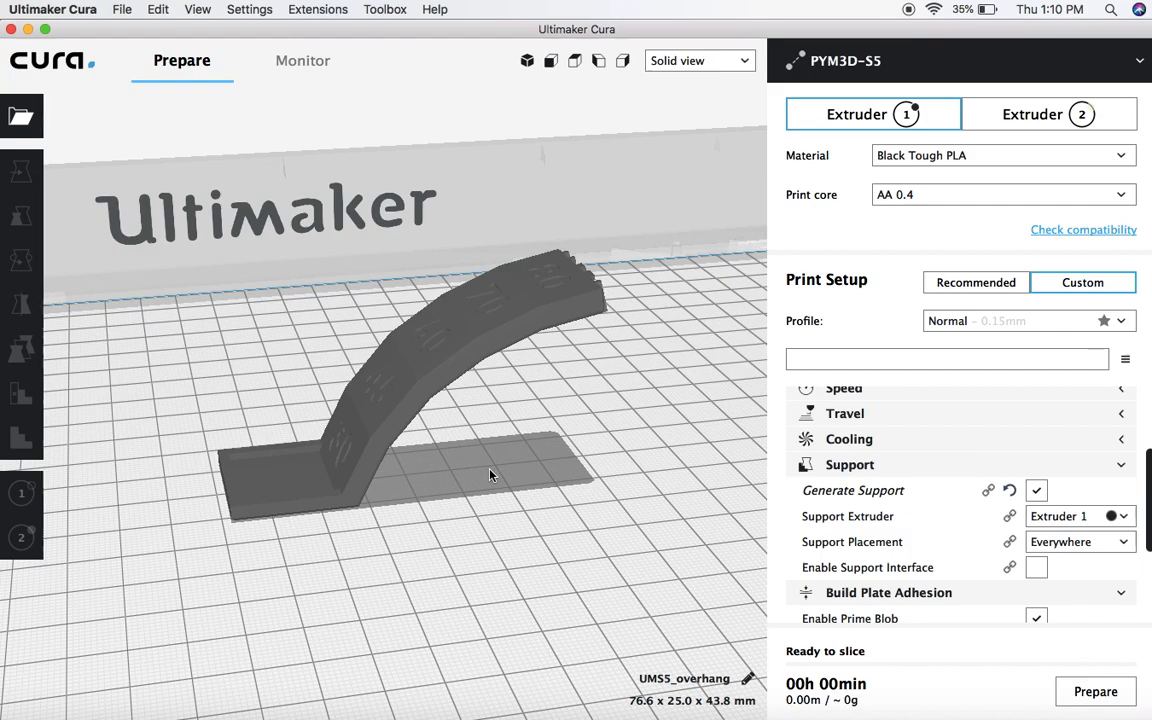
mouse_move(675, 418)
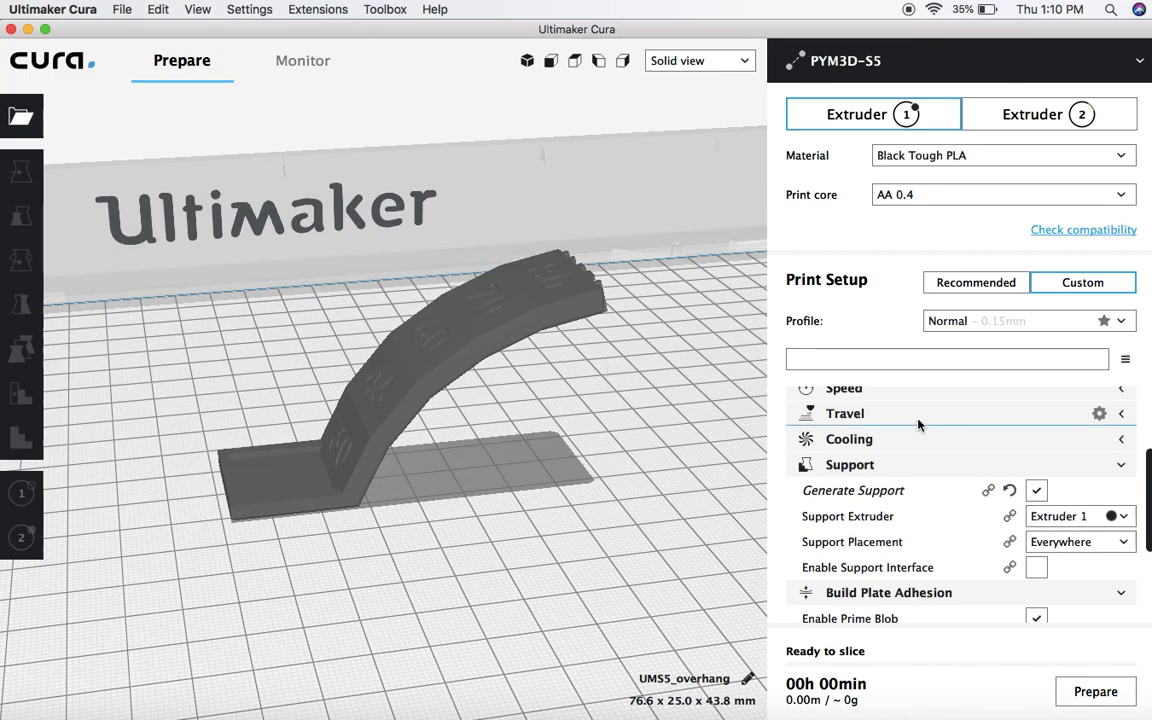
mouse_move(790, 407)
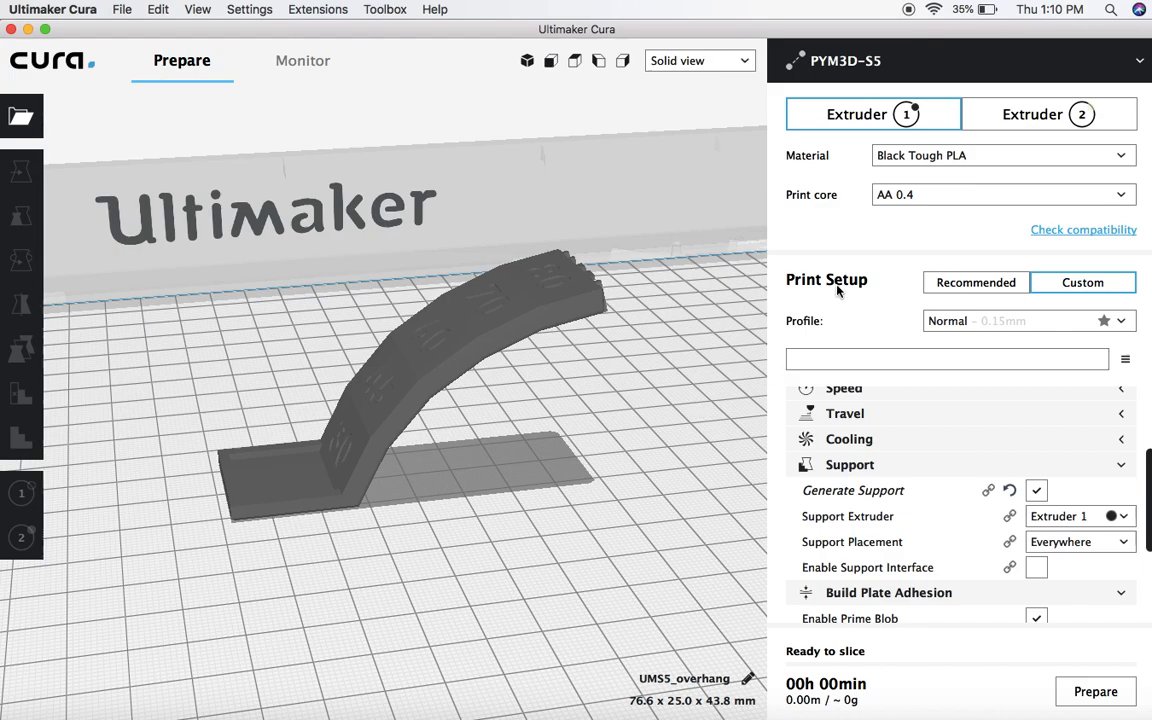
mouse_move(1082, 282)
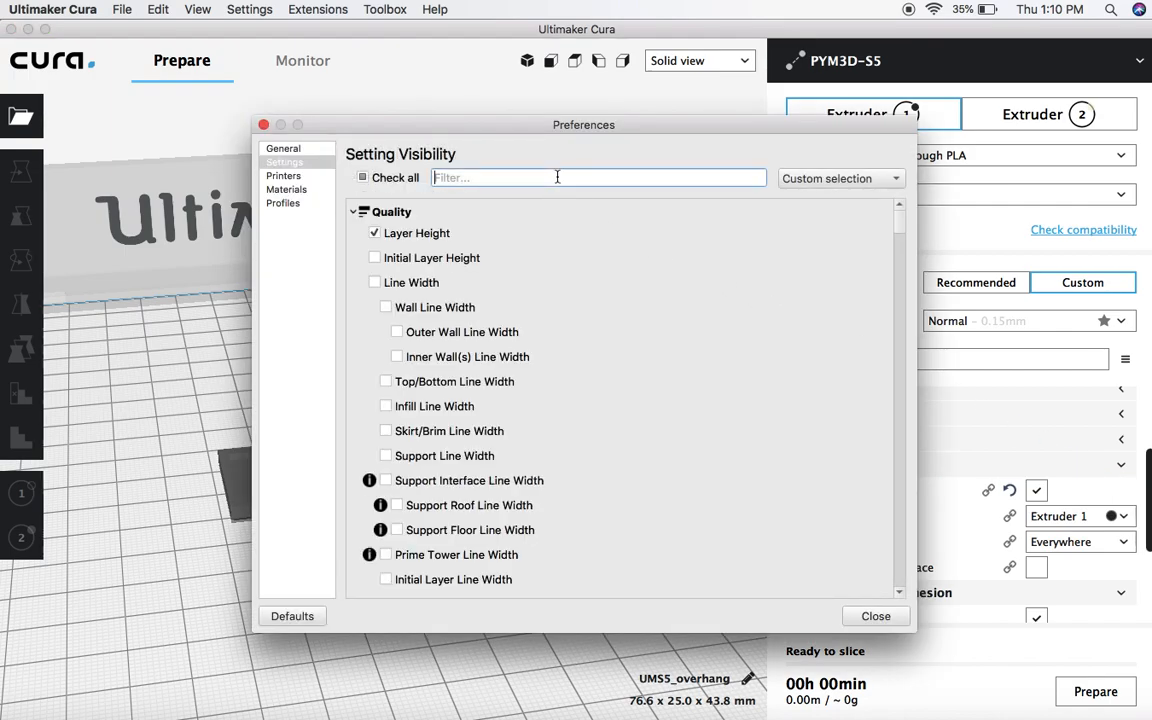
- Filter settings for 'over' and make Support Overhang Angle visible, showing 70°
text(overhang angl)
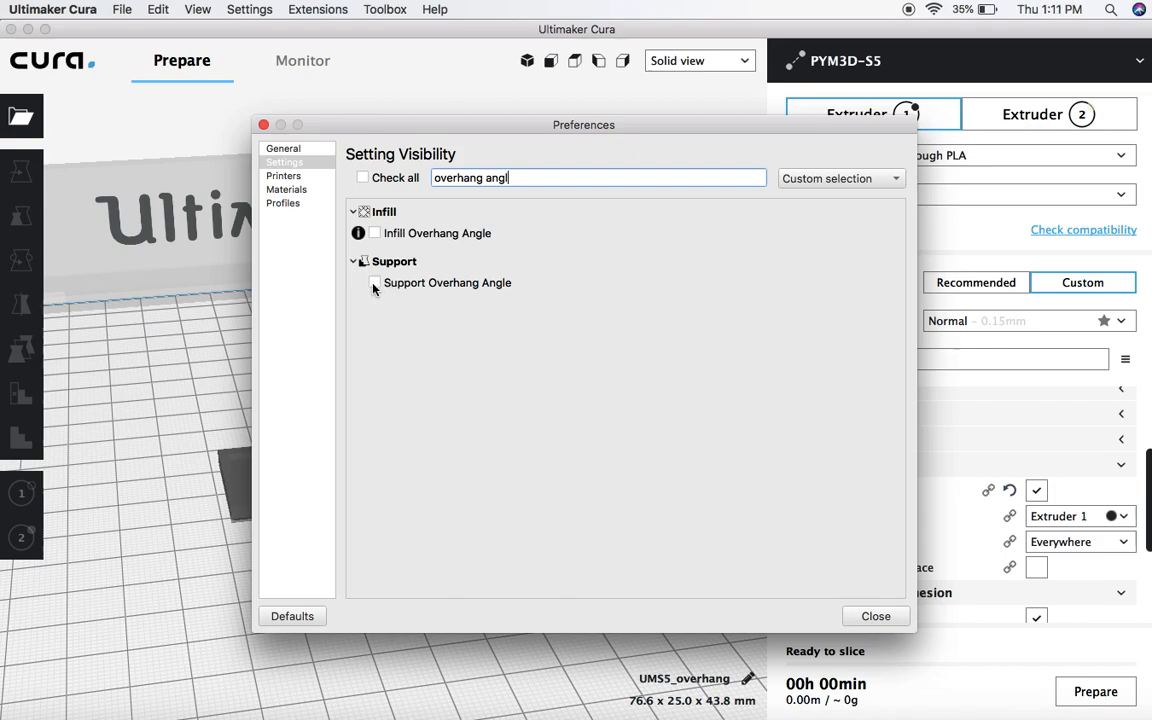
click(374, 282)
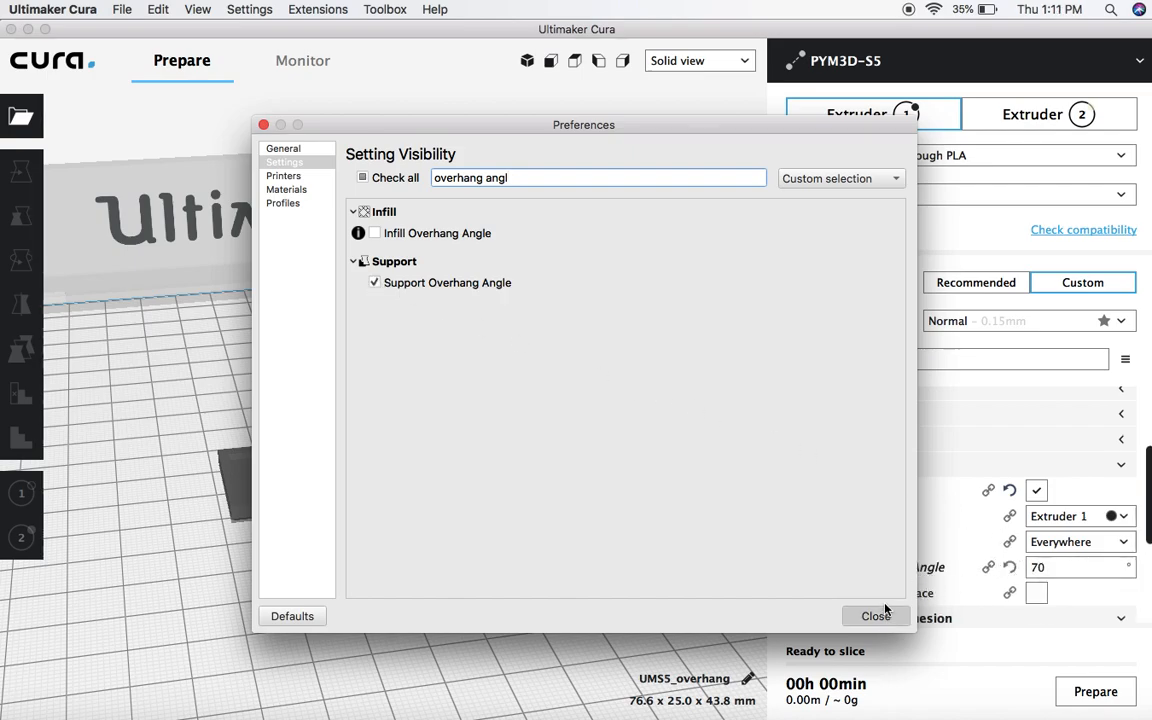
click(875, 615)
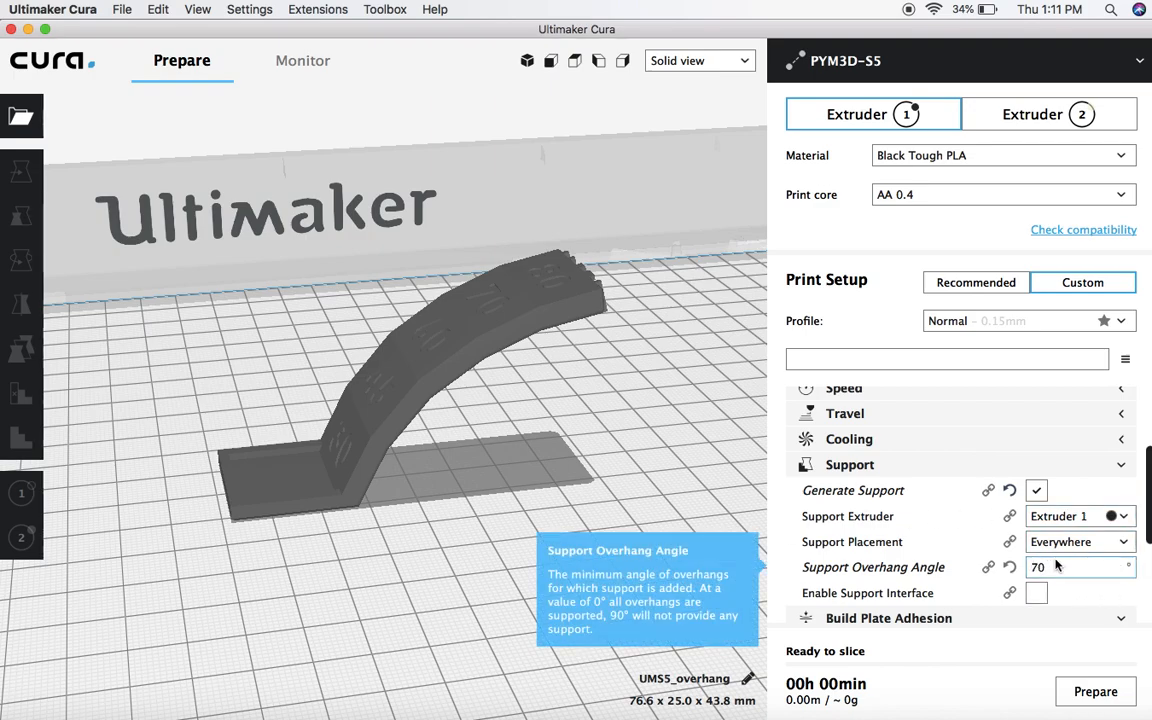
mouse_move(948, 546)
text(4)
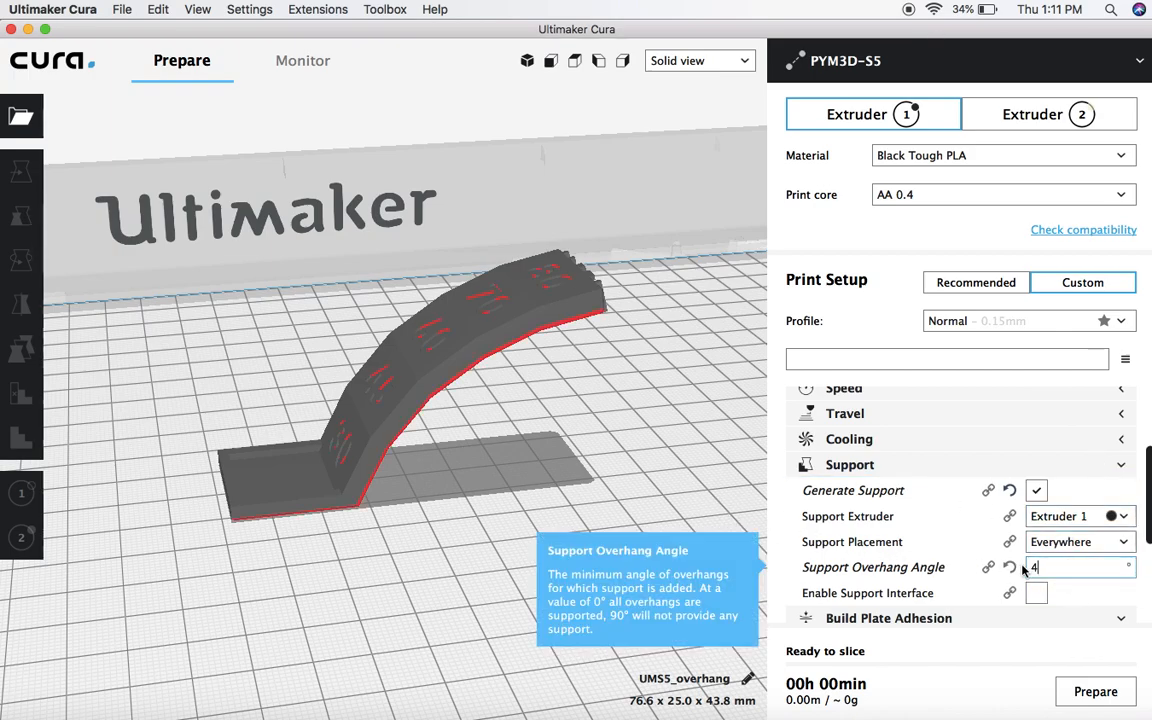
- Change the Support Overhang Angle from 70° to 45°
text(5)
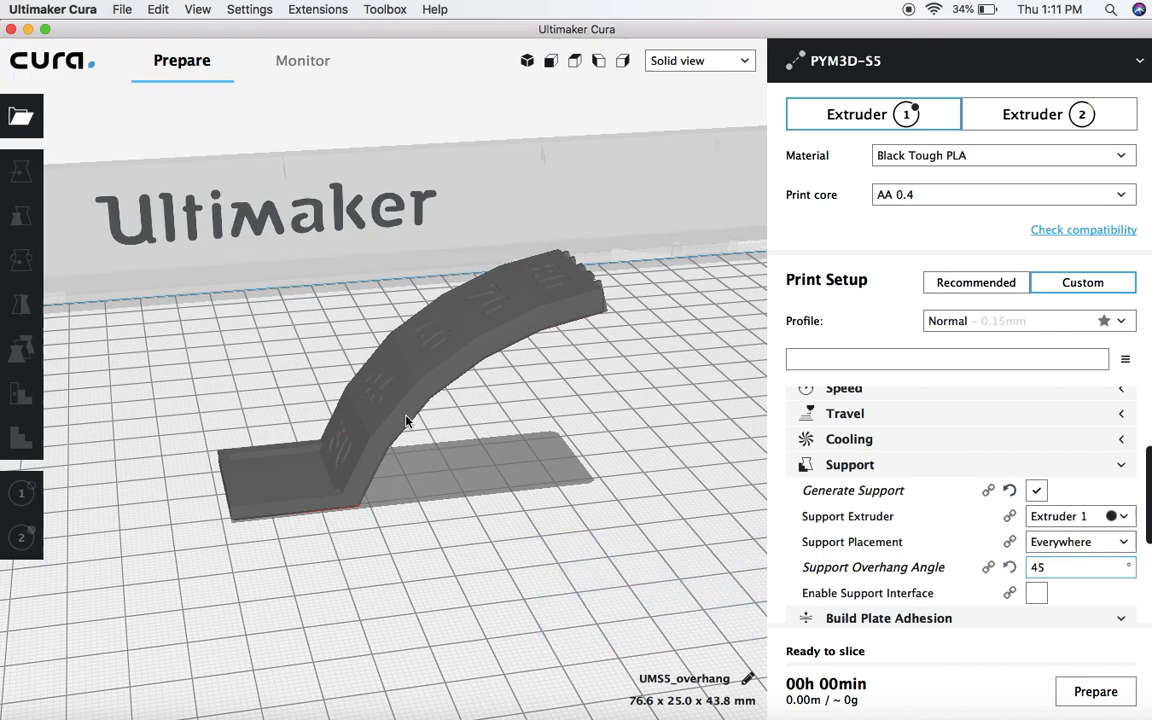
drag(405, 420, 520, 388)
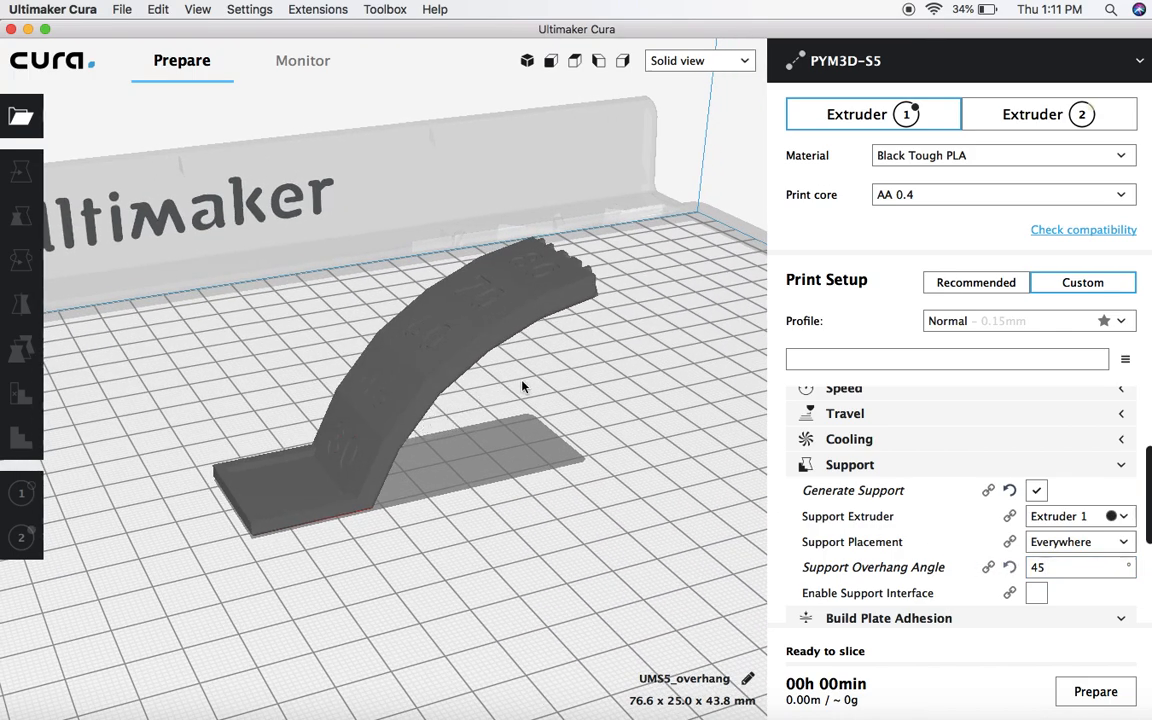
mouse_move(810, 193)
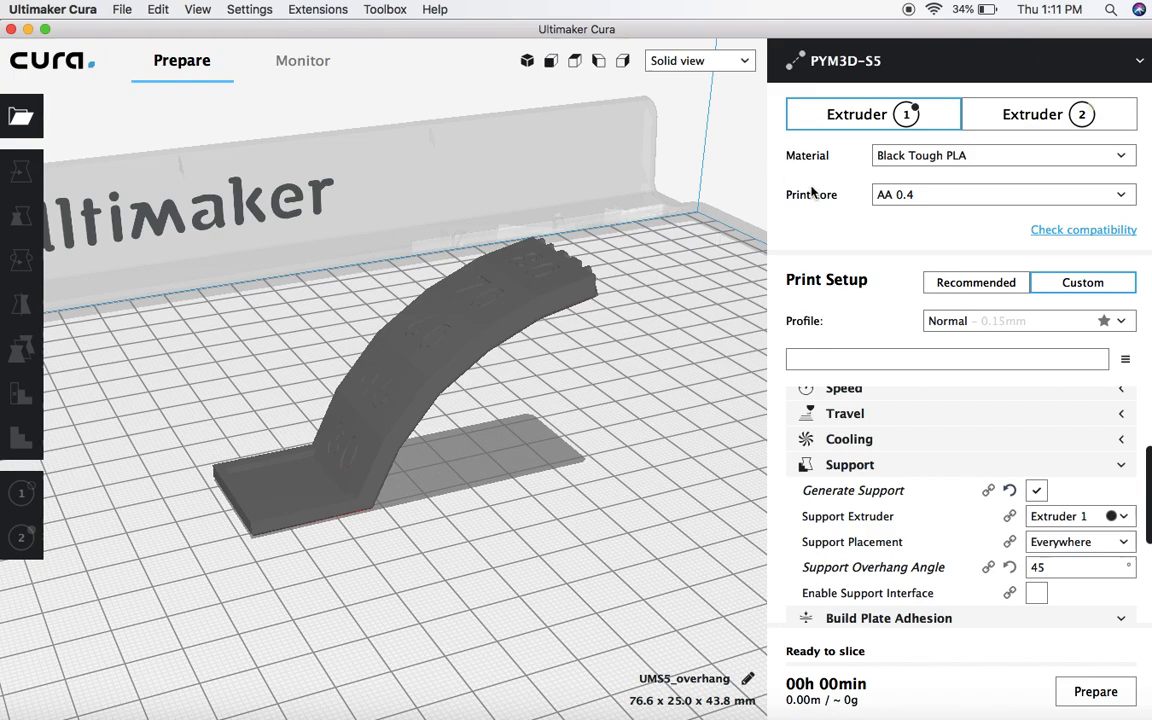
mouse_move(763, 125)
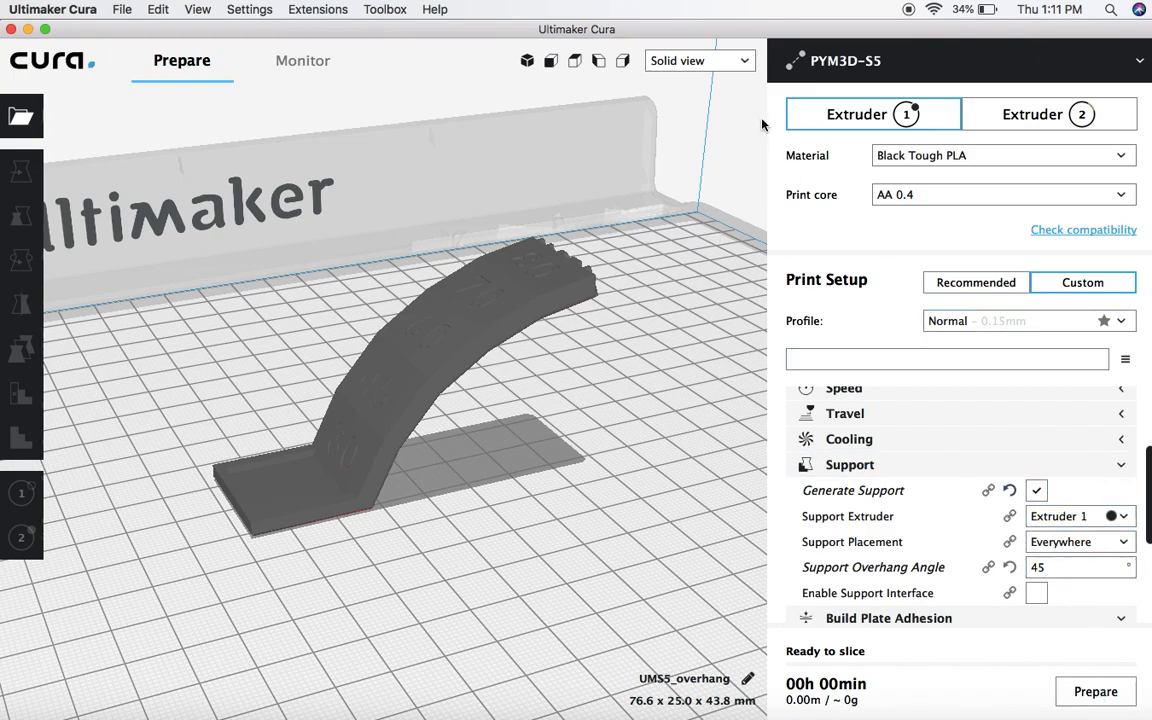
- Slice in Layer view and show all 291 layers with dense automatic supports
click(698, 60)
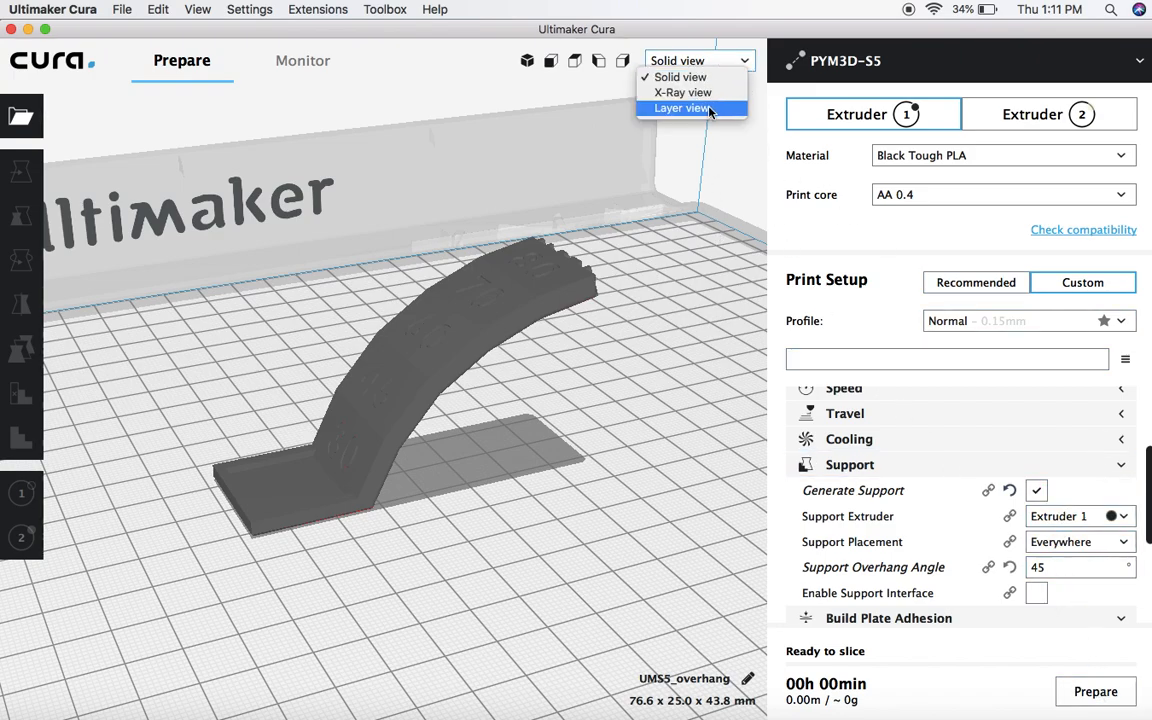
click(681, 108)
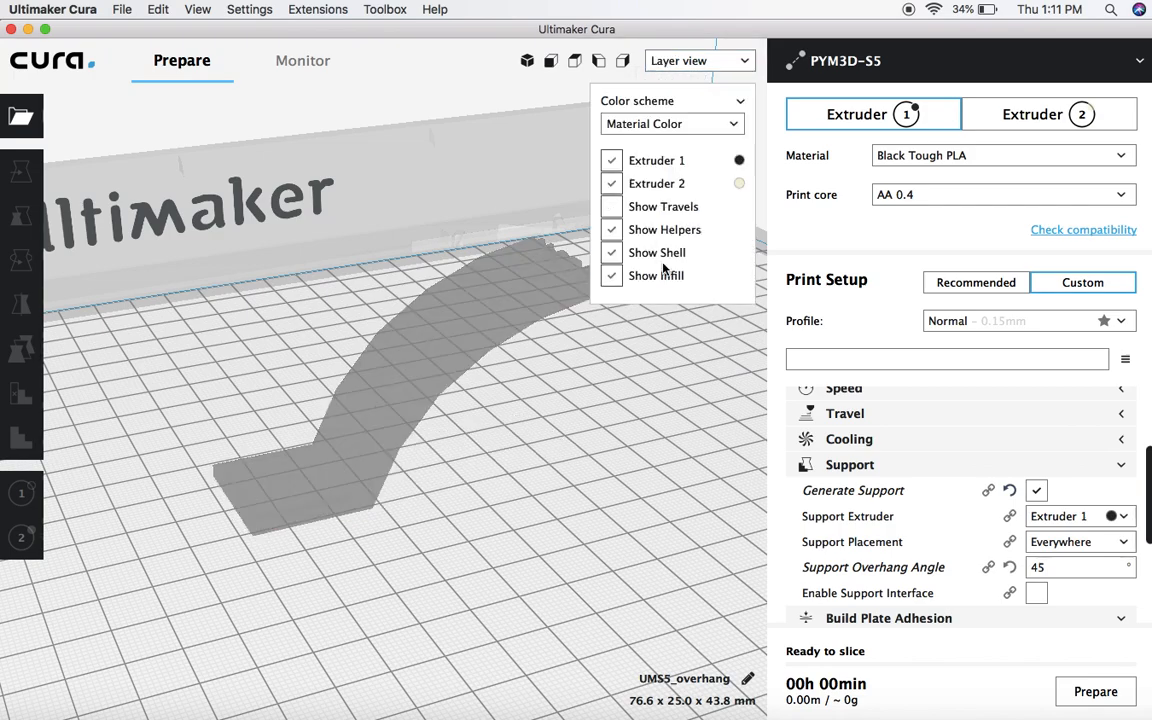
click(1096, 691)
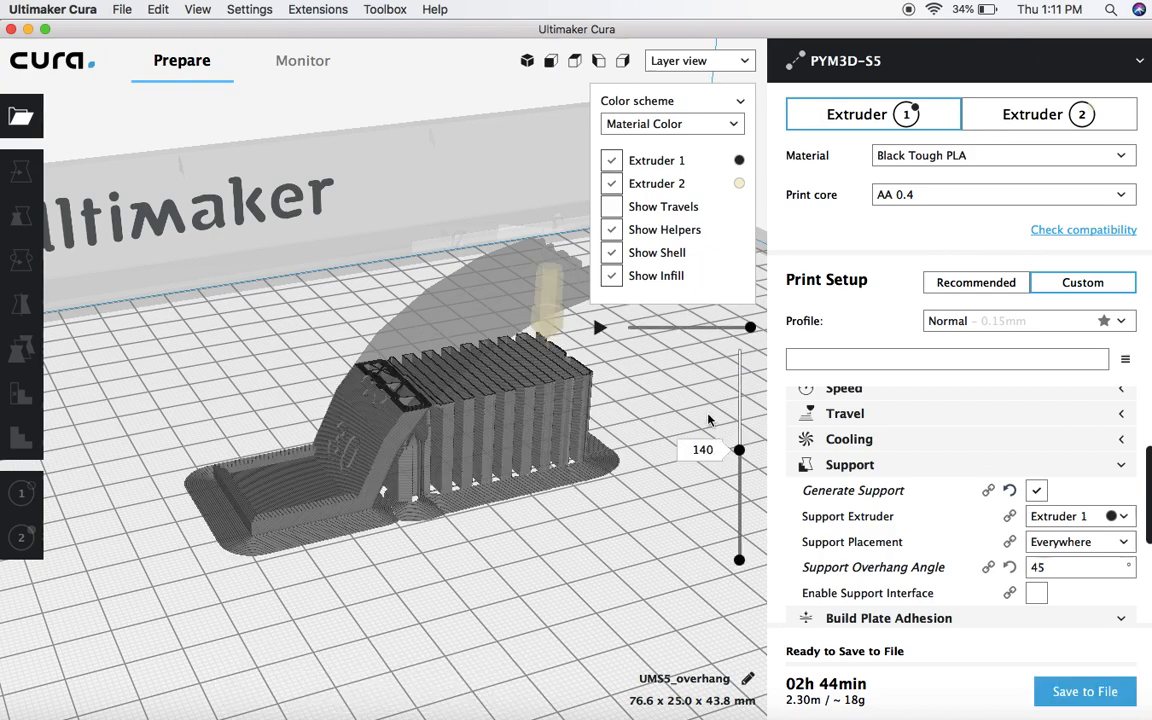
drag(740, 449, 740, 348)
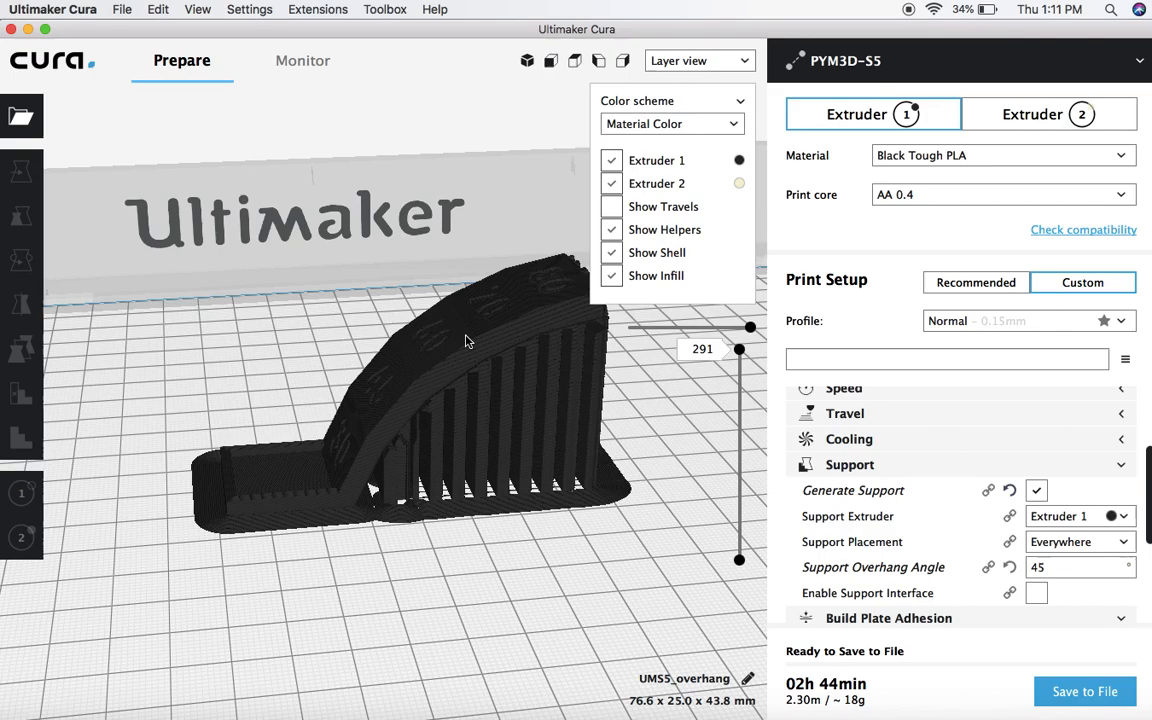
- Set Support Overhang Angle to 70° and reslice, estimating 2h 09min and 14g
click(1080, 567)
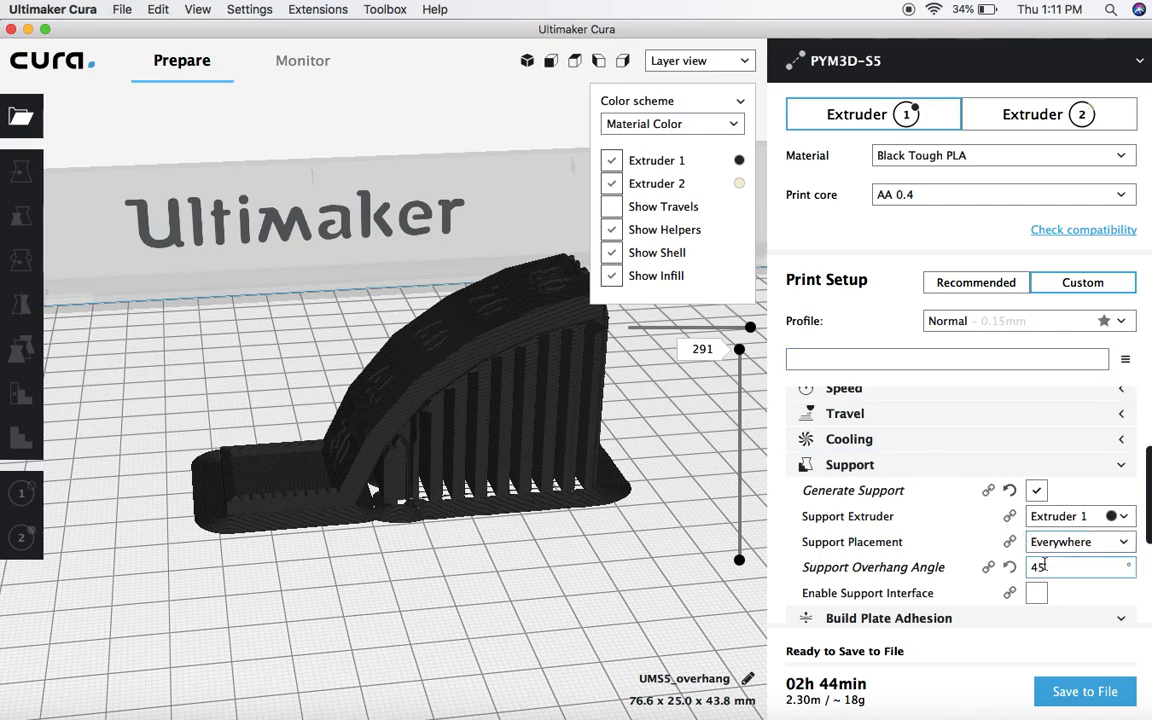
text(70)
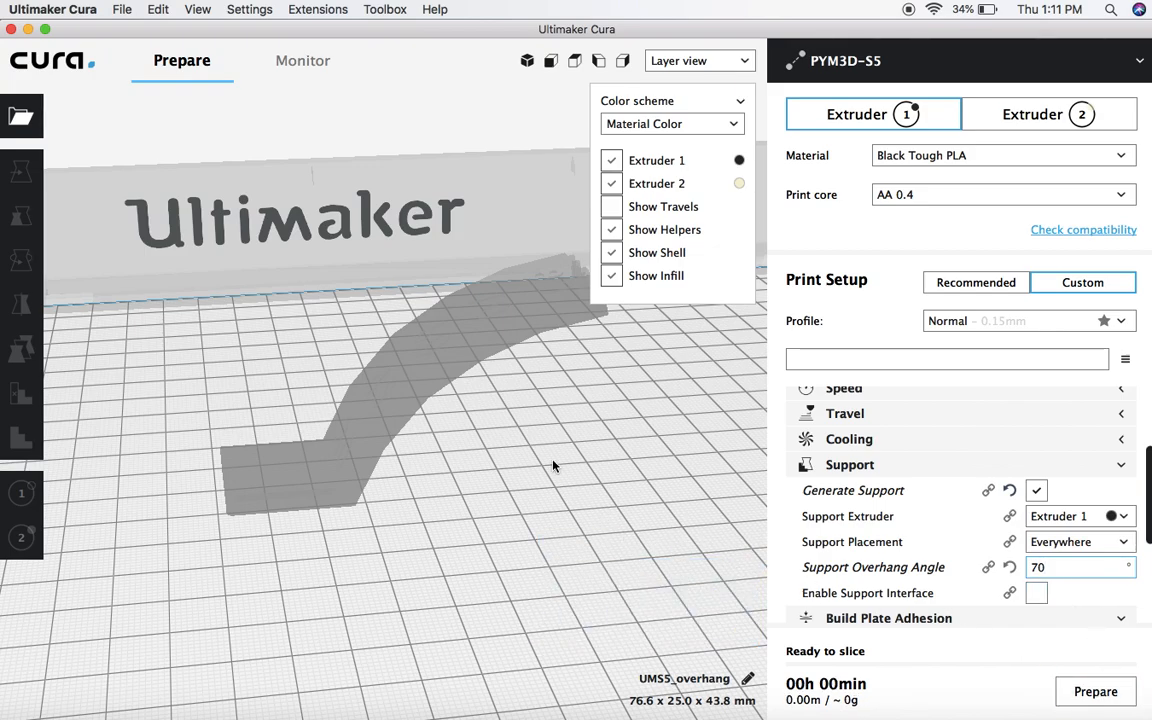
click(1095, 691)
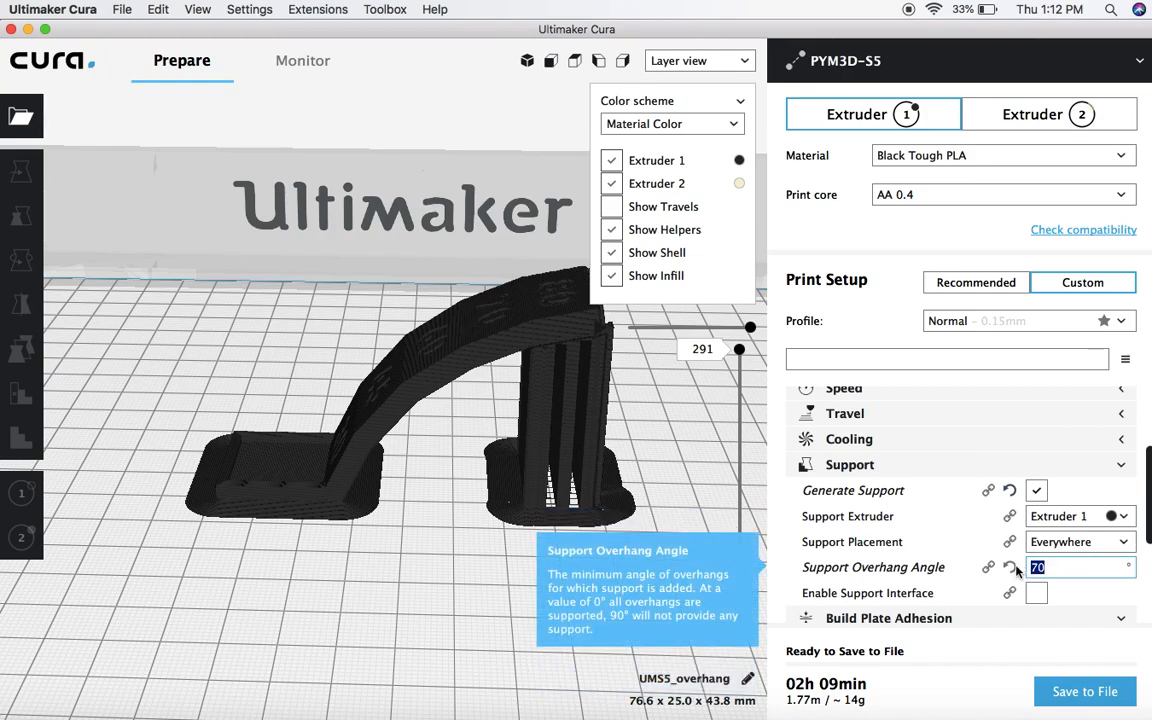
mouse_move(651, 433)
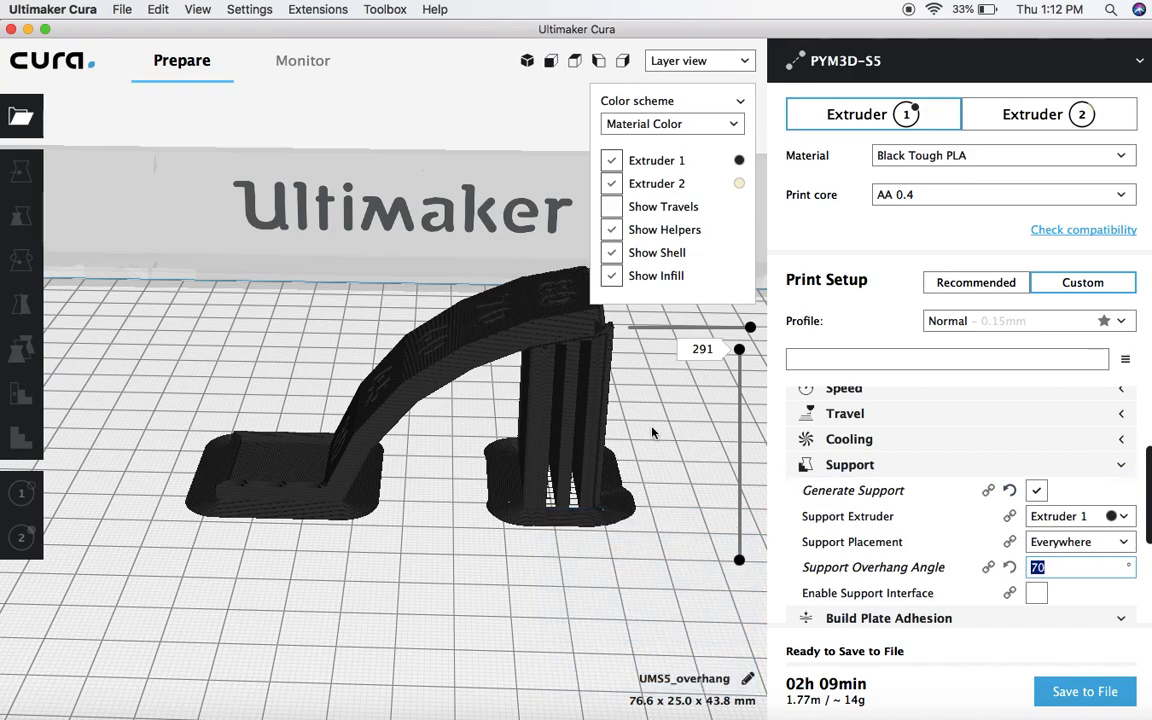
mouse_move(651, 423)
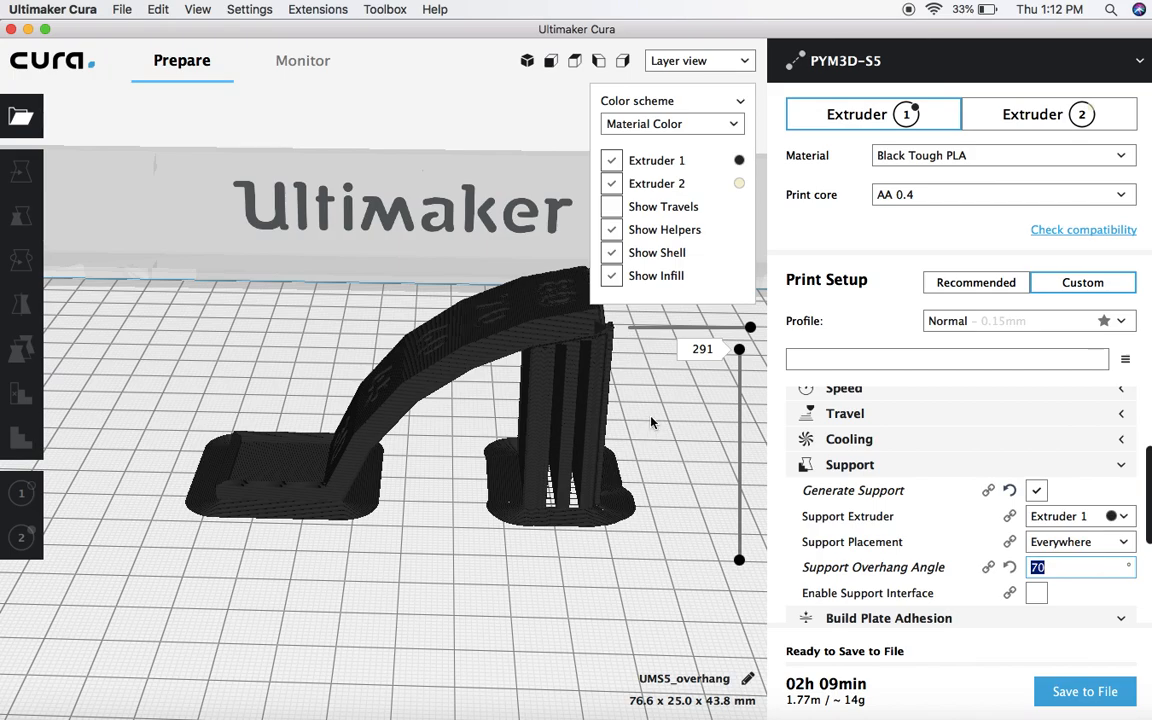
- Switch to Solid view and orbit to face the overhang model from the front
click(697, 61)
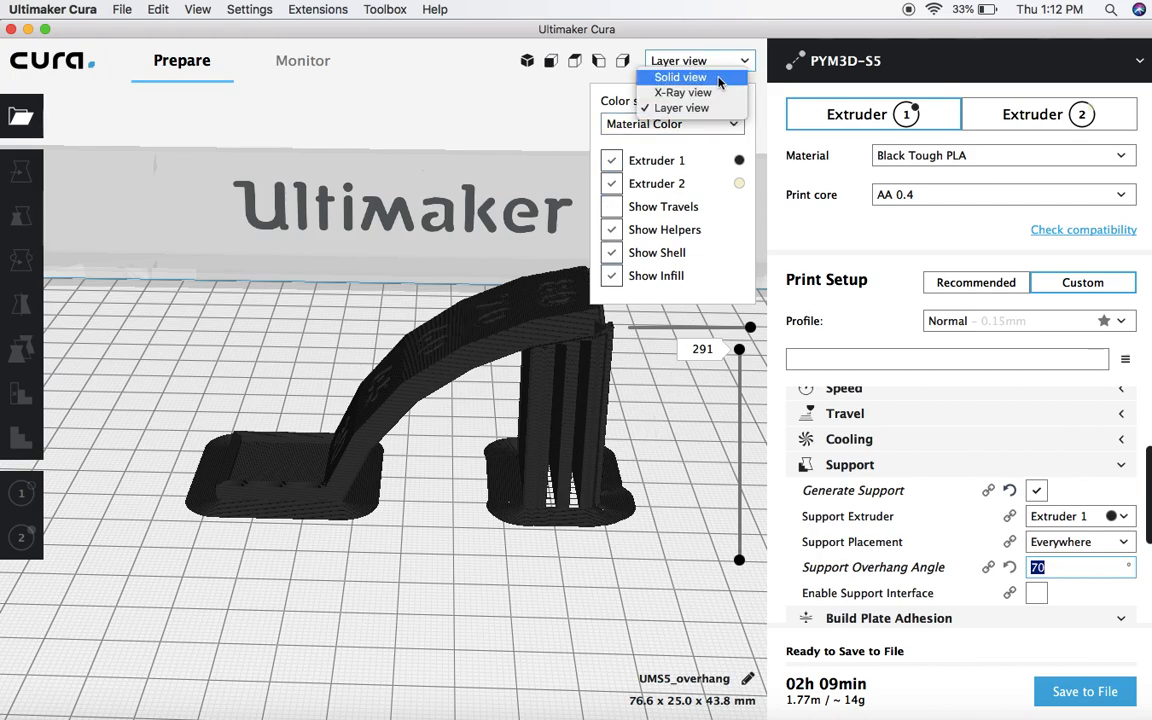
click(680, 77)
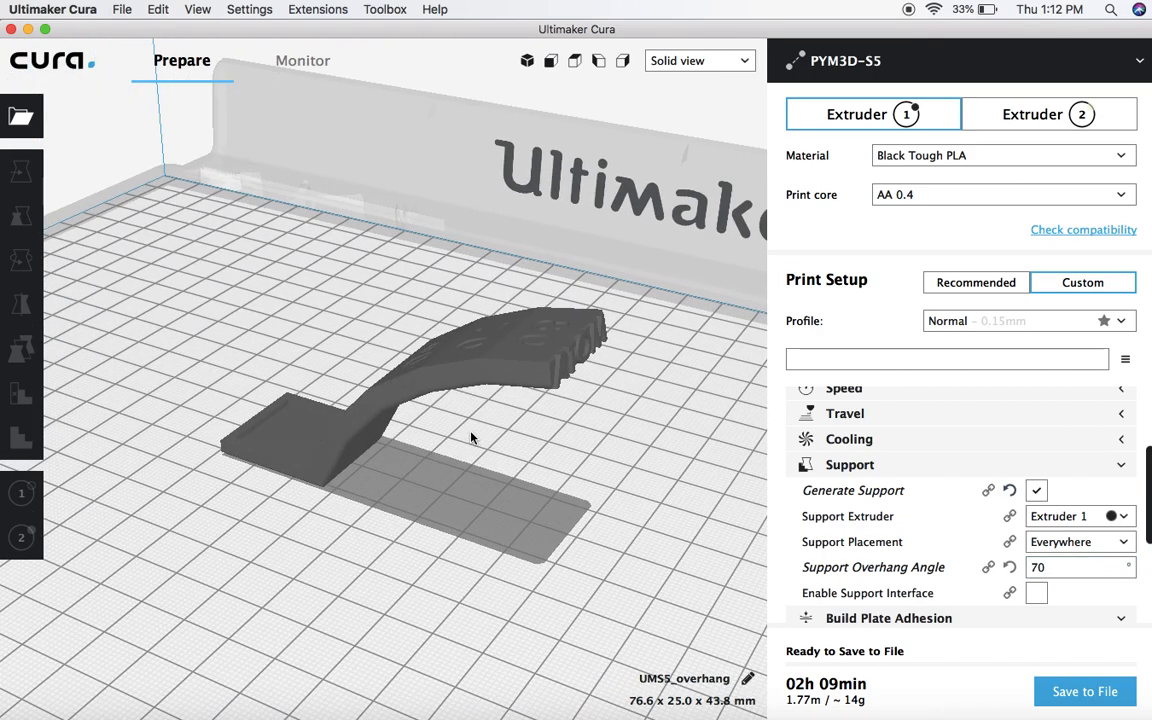
mouse_move(217, 403)
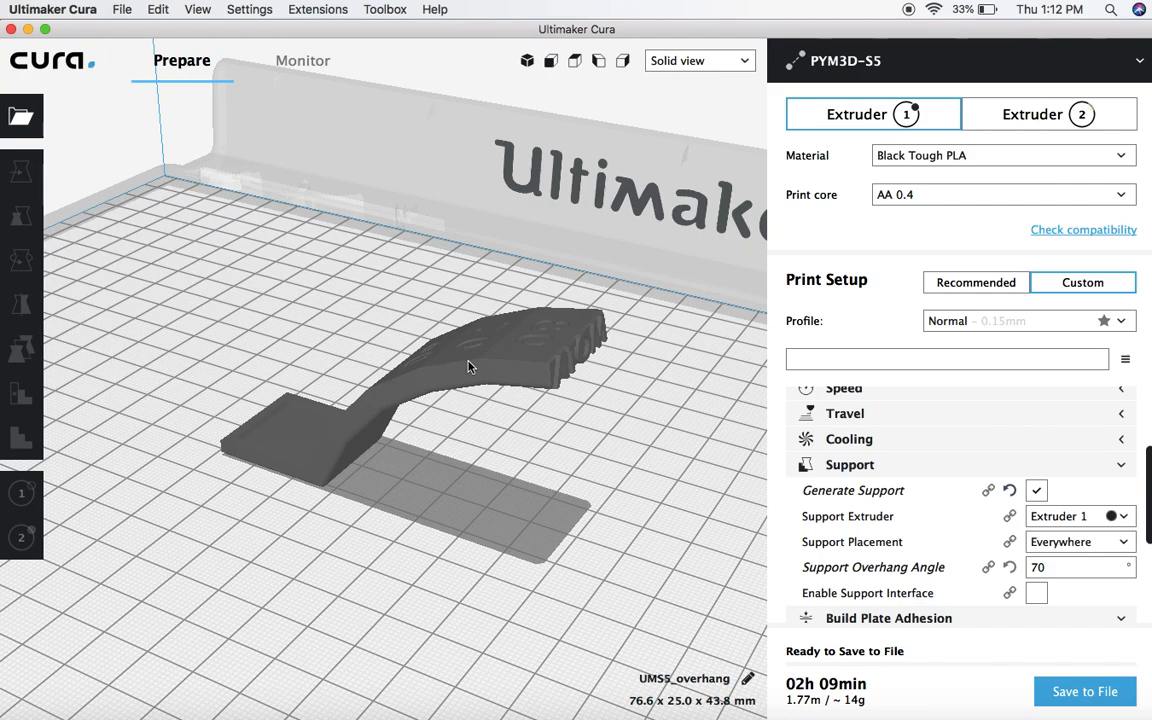
mouse_move(487, 360)
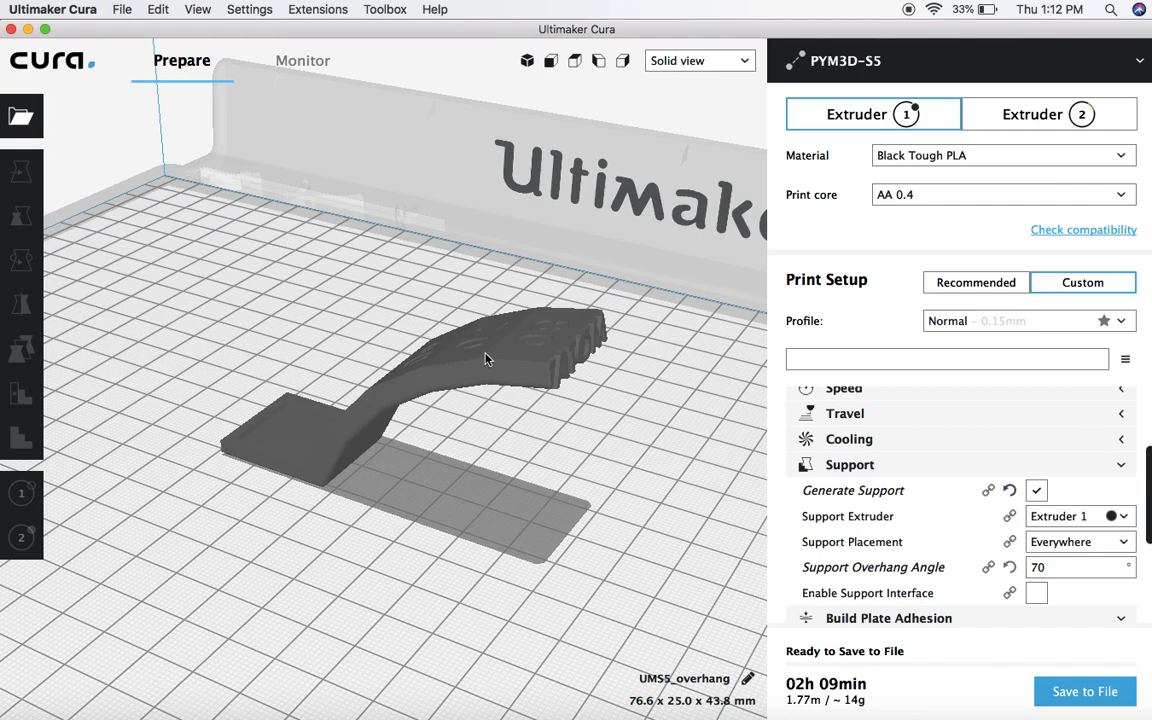
mouse_move(500, 363)
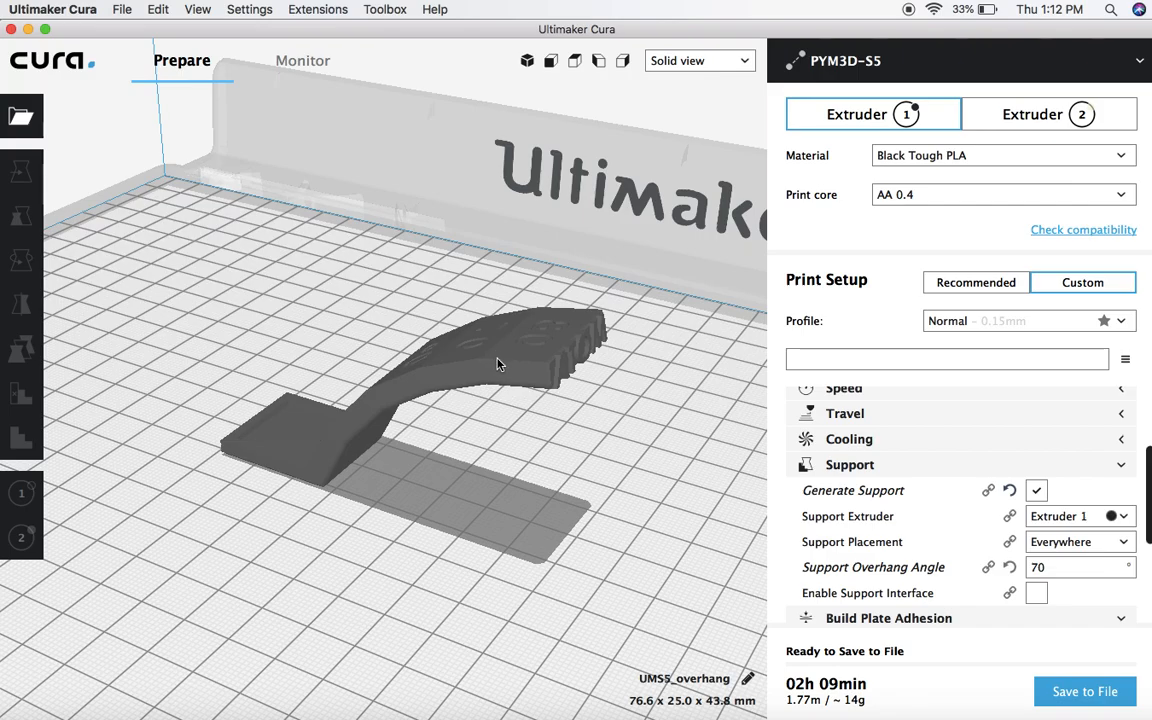
mouse_move(508, 366)
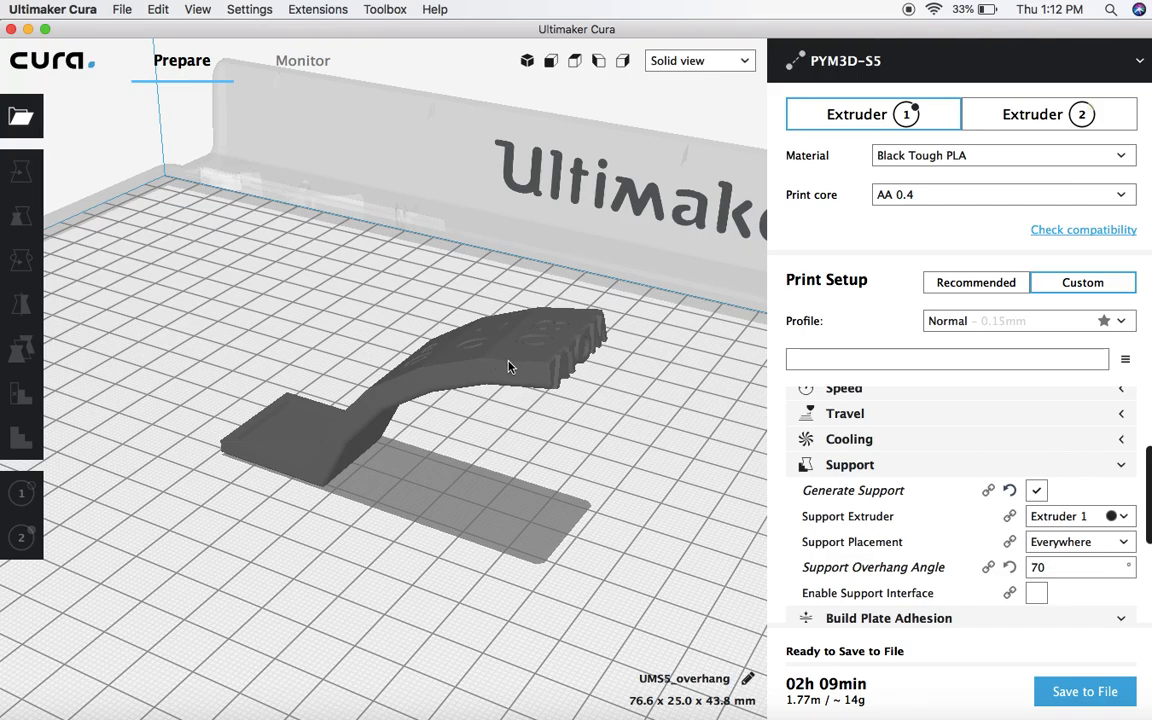
drag(510, 366, 493, 431)
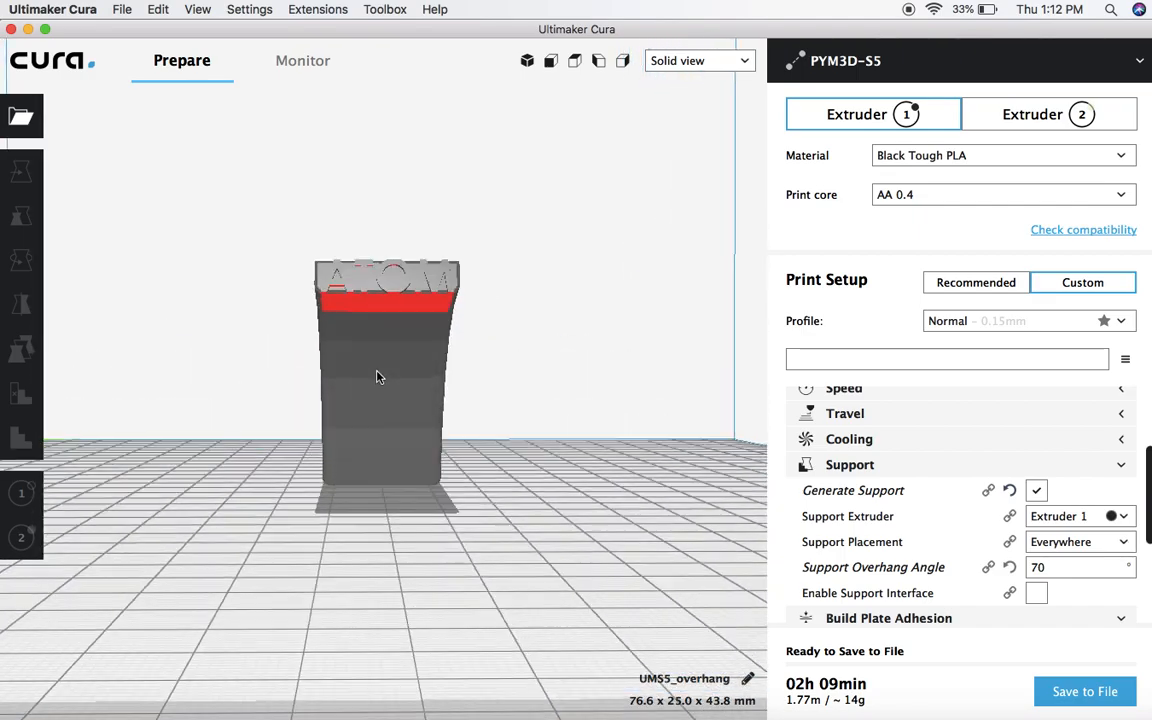
- Select the overhang test model to show its X, Y, Z position values
click(385, 380)
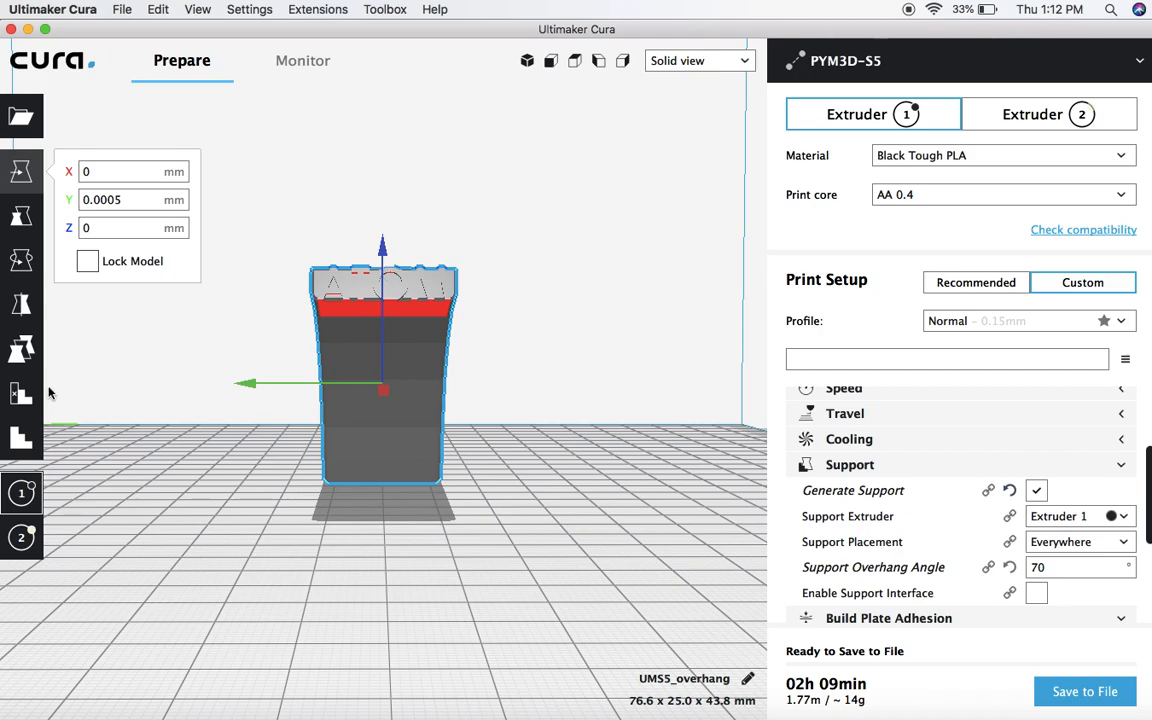
mouse_move(22, 393)
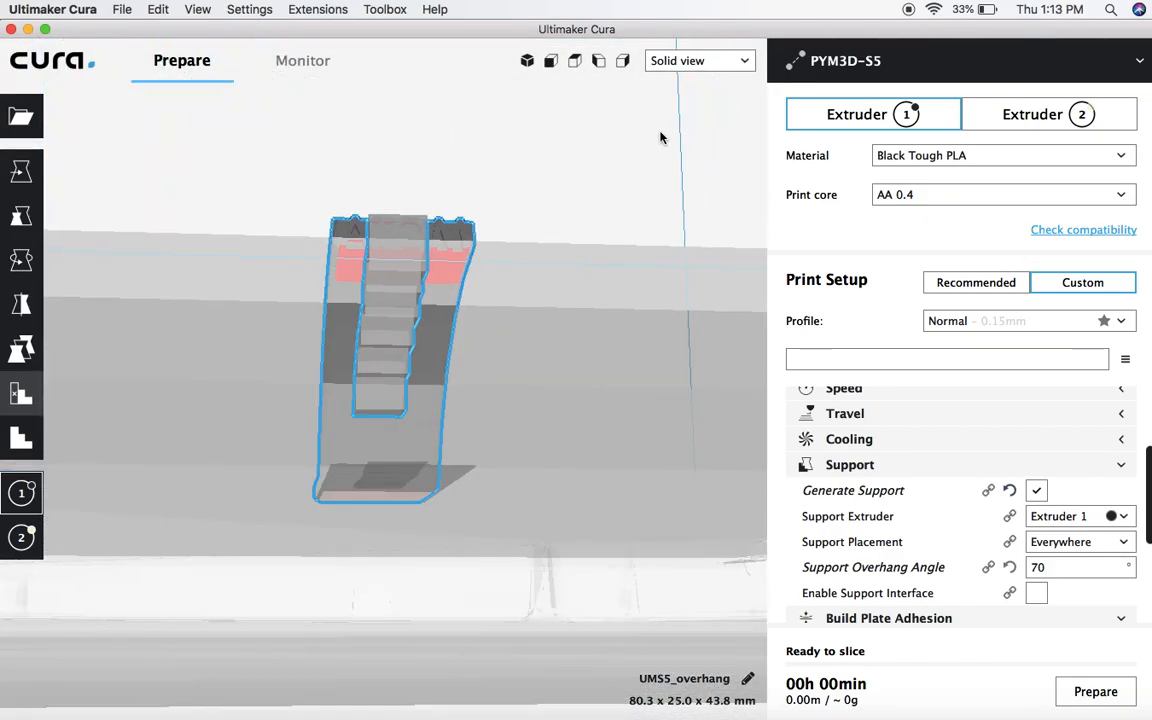
- Slice with the custom support in Layer view and inspect the lower layers (2h 04min, 13g)
click(698, 60)
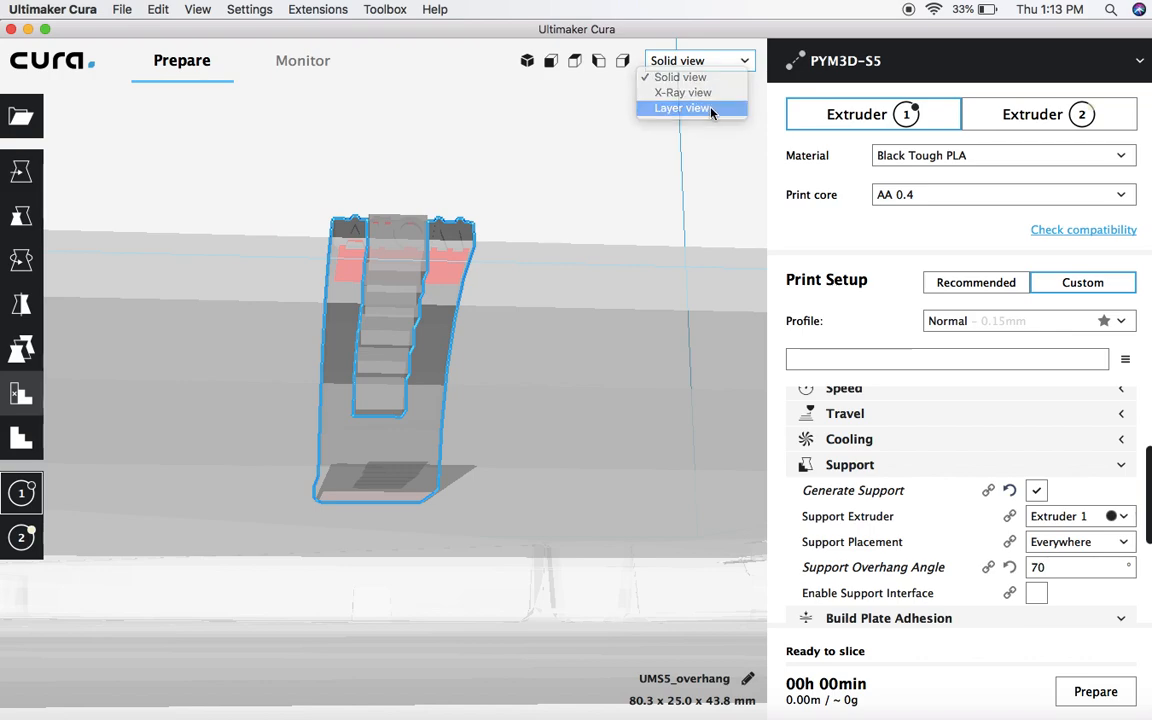
click(683, 108)
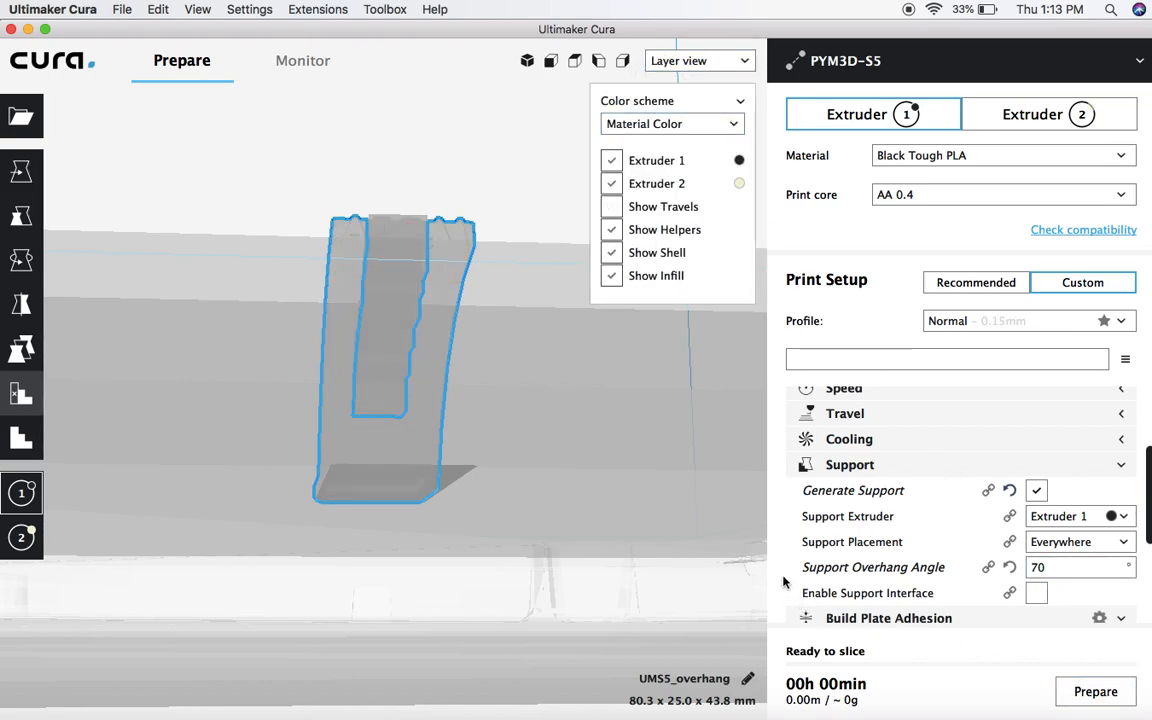
mouse_move(390, 284)
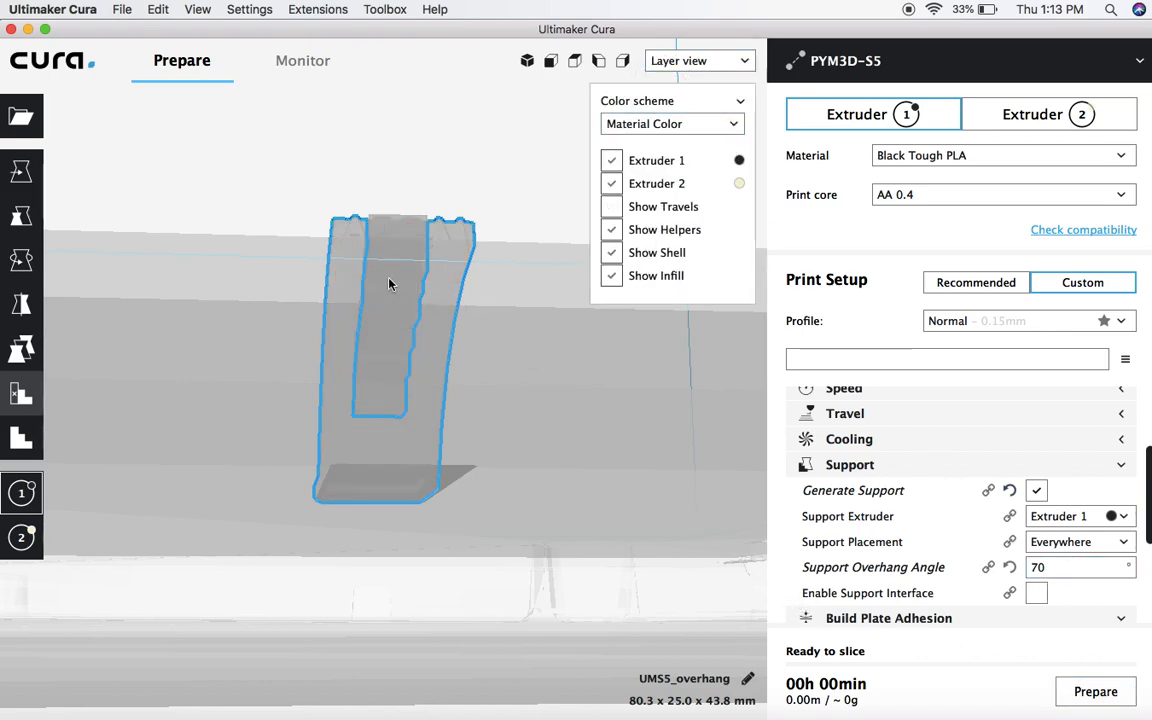
click(1095, 691)
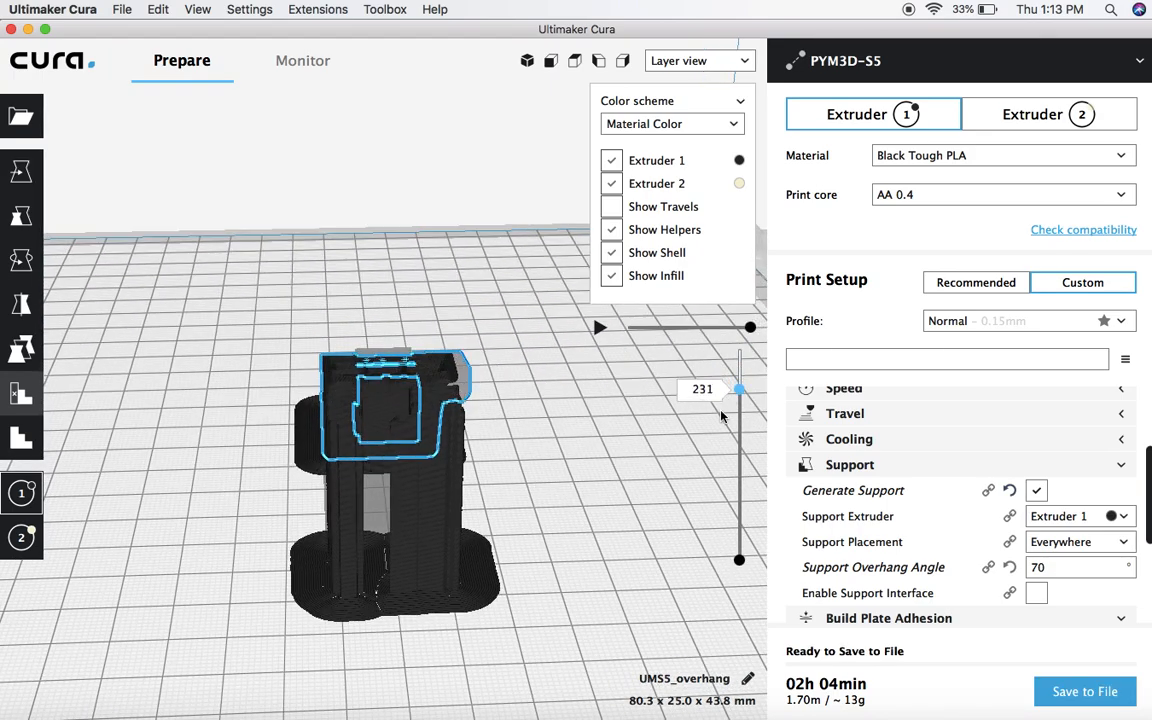
drag(740, 390, 740, 490)
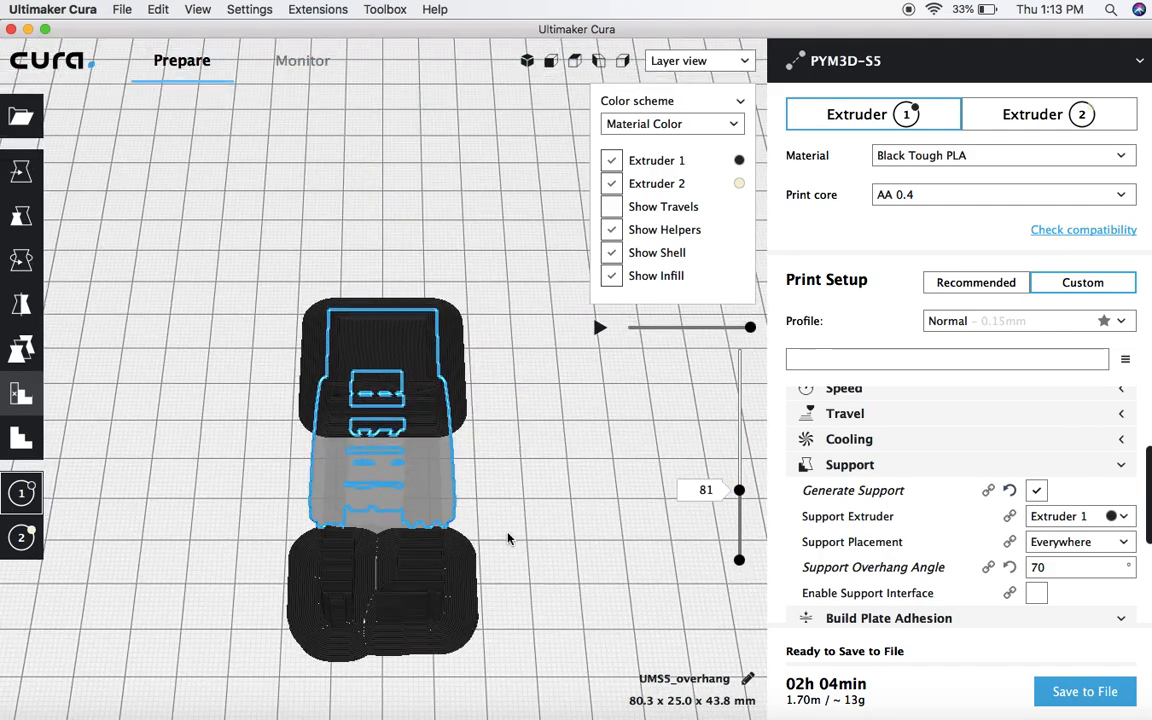
- Set overhang angle to 45°, reslice (2h 33min, 16g), and inspect layers 75 and 119
click(1080, 567)
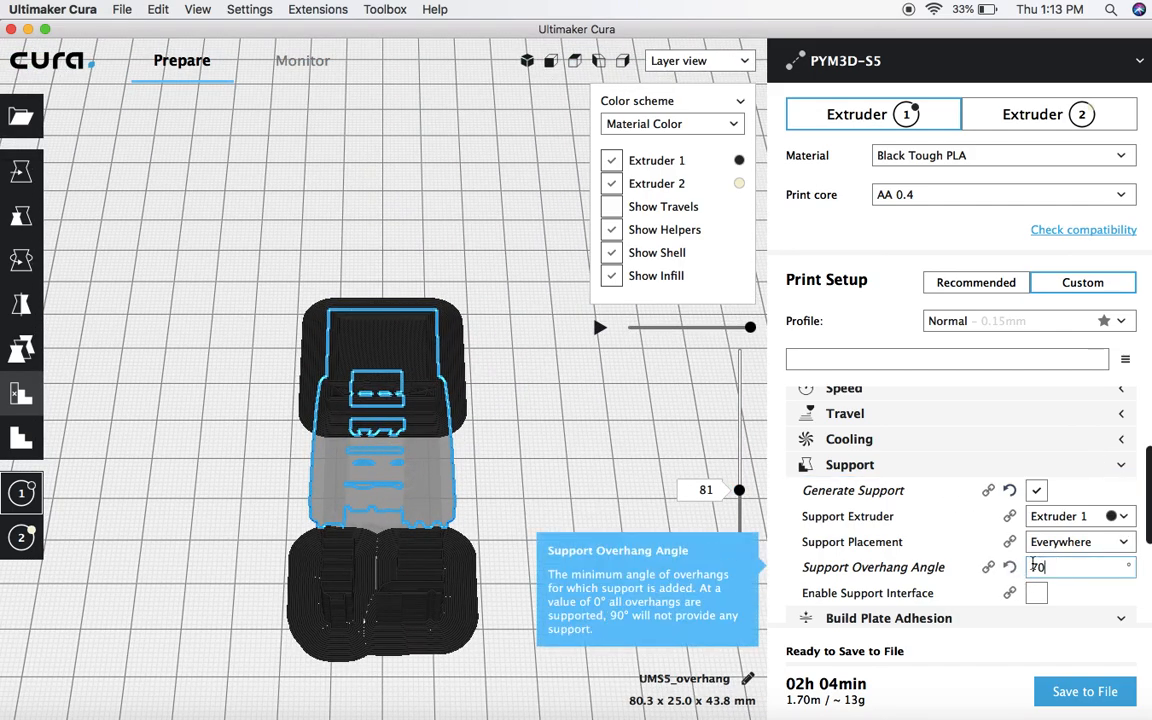
text(45)
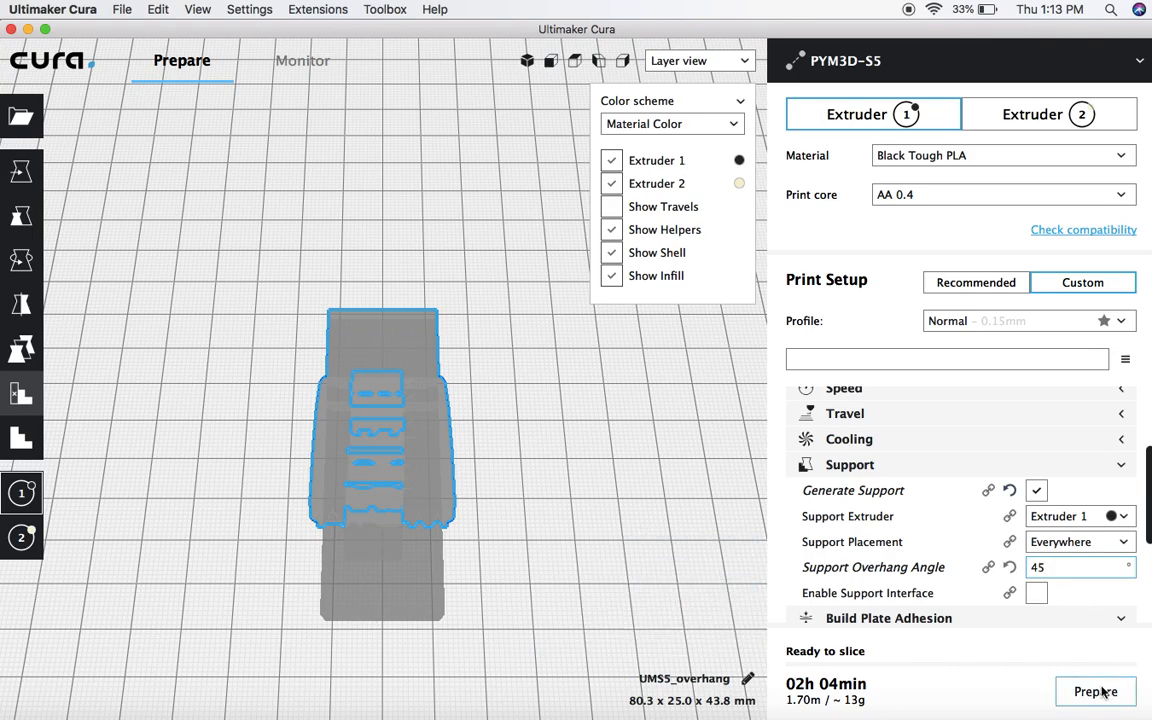
click(1095, 691)
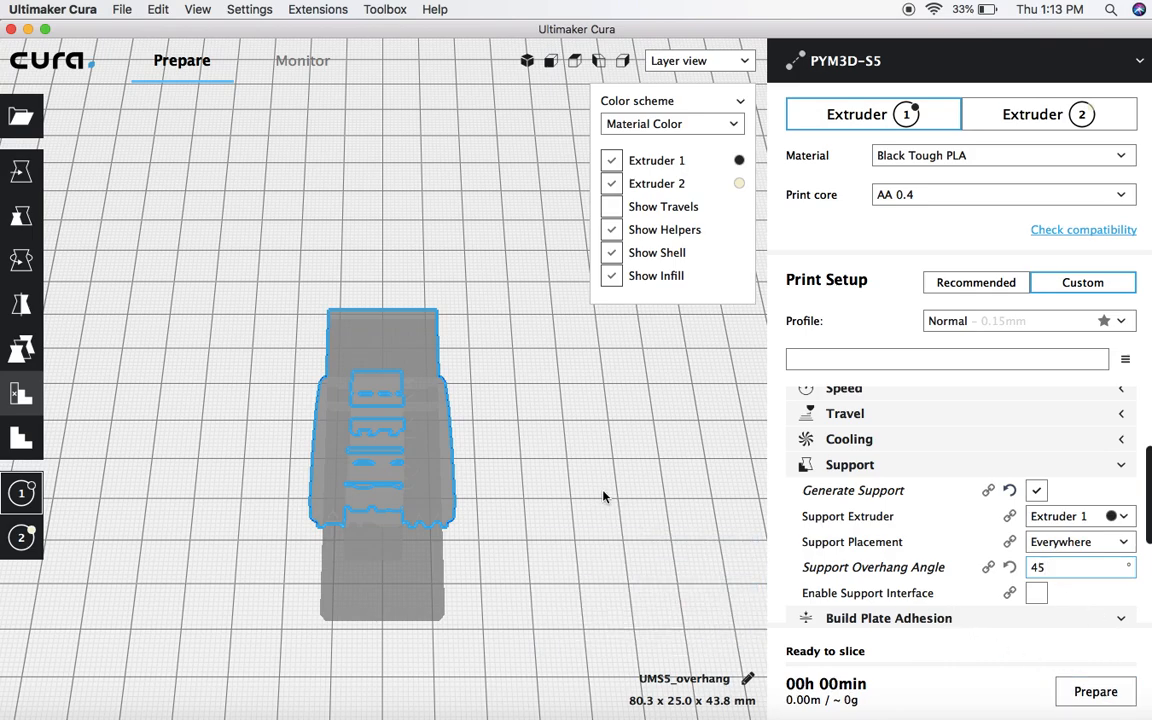
mouse_move(450, 421)
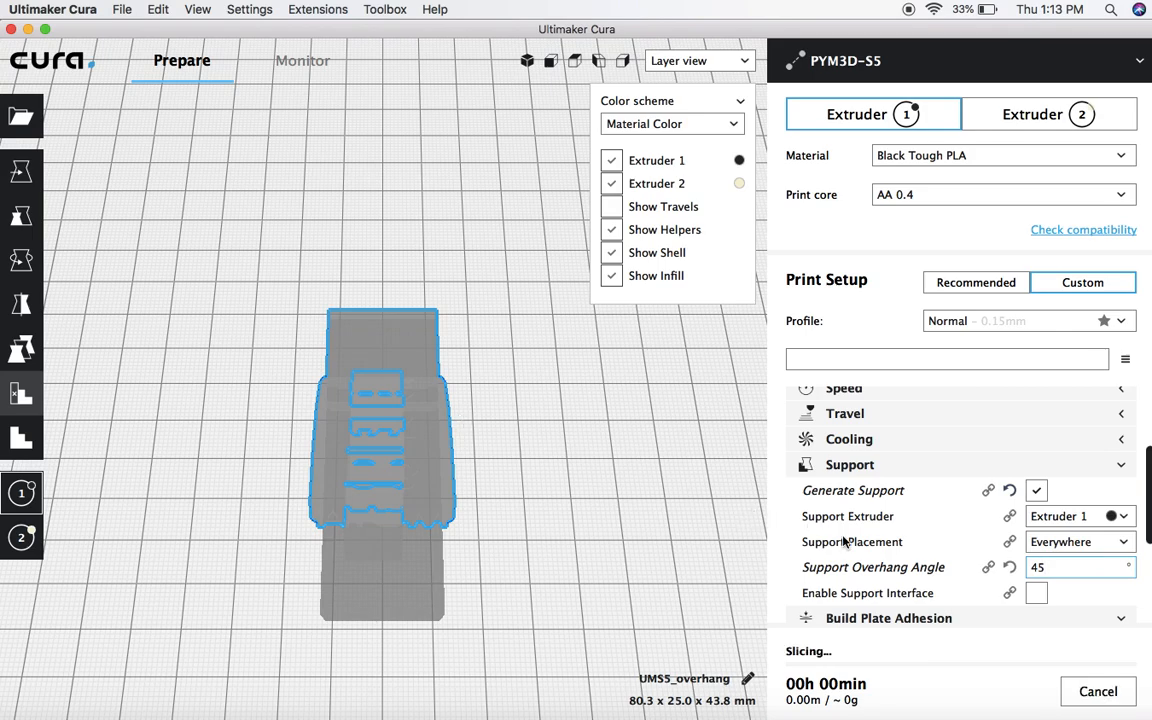
mouse_move(852, 541)
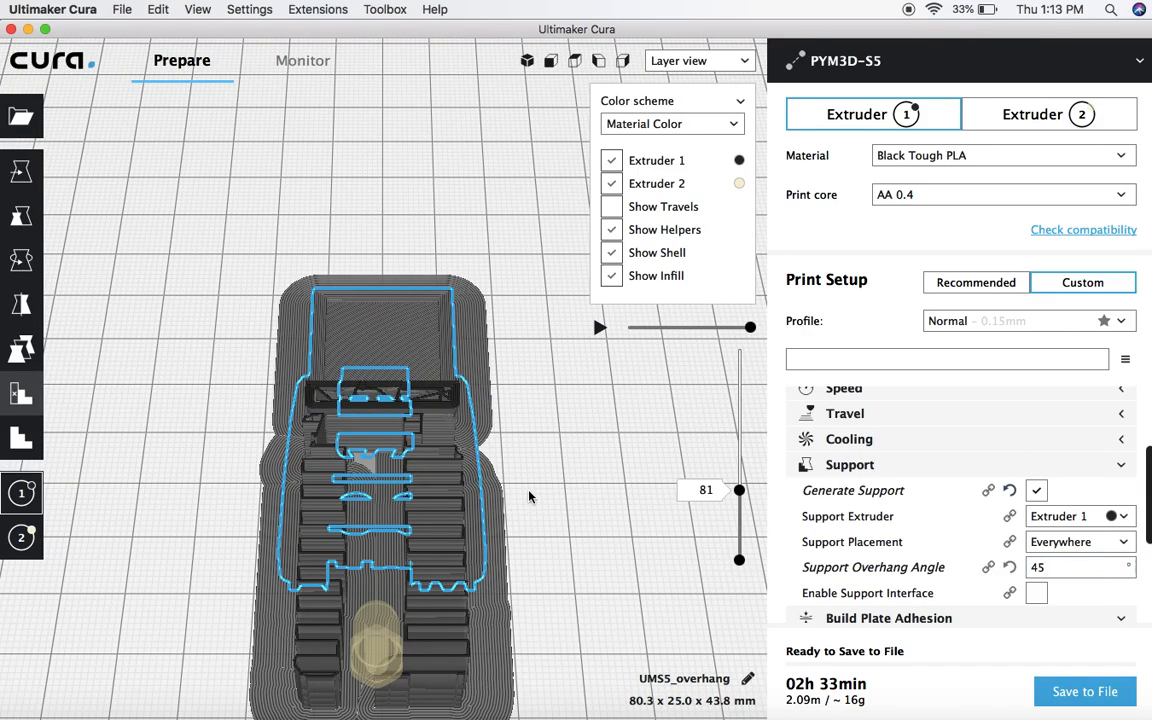
drag(739, 490, 739, 493)
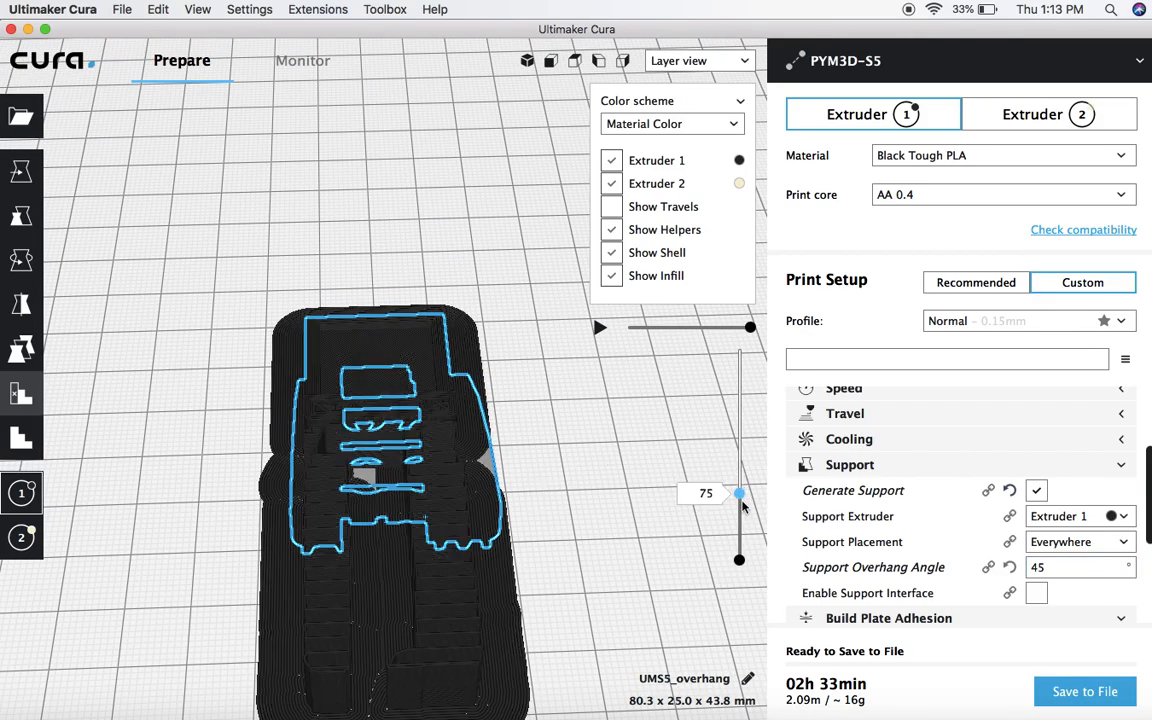
drag(739, 493, 739, 464)
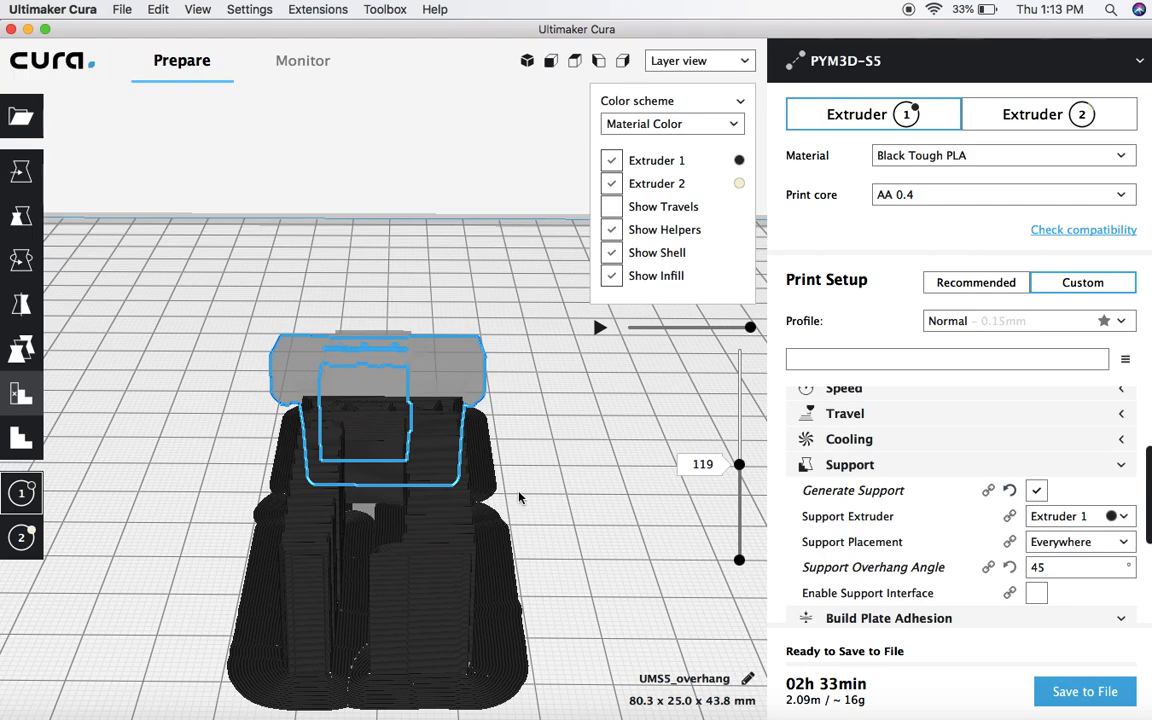
mouse_move(43, 396)
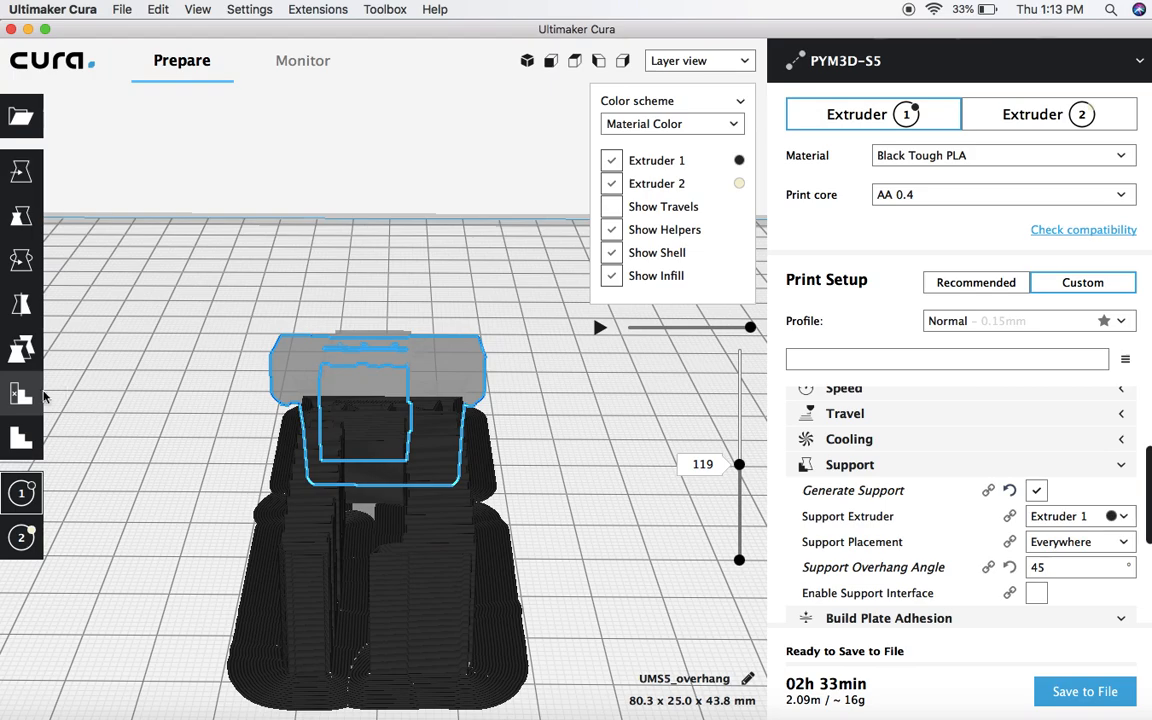
mouse_move(743, 108)
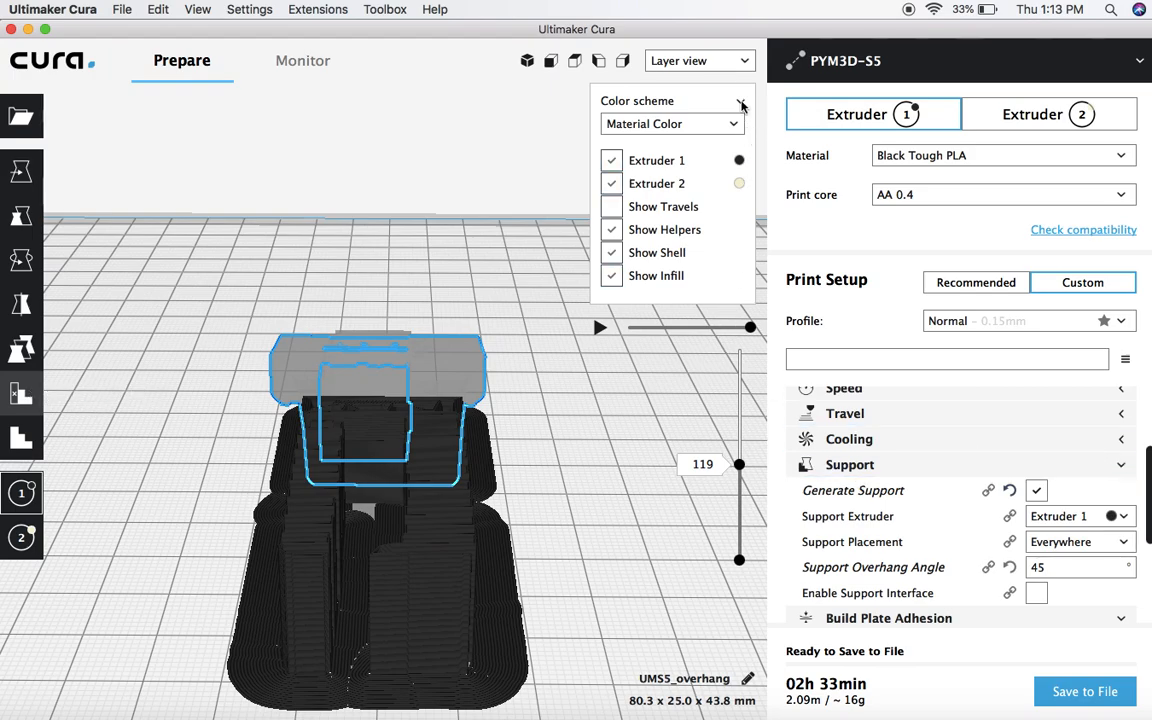
- Select the small cube inside the overhang and delete it from the right-click menu
click(694, 60)
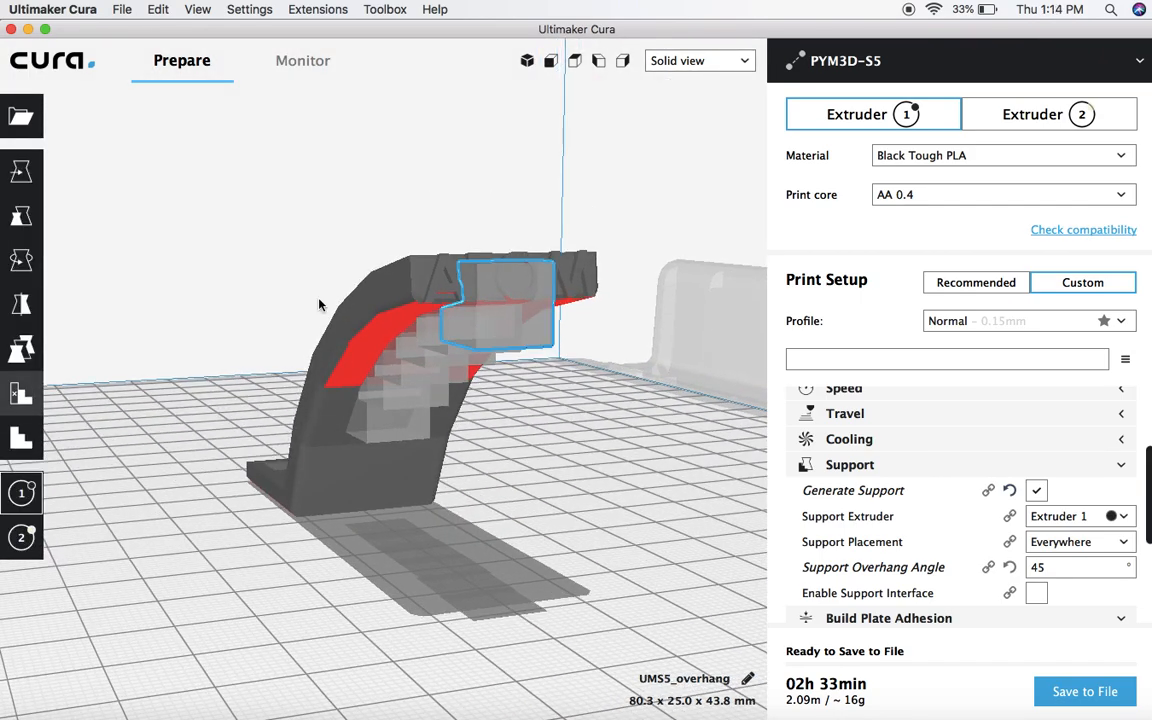
mouse_move(22, 216)
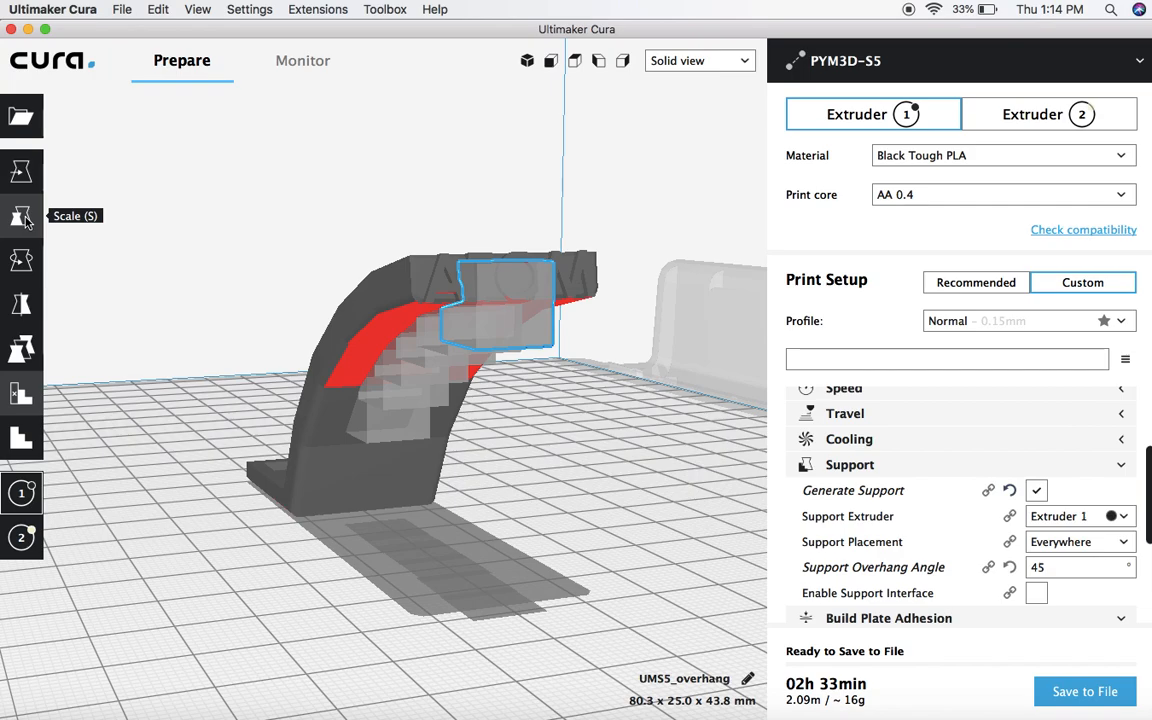
click(22, 217)
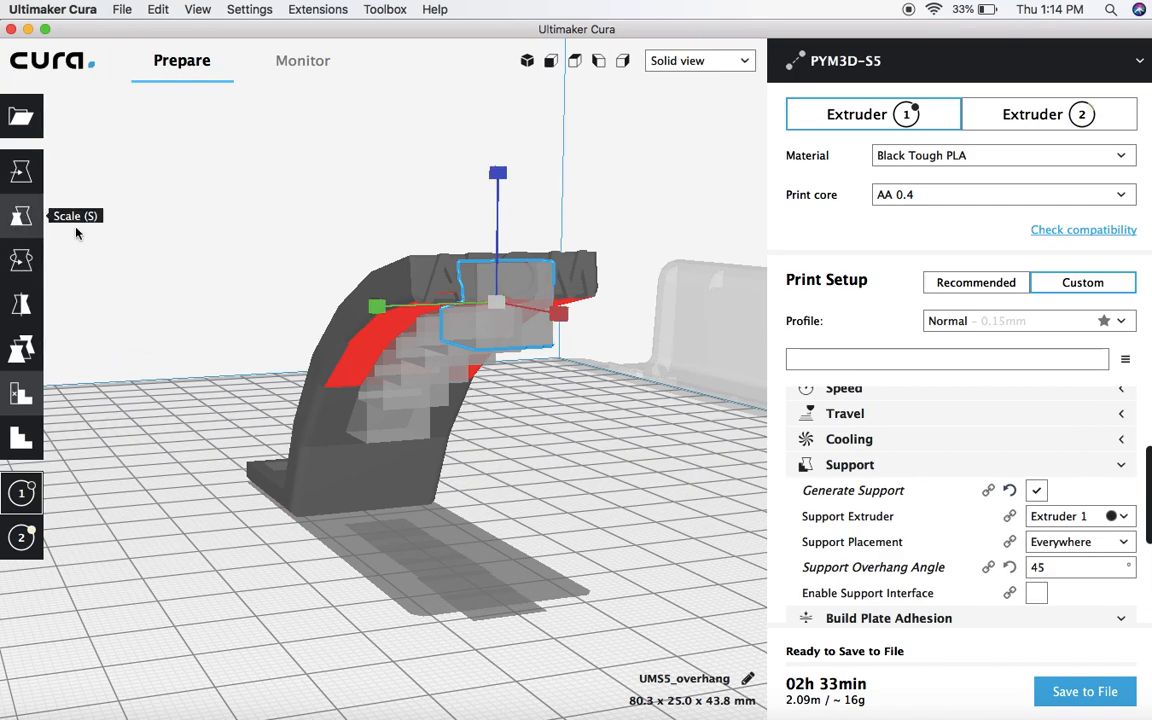
click(22, 215)
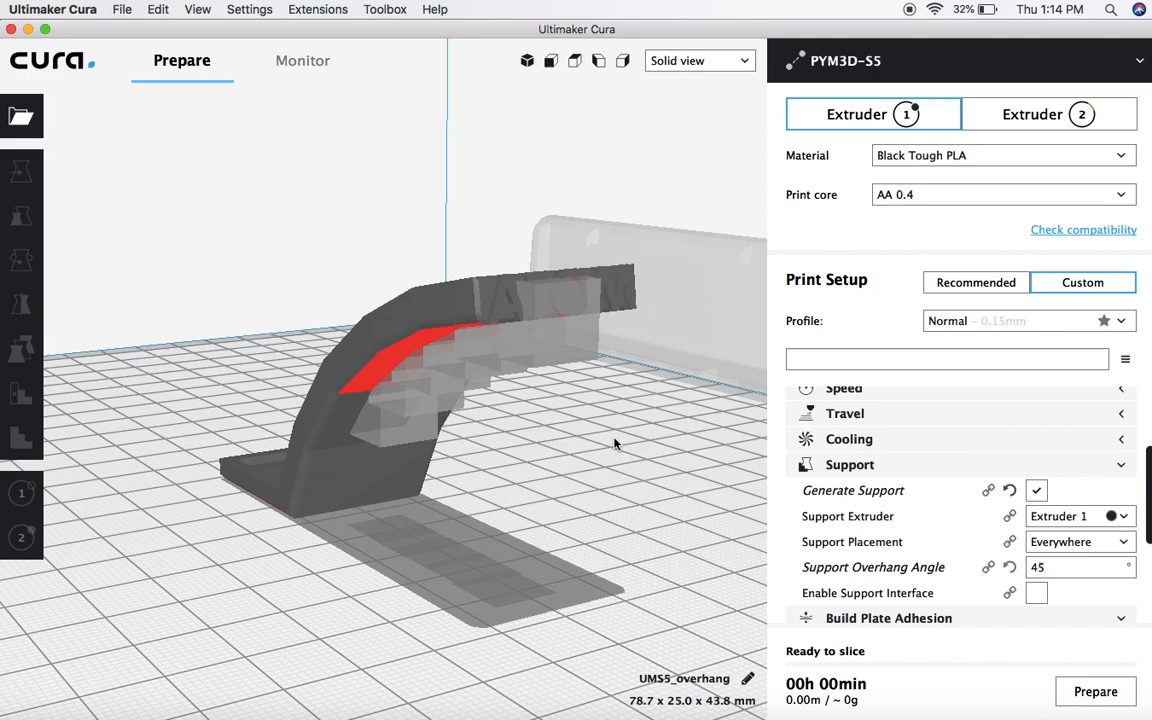
click(21, 215)
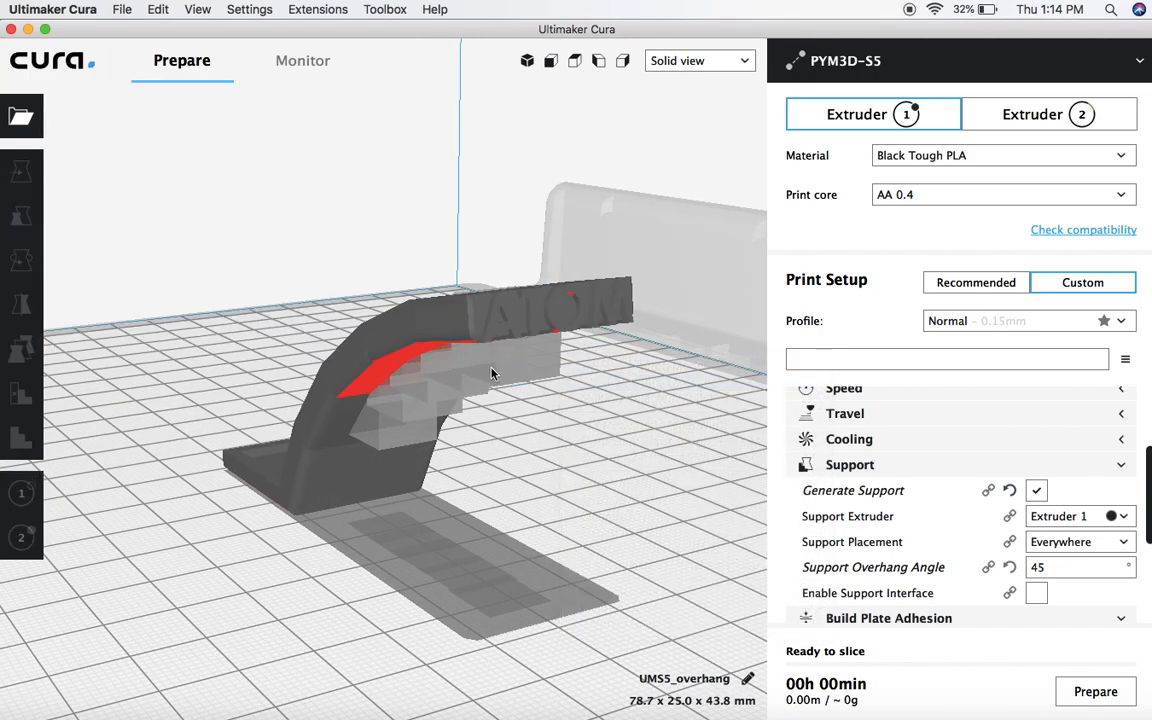
click(21, 216)
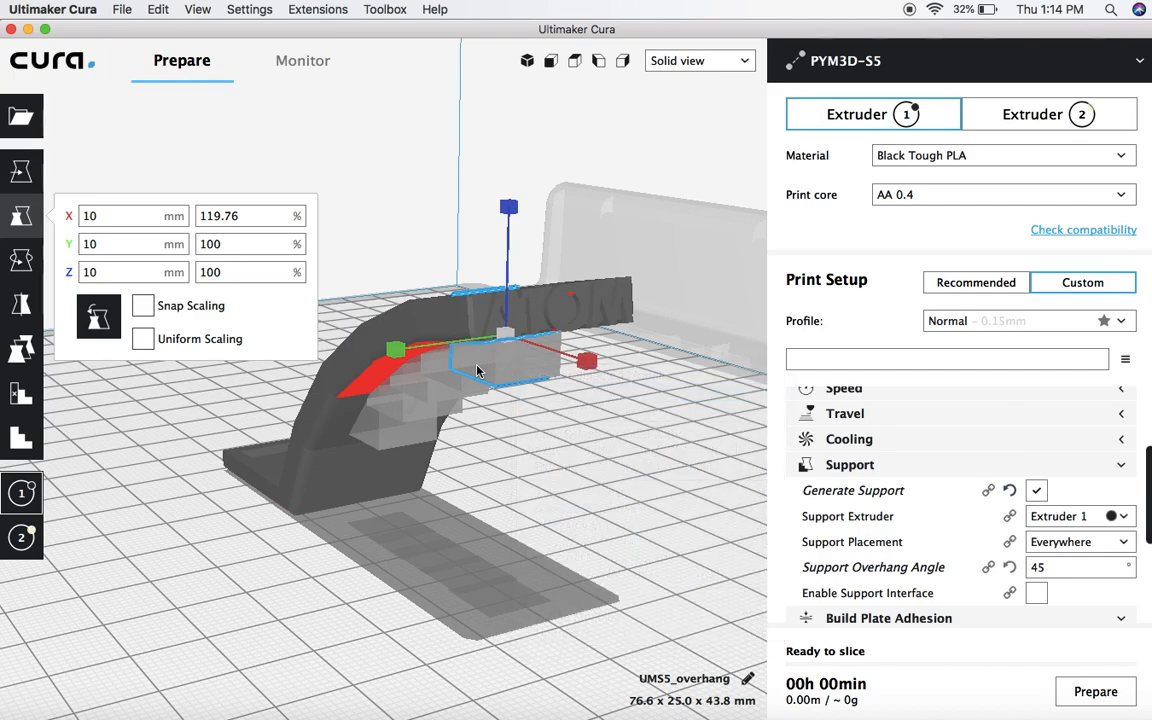
right_click(478, 370)
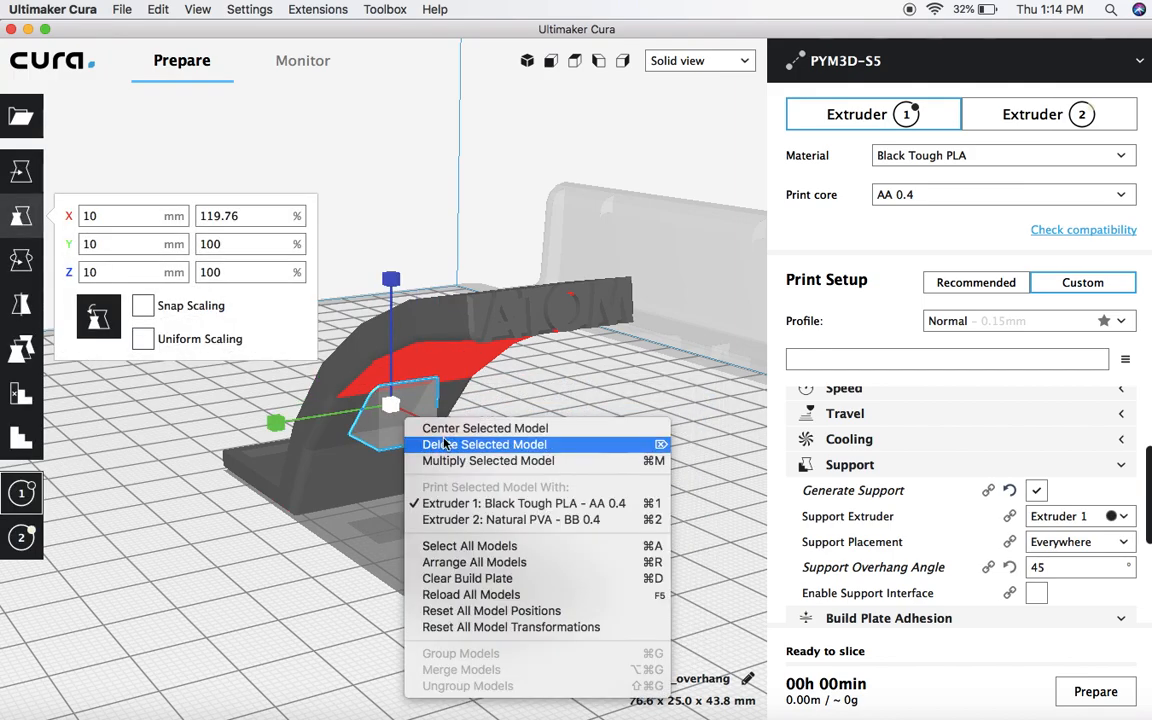
click(485, 444)
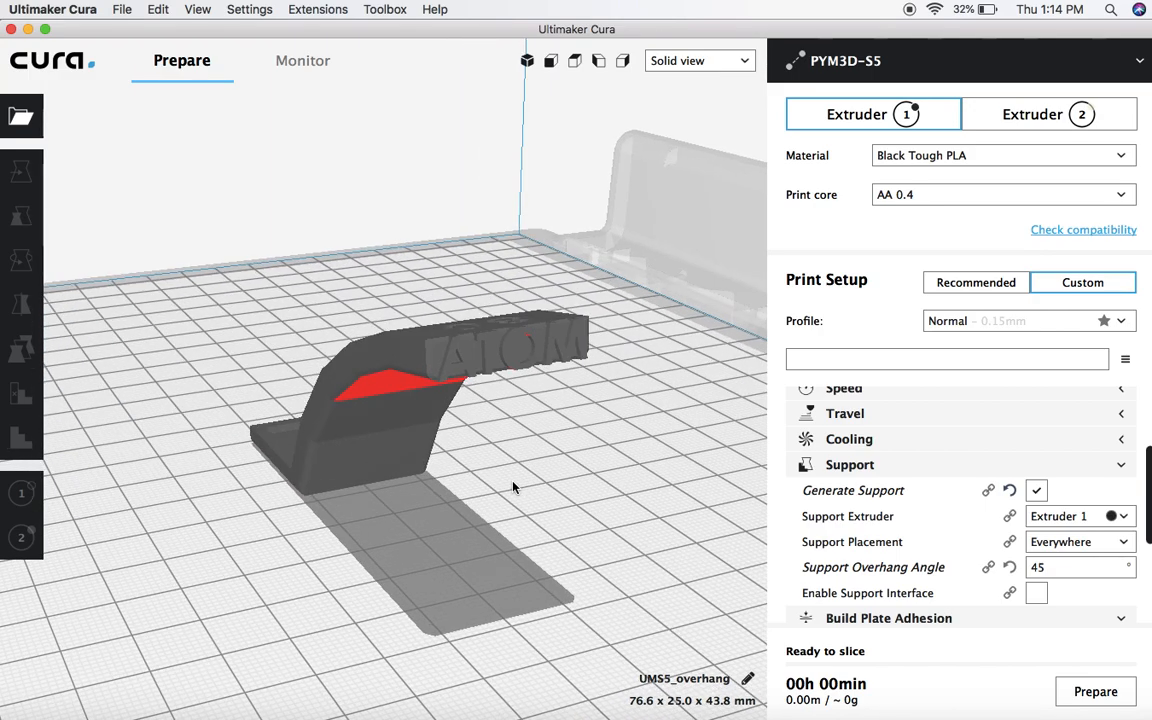
mouse_move(340, 448)
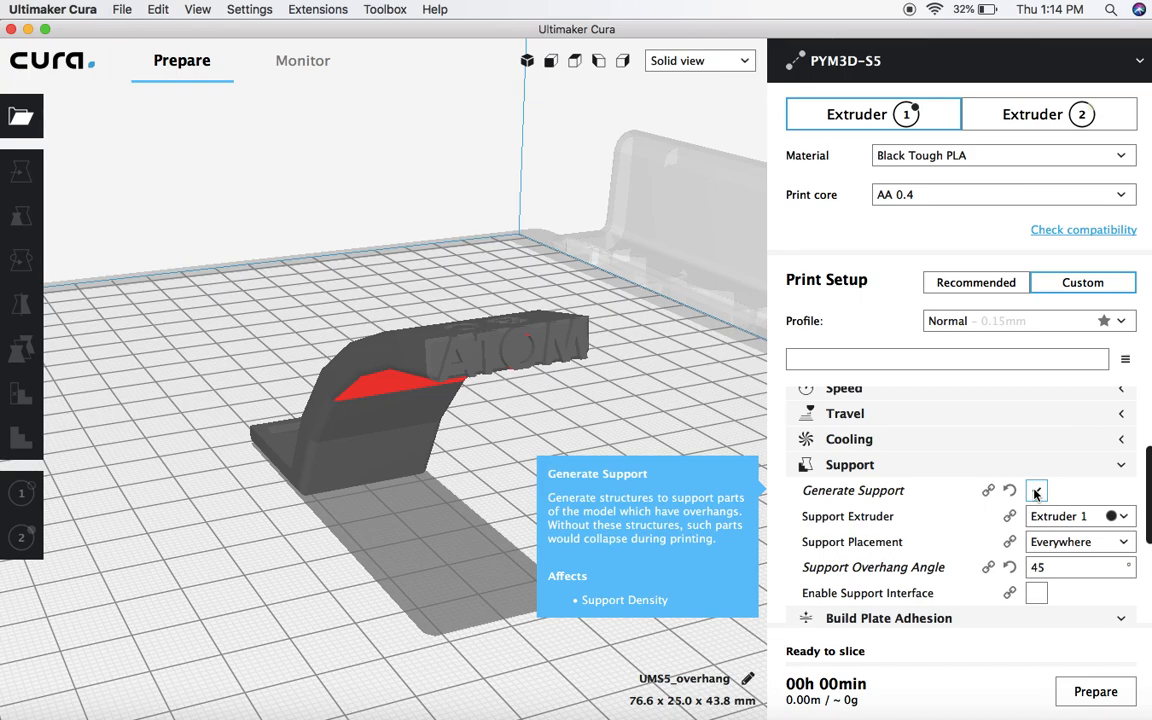
- Uncheck Generate Support in the Support settings, then orbit around the model
click(1036, 490)
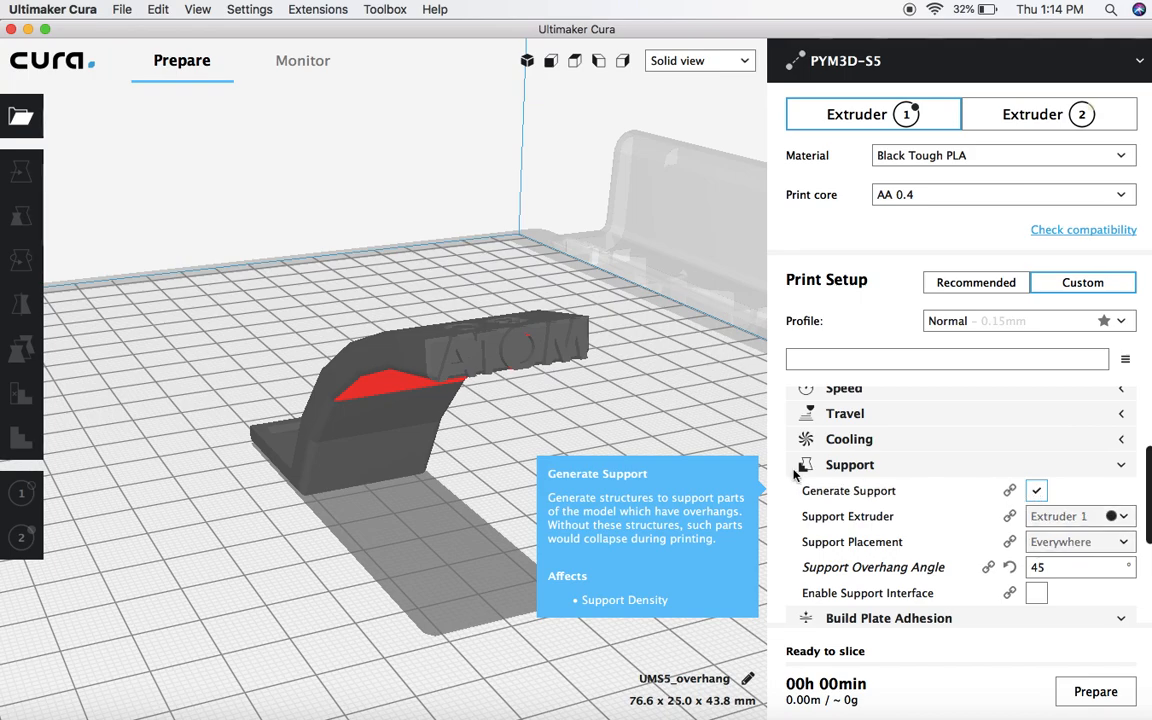
mouse_move(624, 420)
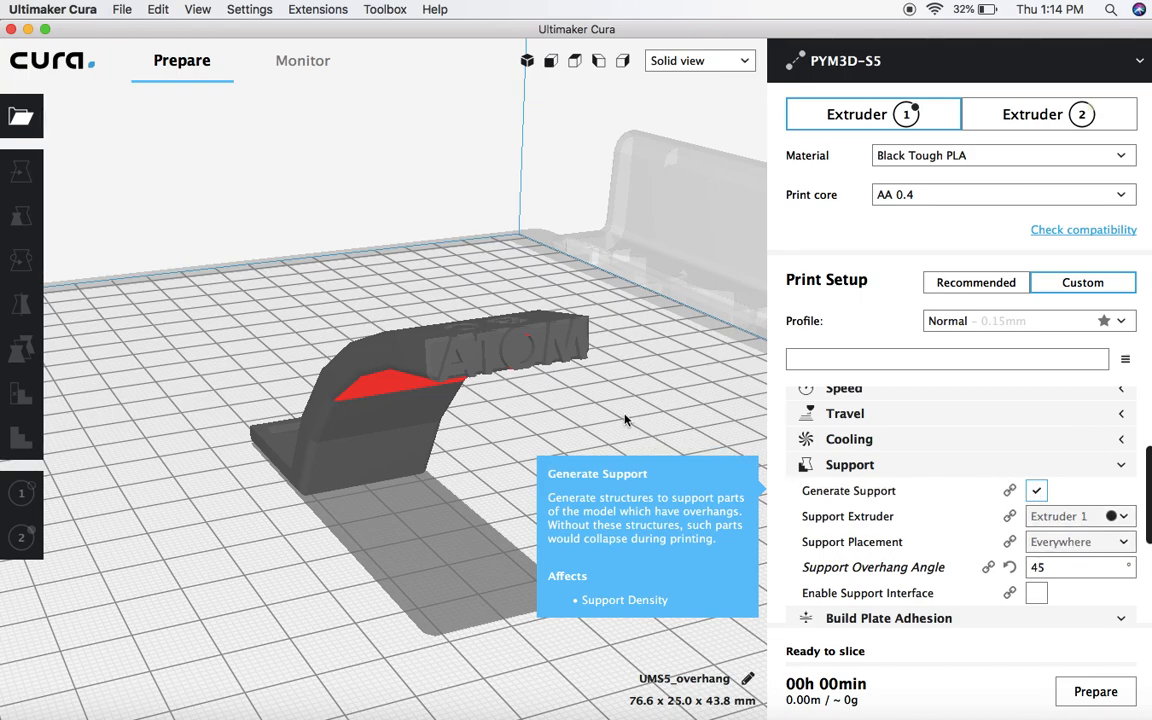
mouse_move(507, 435)
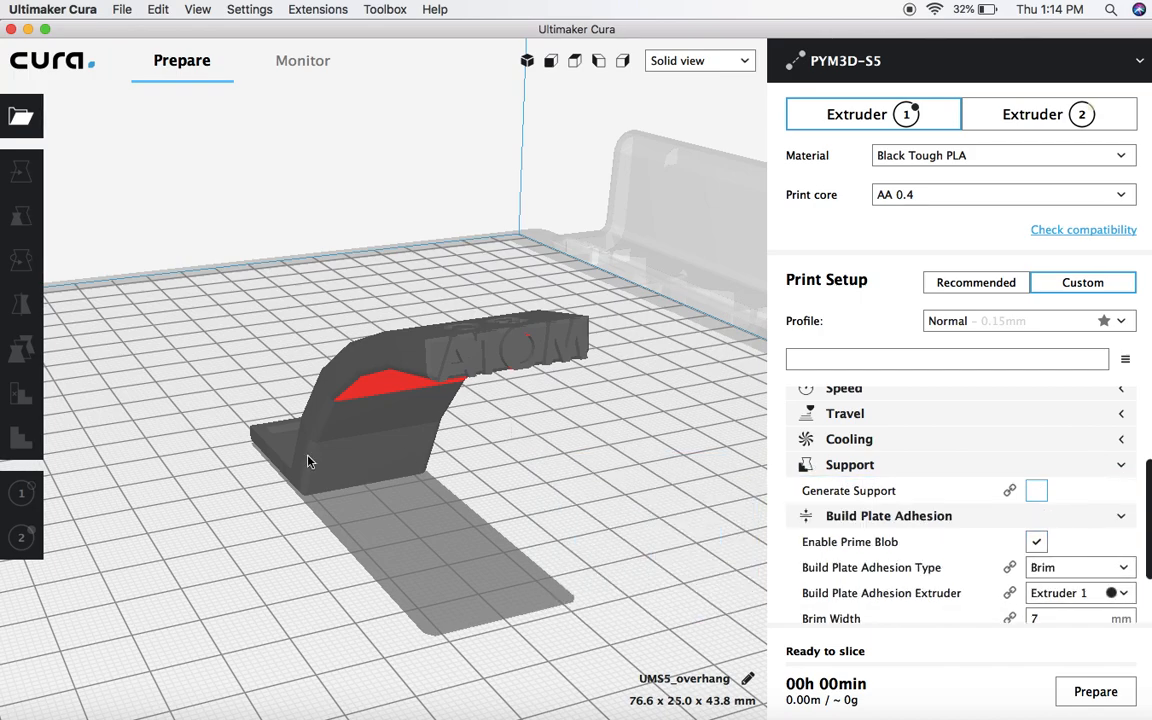
drag(310, 460, 425, 355)
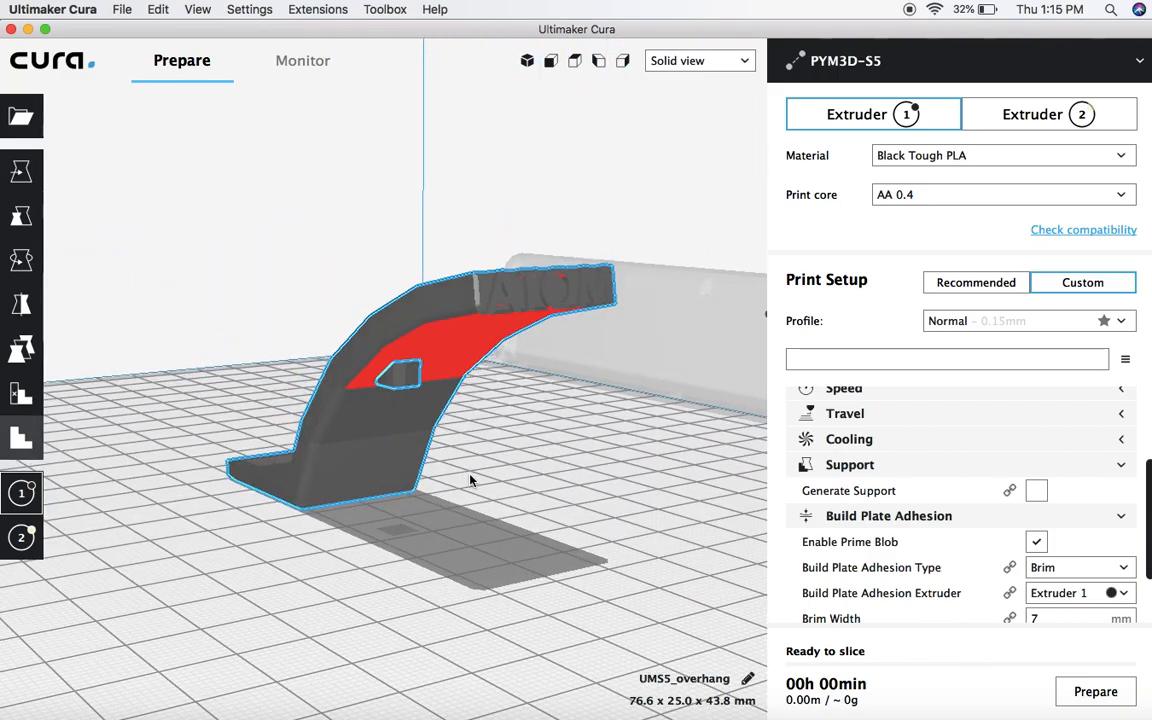
mouse_move(62, 378)
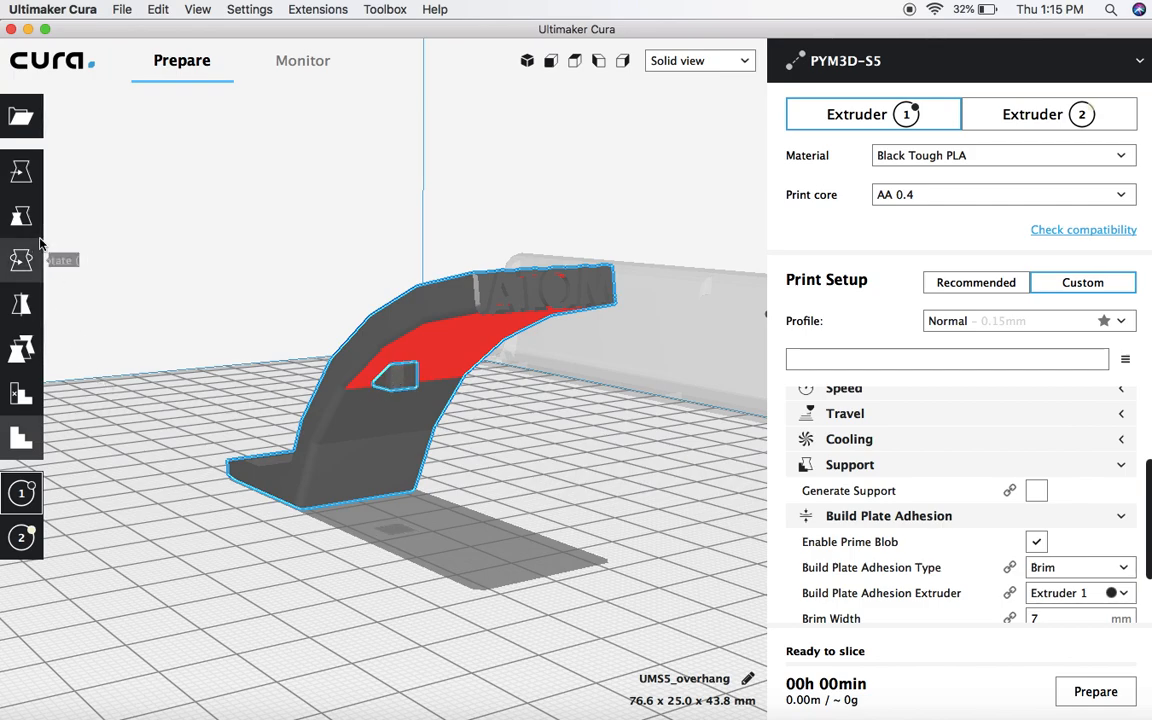
mouse_move(22, 171)
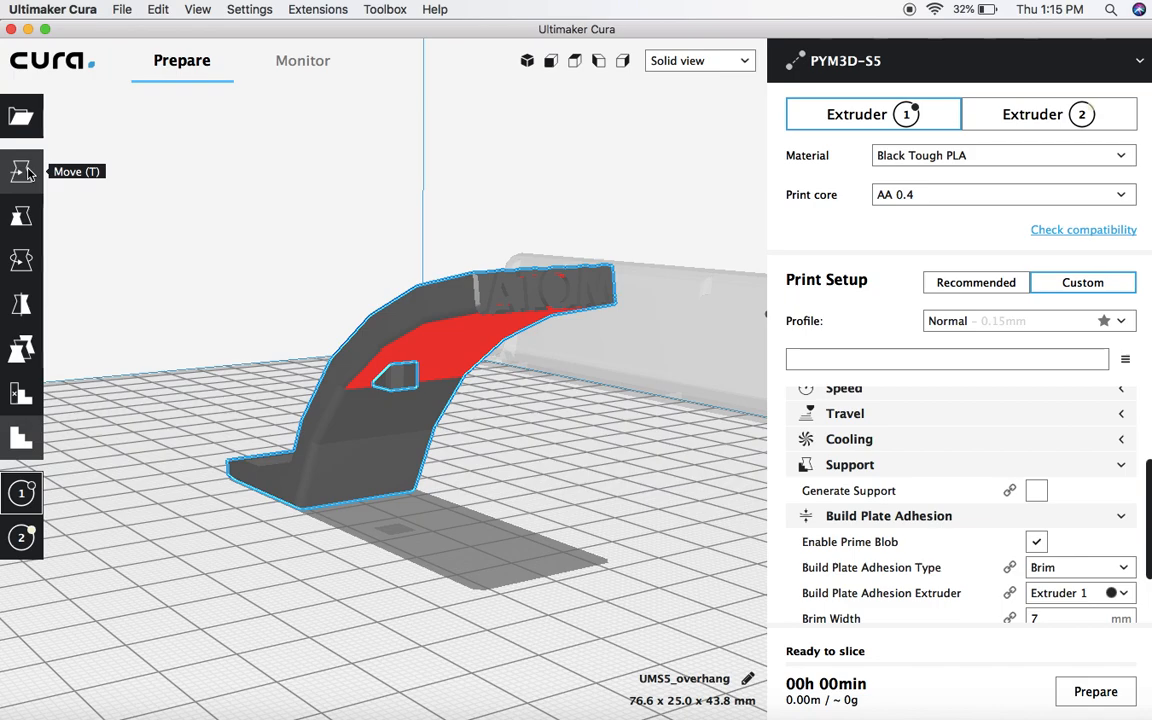
- Set the overhang model's Z scale back to 100% with the Scale tool
click(22, 171)
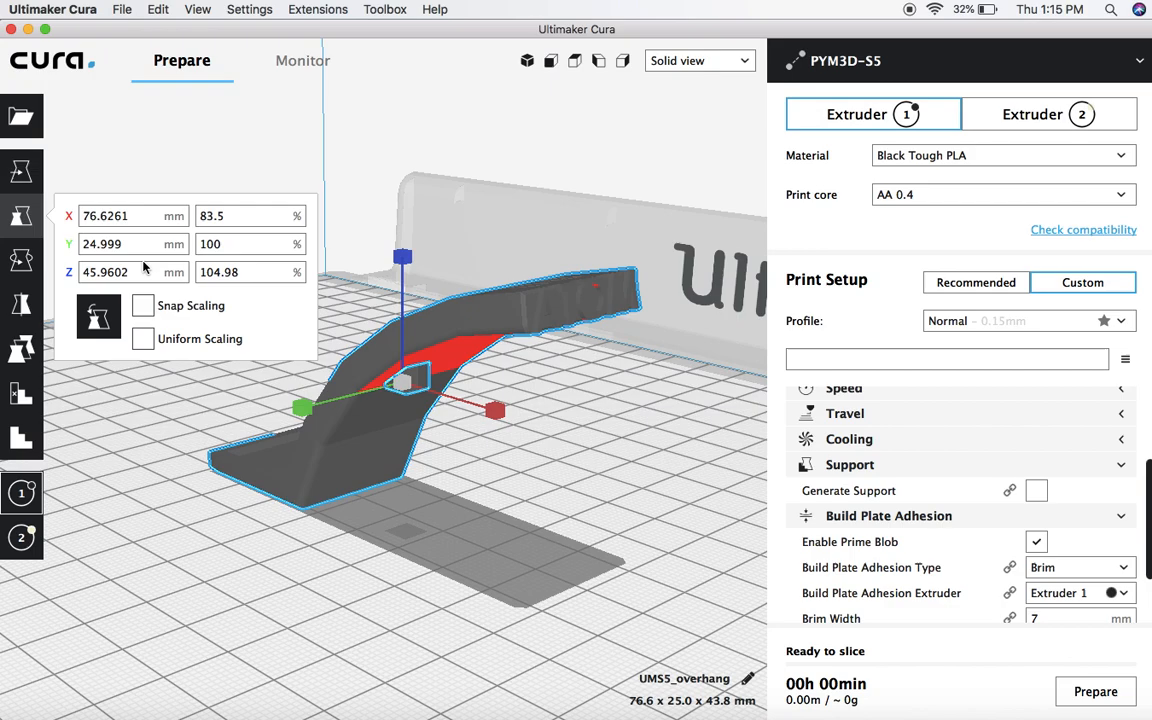
click(249, 271)
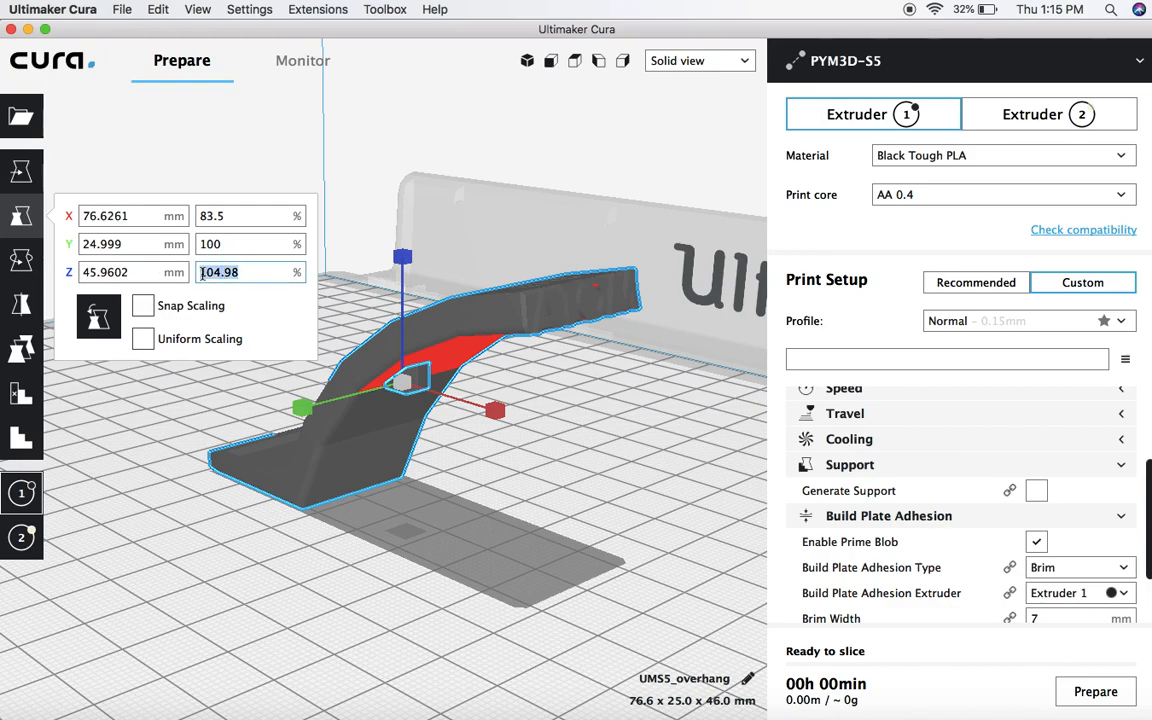
text(100)
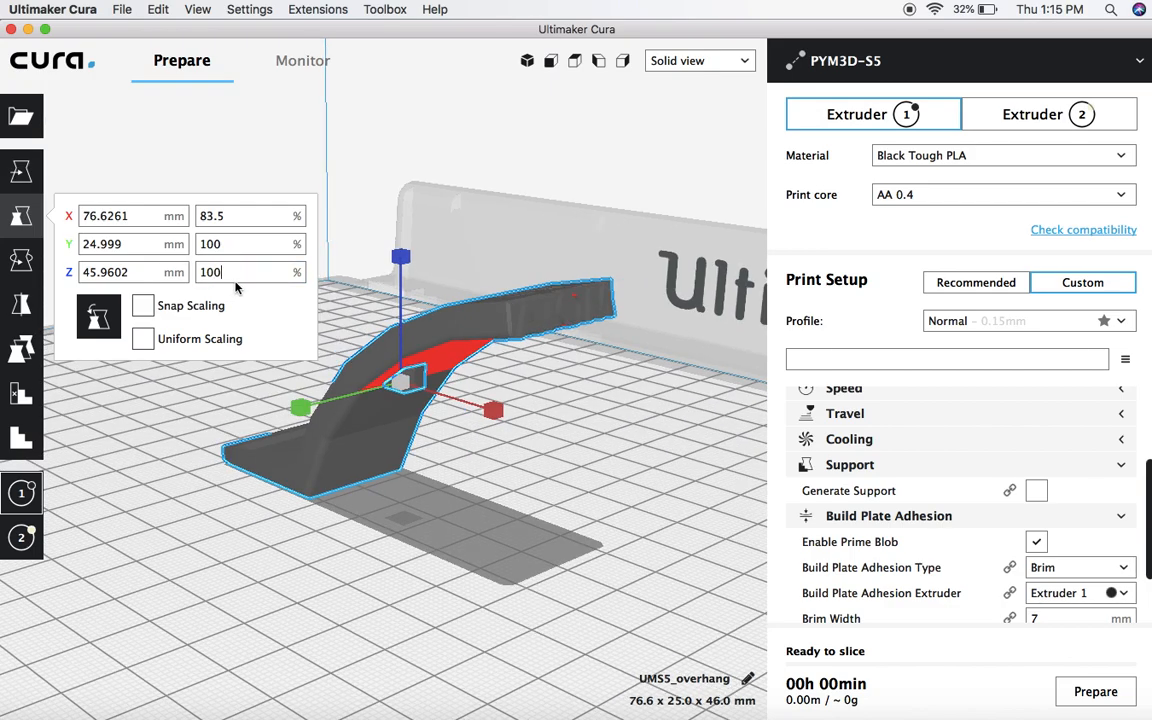
text(1)
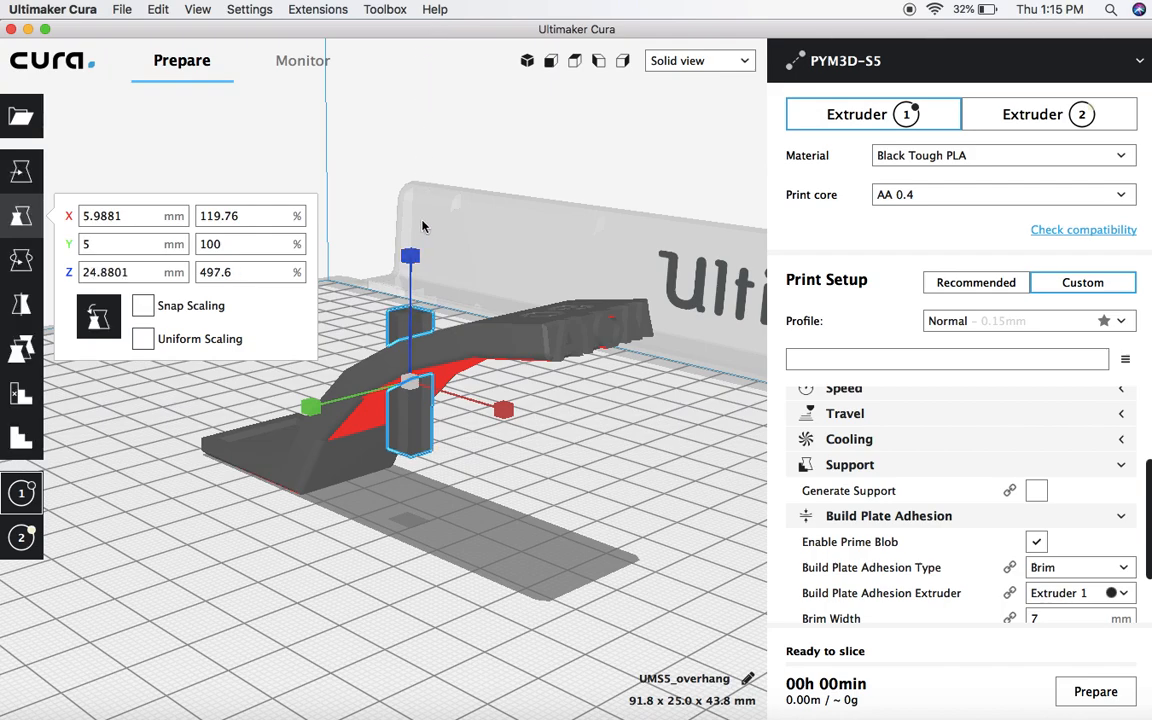
- Drag the pillar down until its base sits flush on the build plate
drag(410, 255, 410, 258)
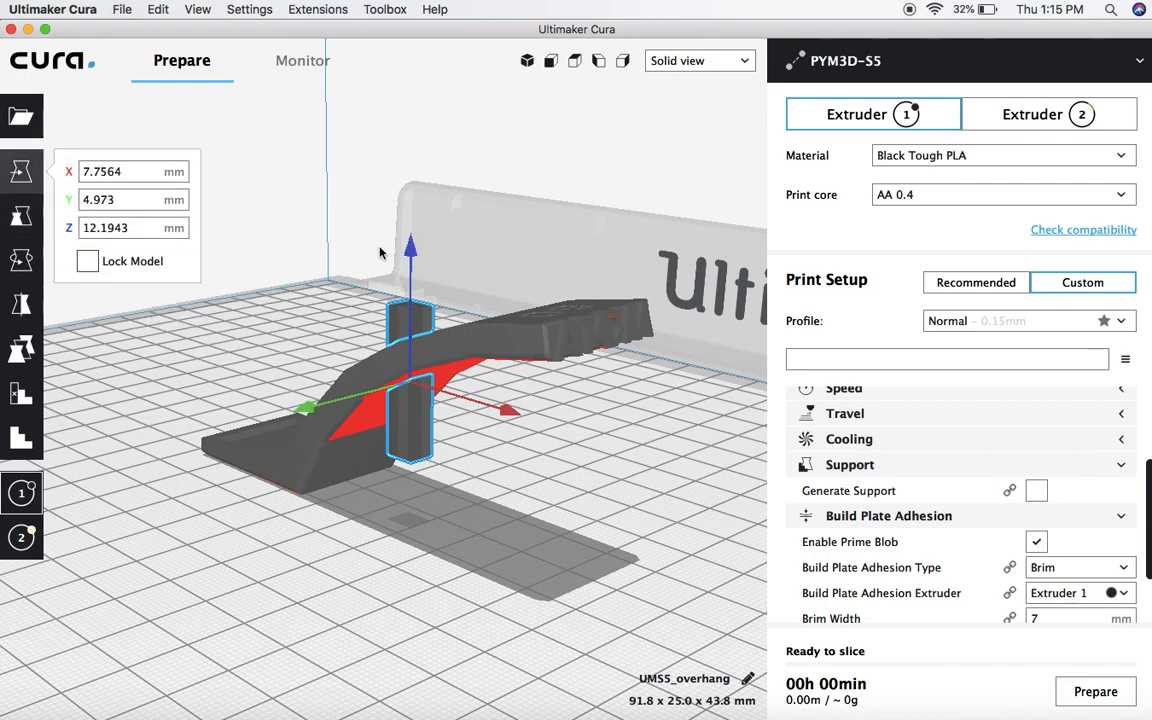
drag(410, 252, 410, 320)
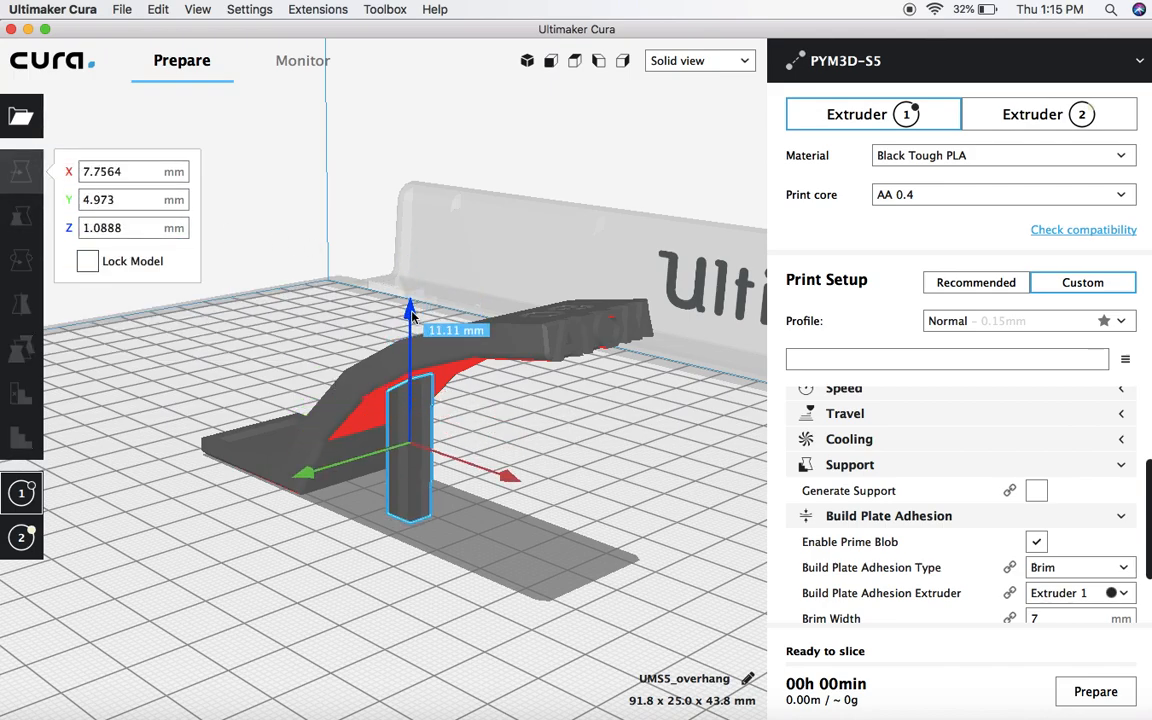
drag(411, 310, 411, 345)
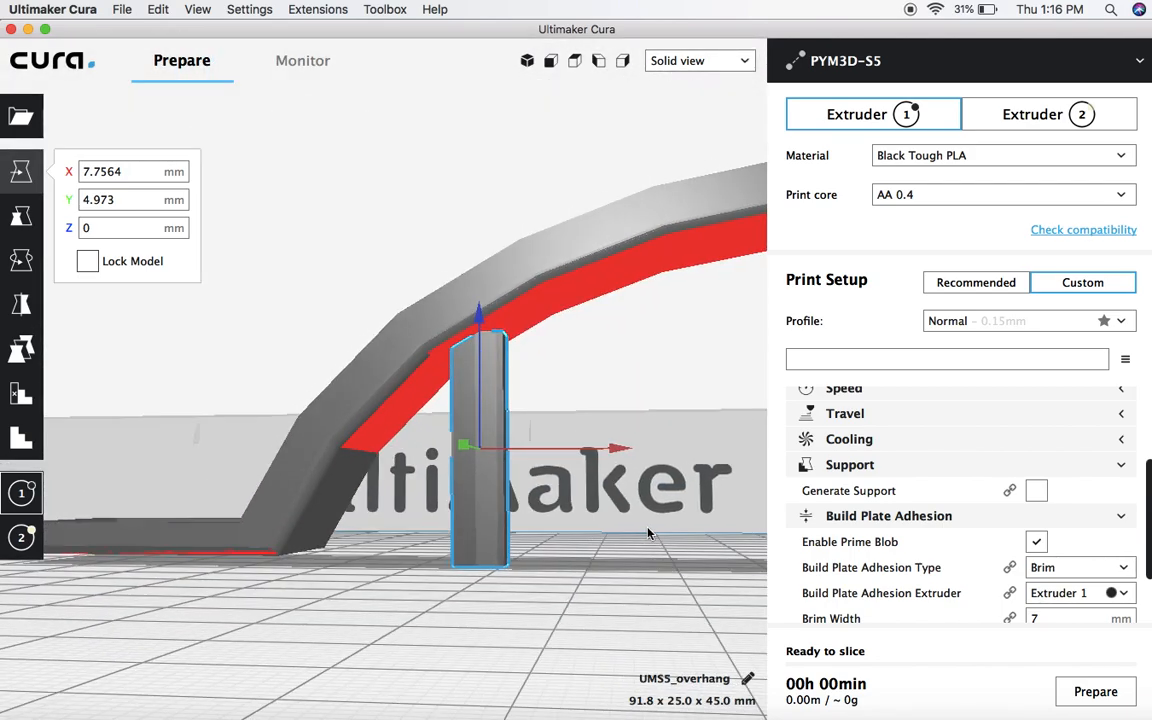
drag(480, 310, 480, 300)
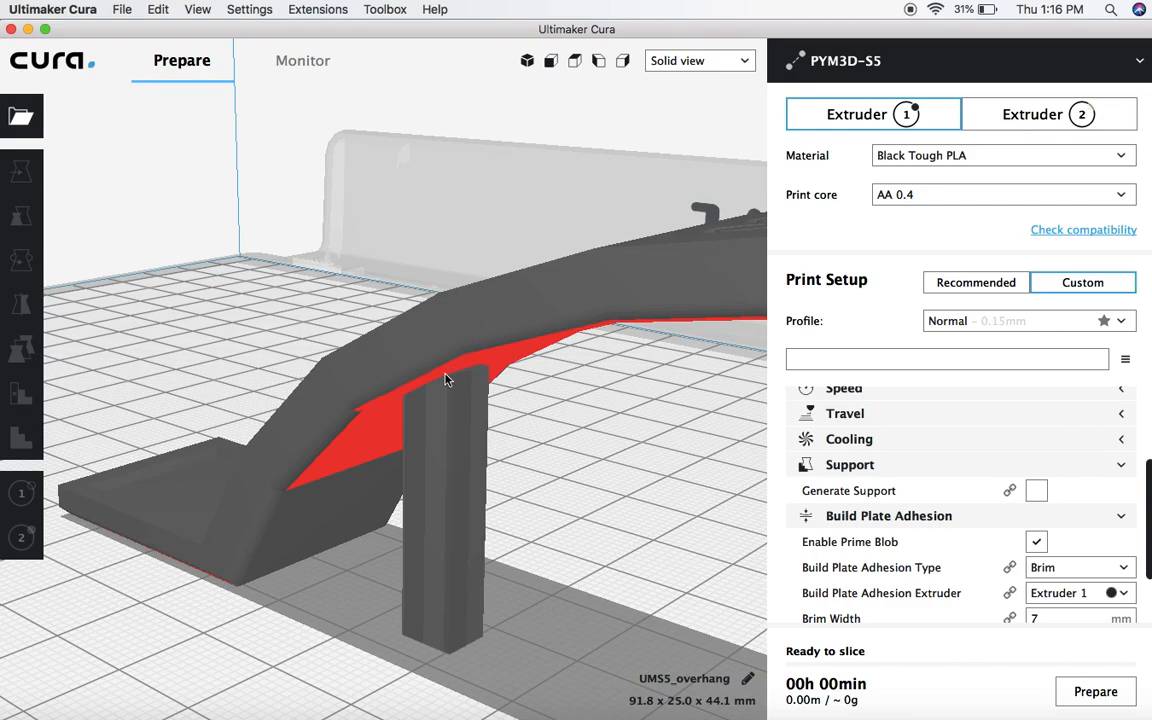
mouse_move(513, 410)
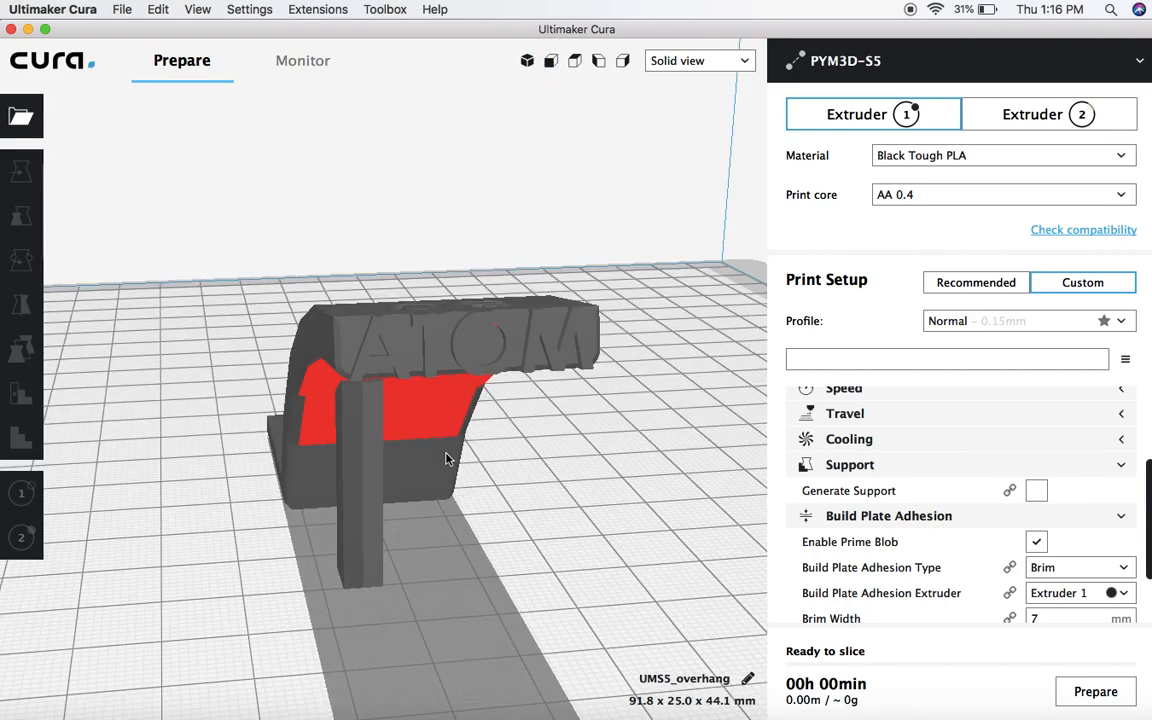
- Enlarge the pillar with the Scale tool, checking it from front and angled views
click(21, 170)
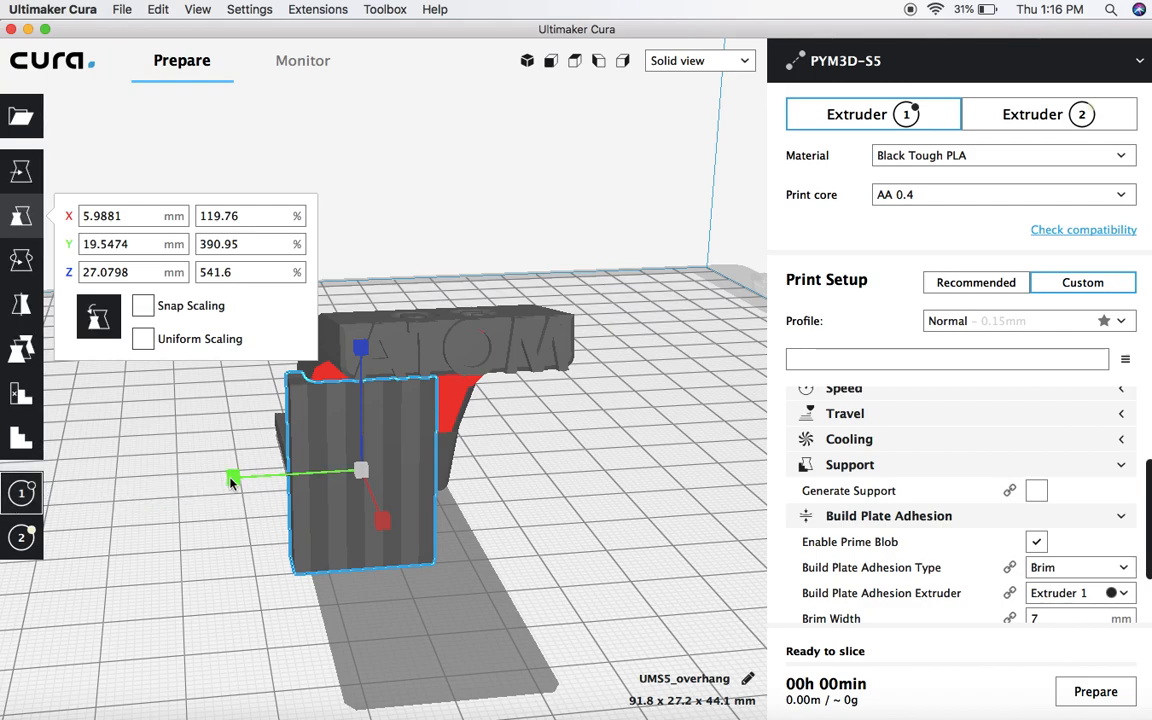
drag(232, 478, 232, 478)
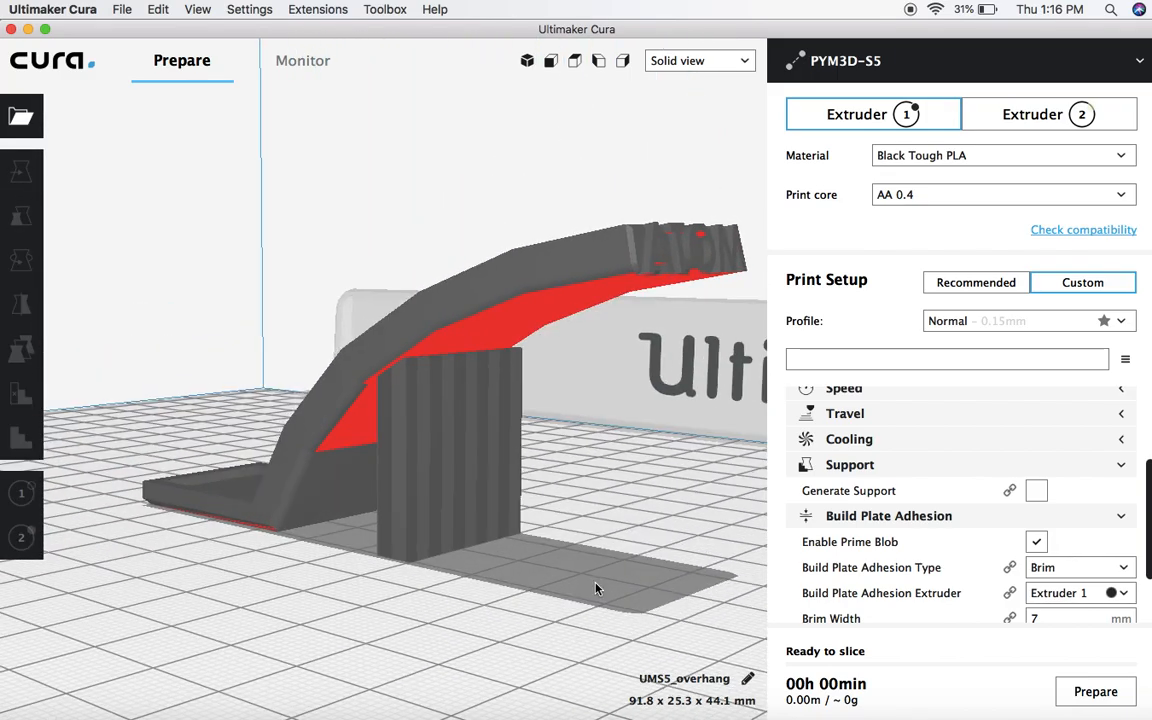
click(21, 171)
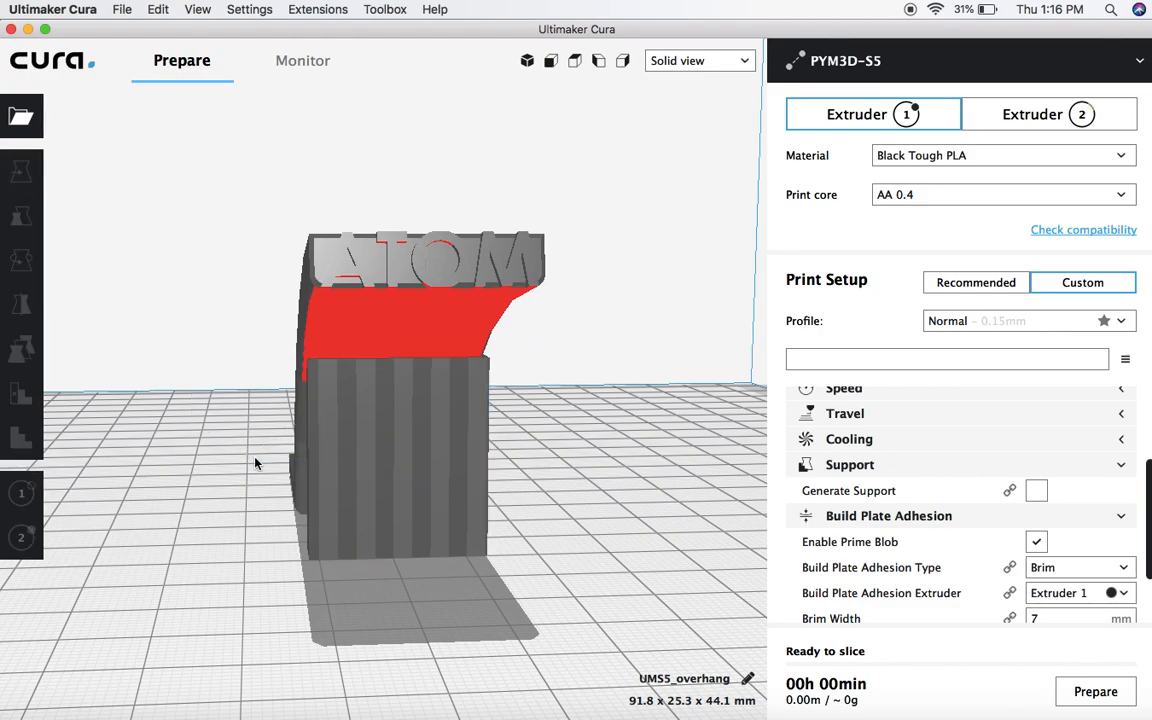
click(395, 460)
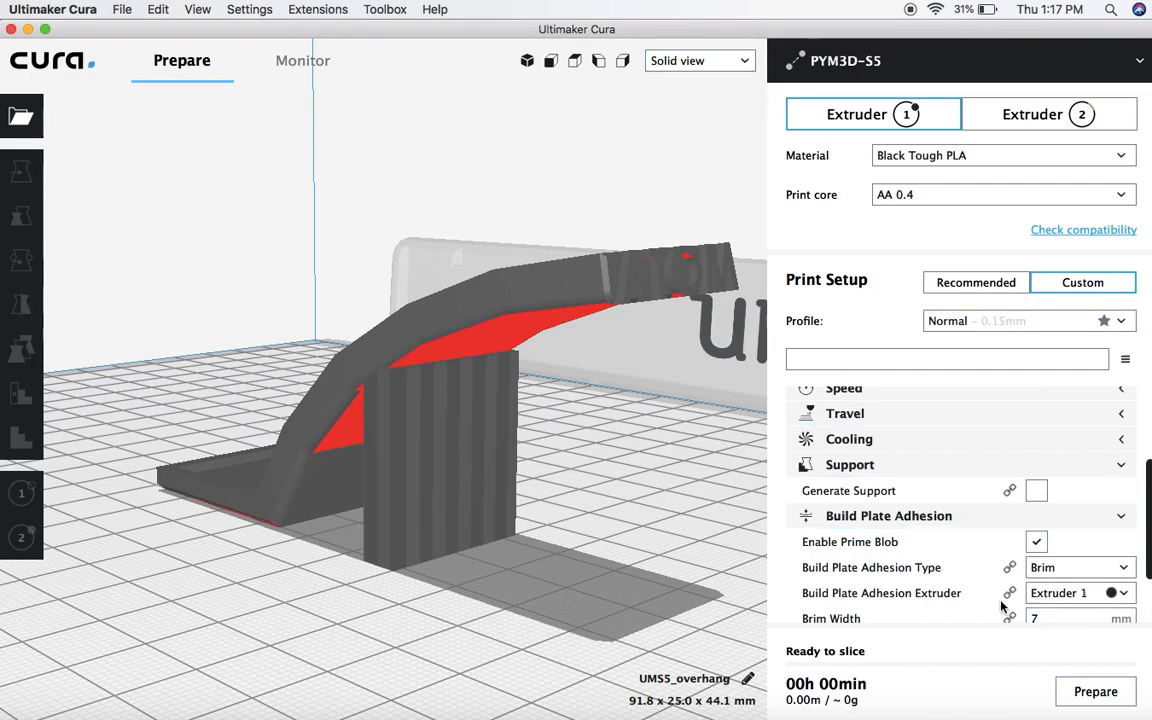
- Switch to Layer view to slice and preview, then orbit around the sliced pillar
click(698, 61)
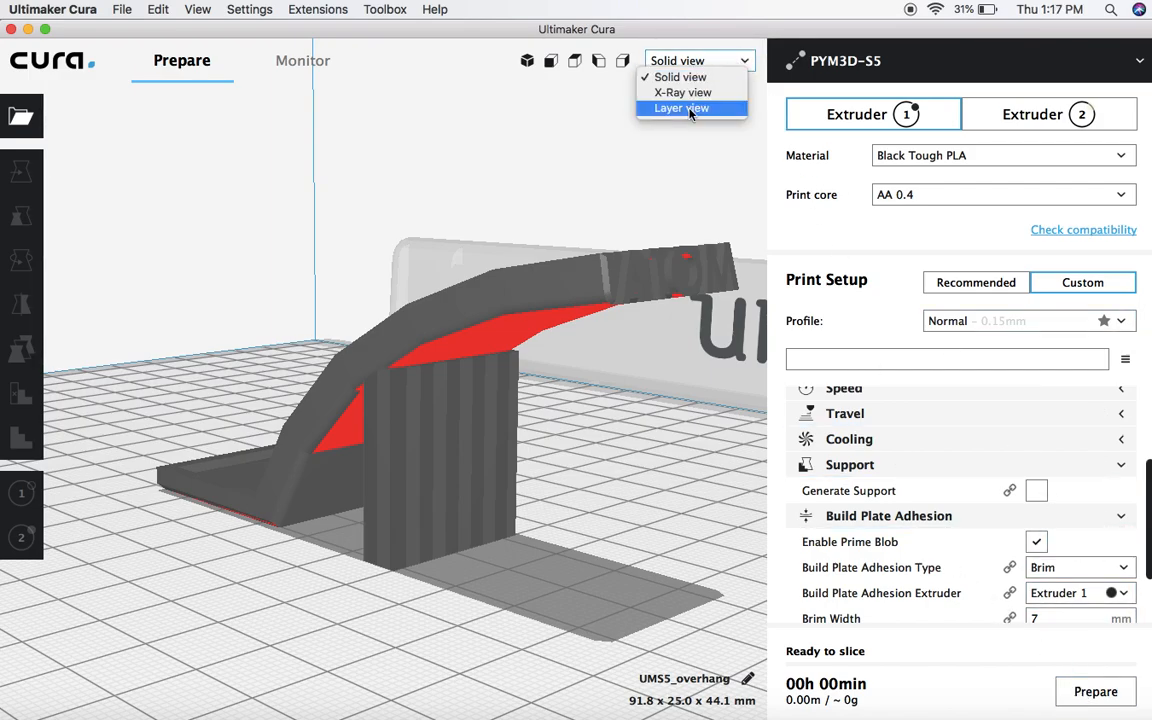
click(681, 108)
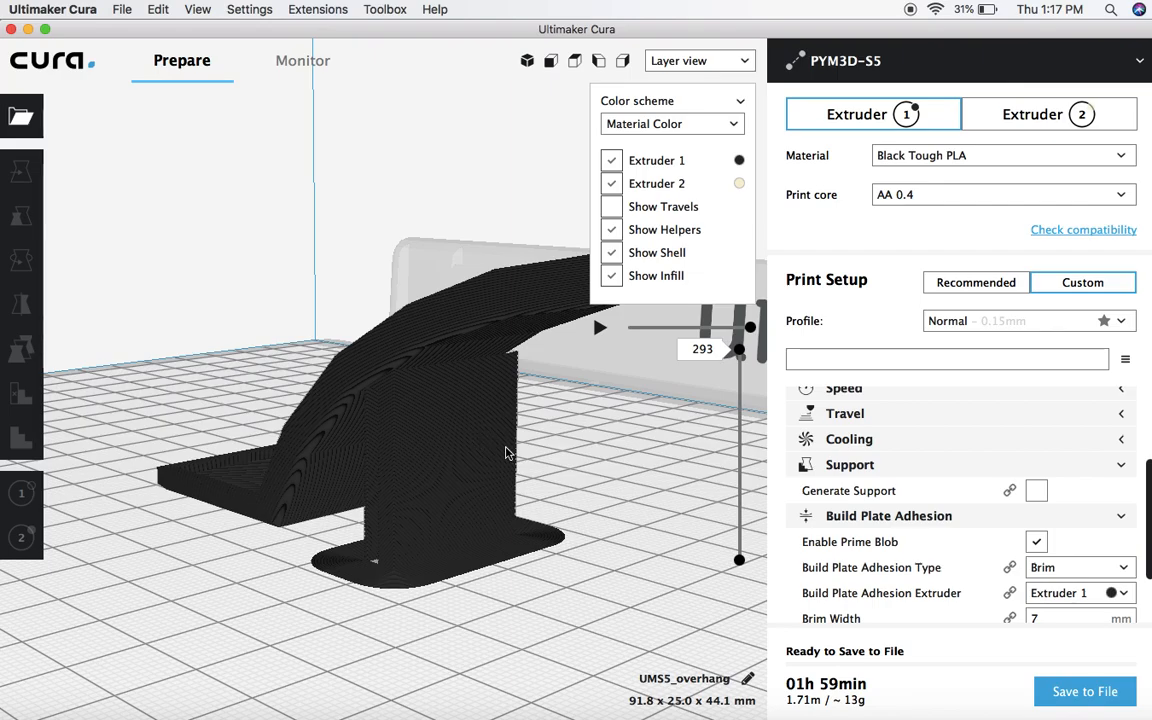
drag(505, 453, 622, 466)
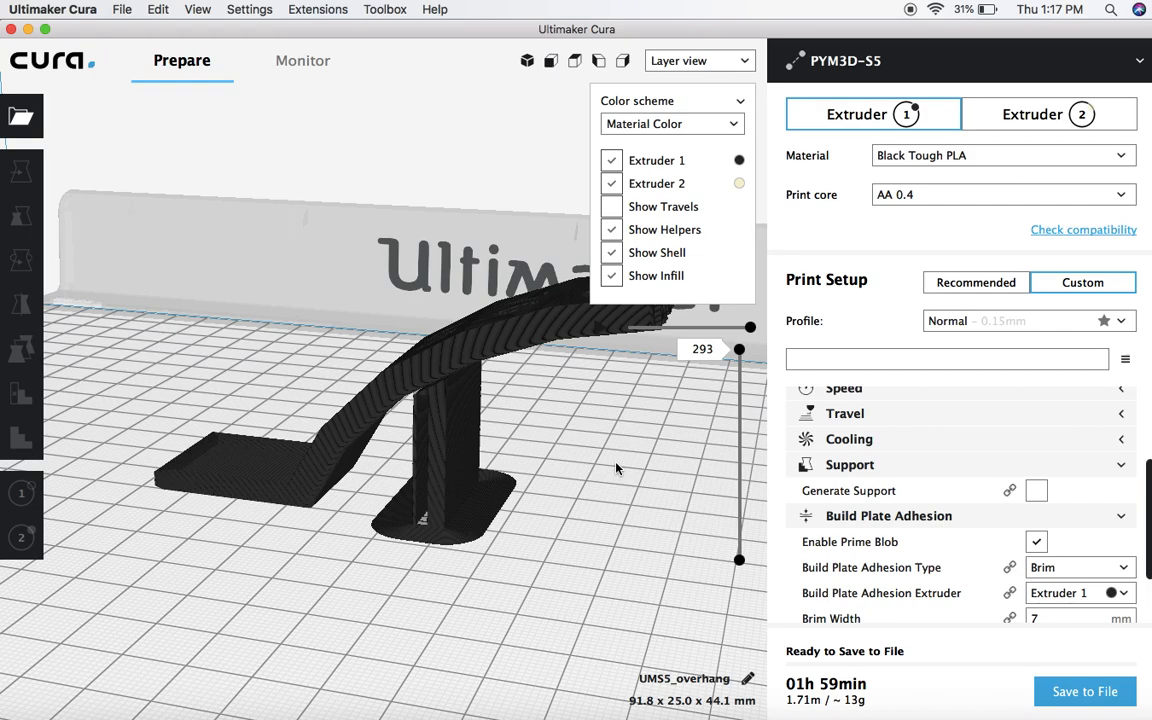
mouse_move(419, 435)
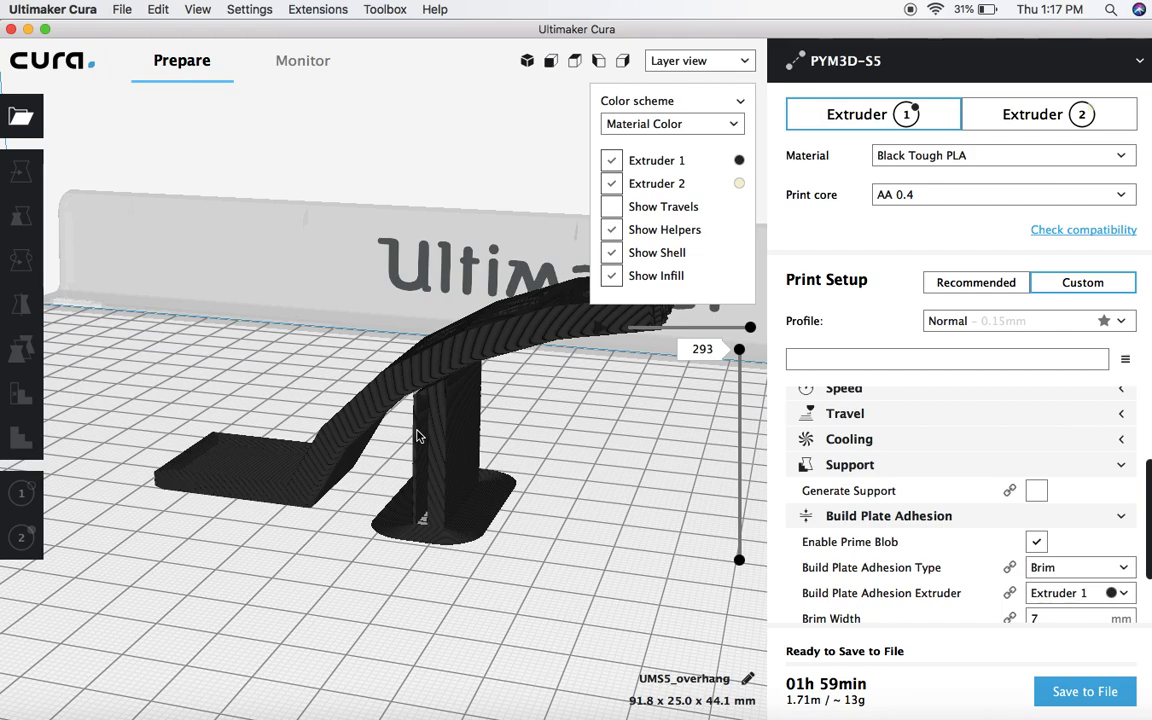